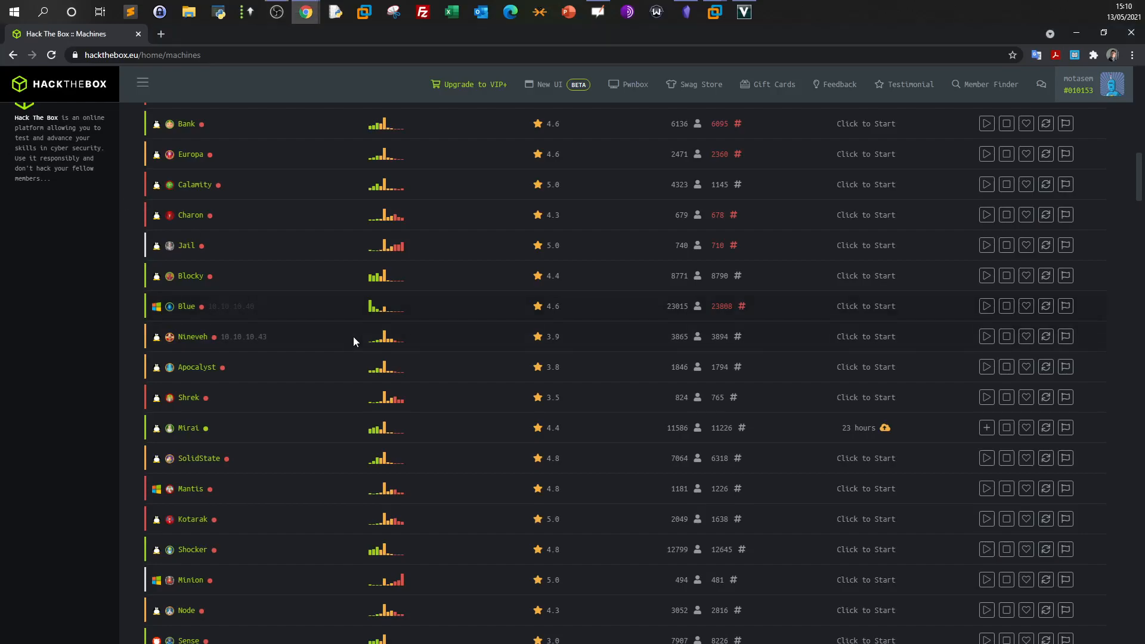
pyautogui.moveTo(234, 434)
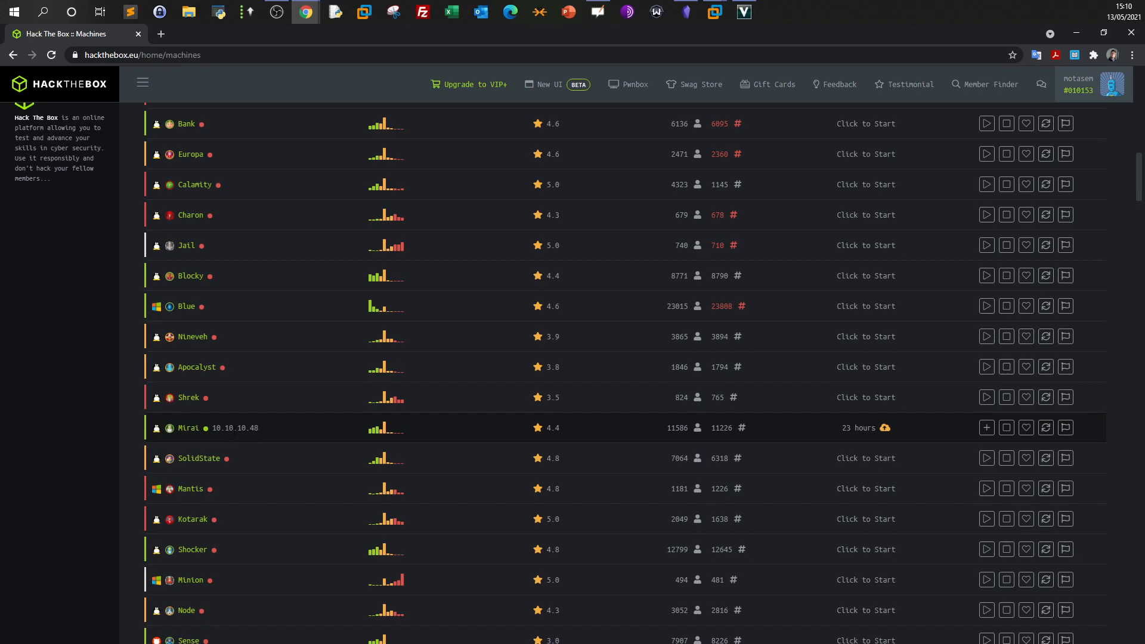
pyautogui.moveTo(235, 435)
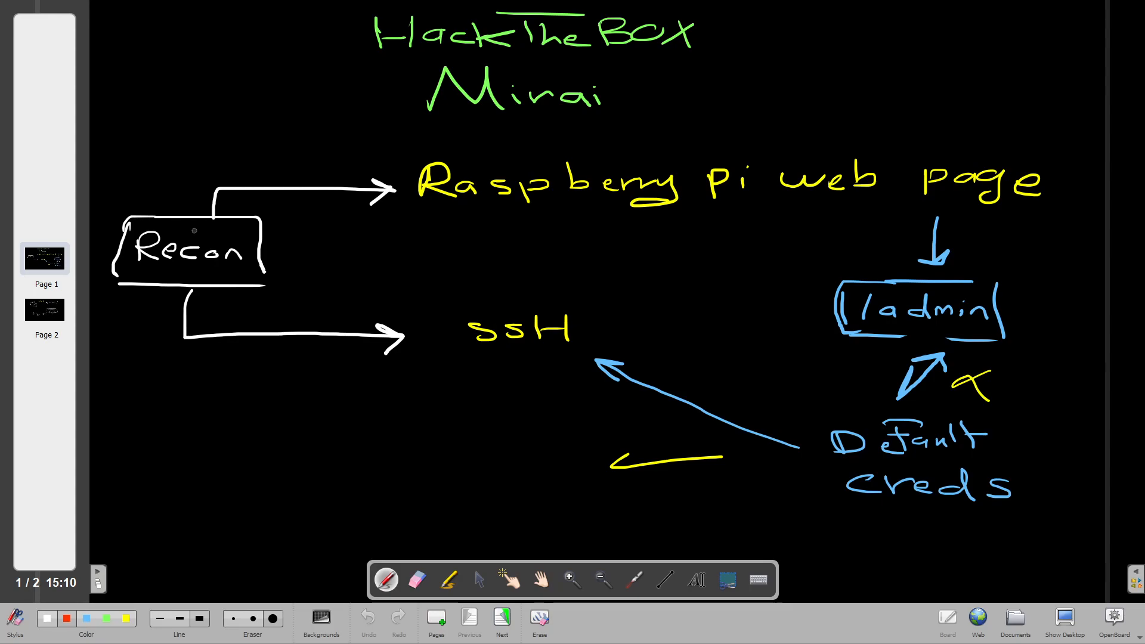
pyautogui.moveTo(548, 221)
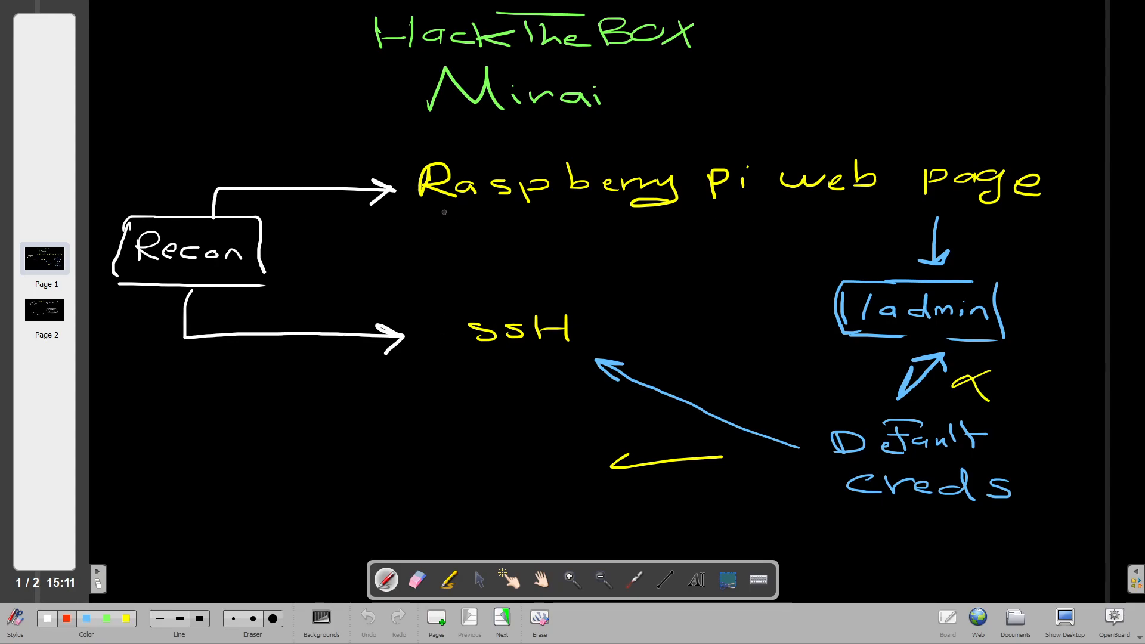
# Underline 'Raspberry pi' and 'ssH' in red, then move to page 2 to circle 'Flag'.
pyautogui.moveTo(438, 214); pyautogui.dragTo(745, 206)
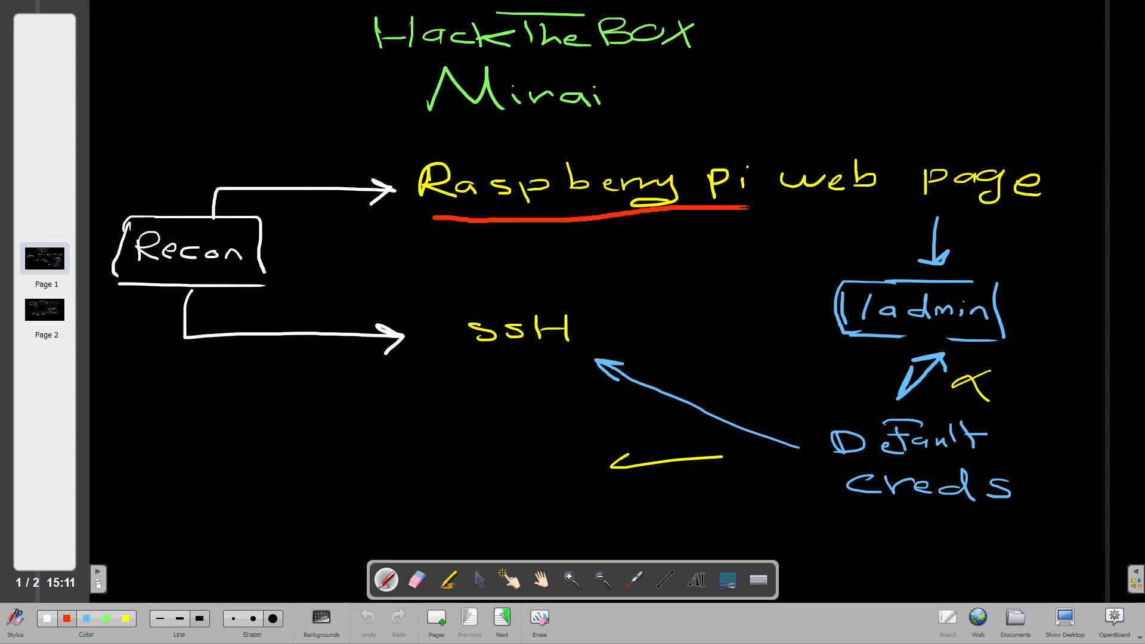
pyautogui.moveTo(452, 364); pyautogui.dragTo(546, 364)
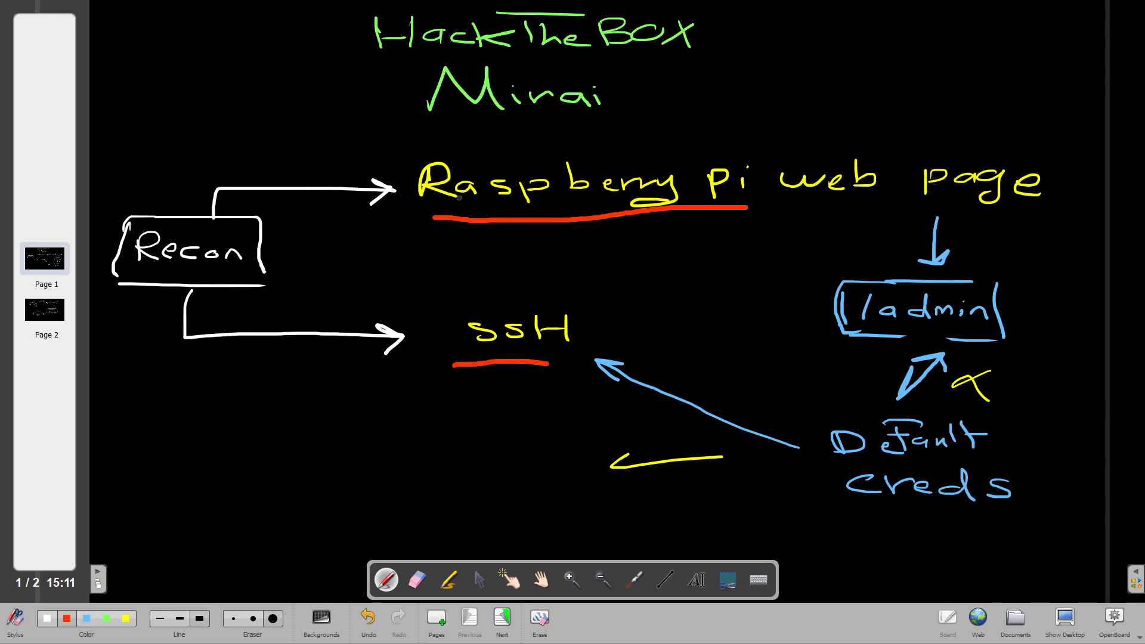
pyautogui.moveTo(698, 229)
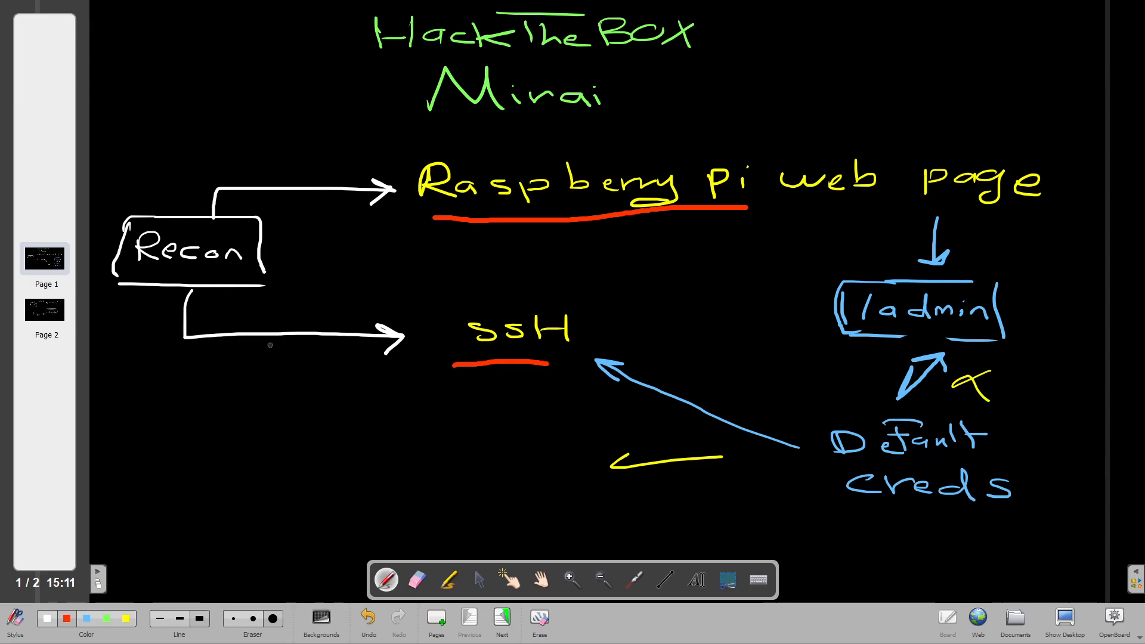
pyautogui.click(501, 620)
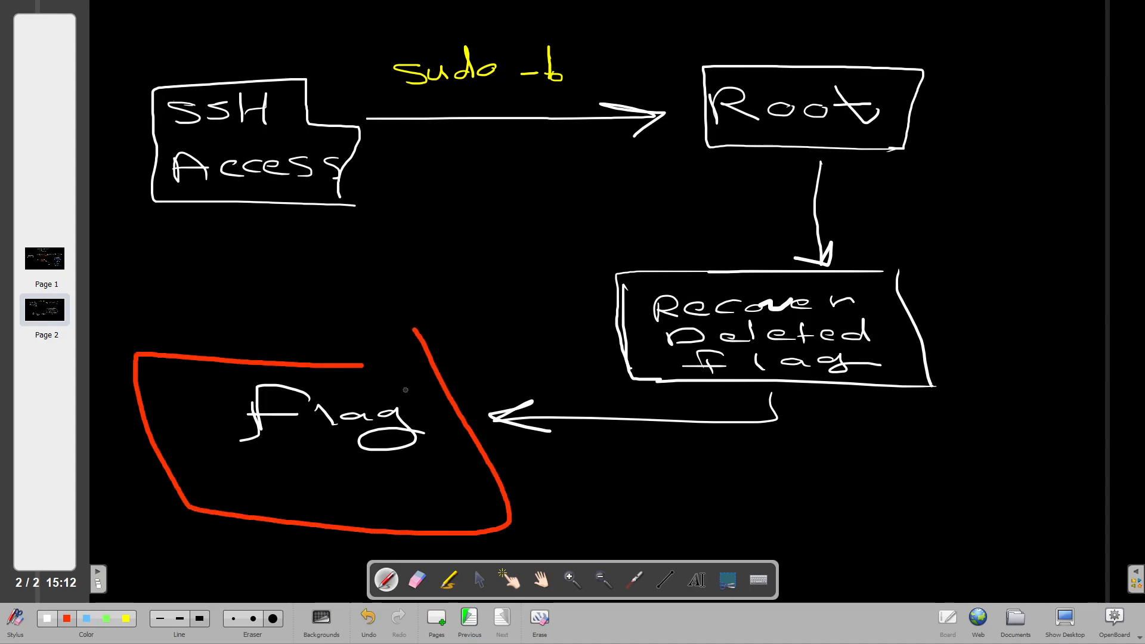
pyautogui.moveTo(675, 316)
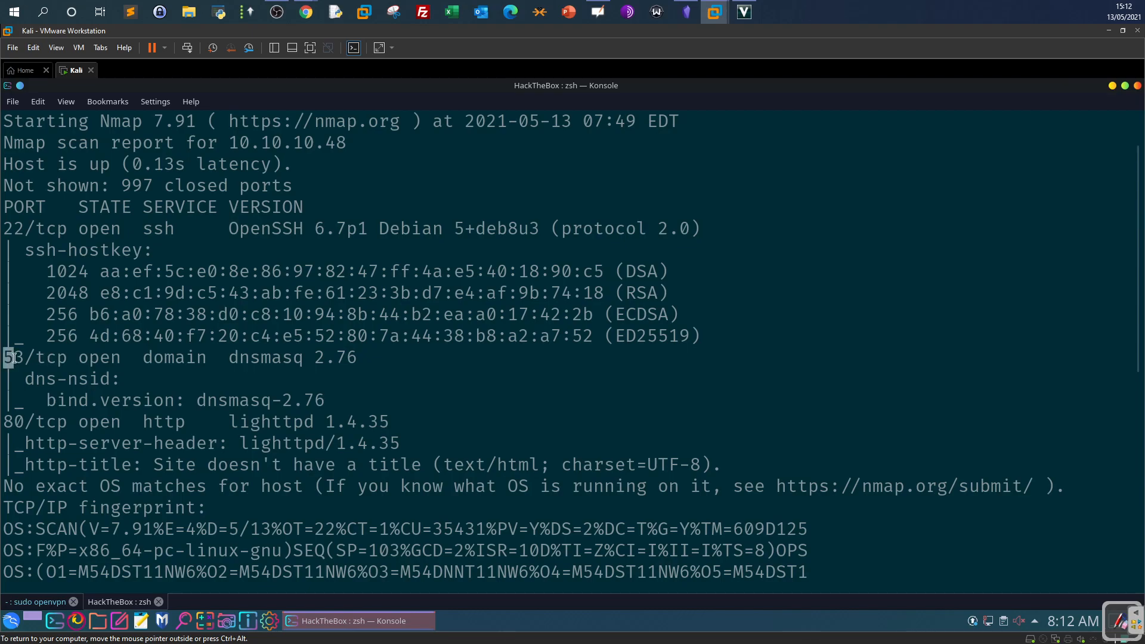
# Scroll to the nmap scan of 10.10.10.48, launch Firefox ESR, and return to Konsole.
pyautogui.scroll(-3)
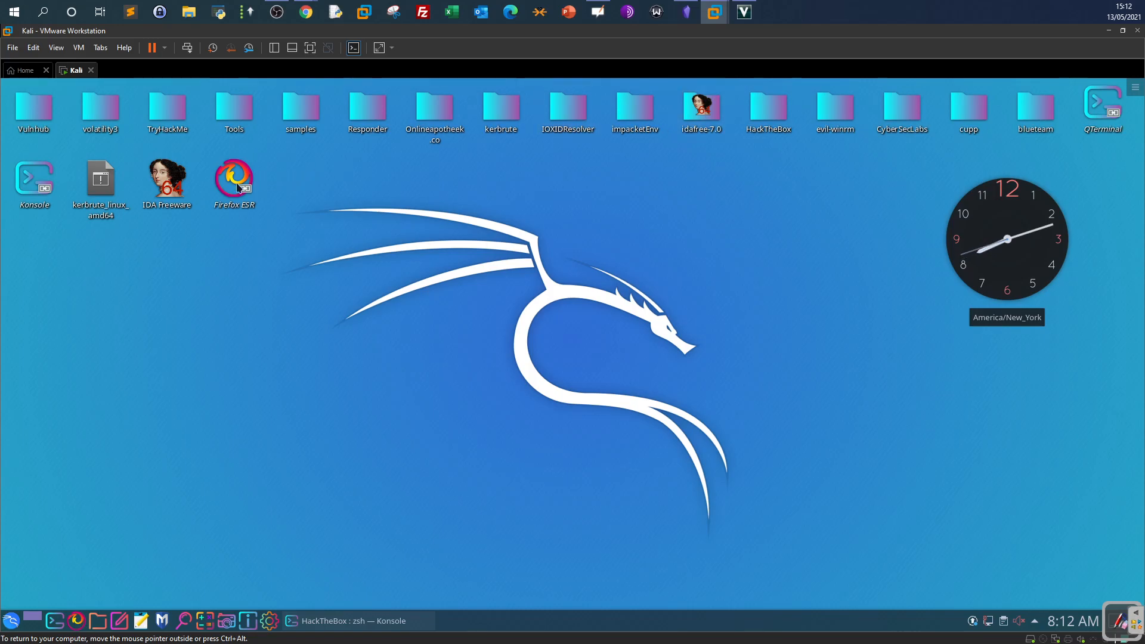
pyautogui.doubleClick(234, 178)
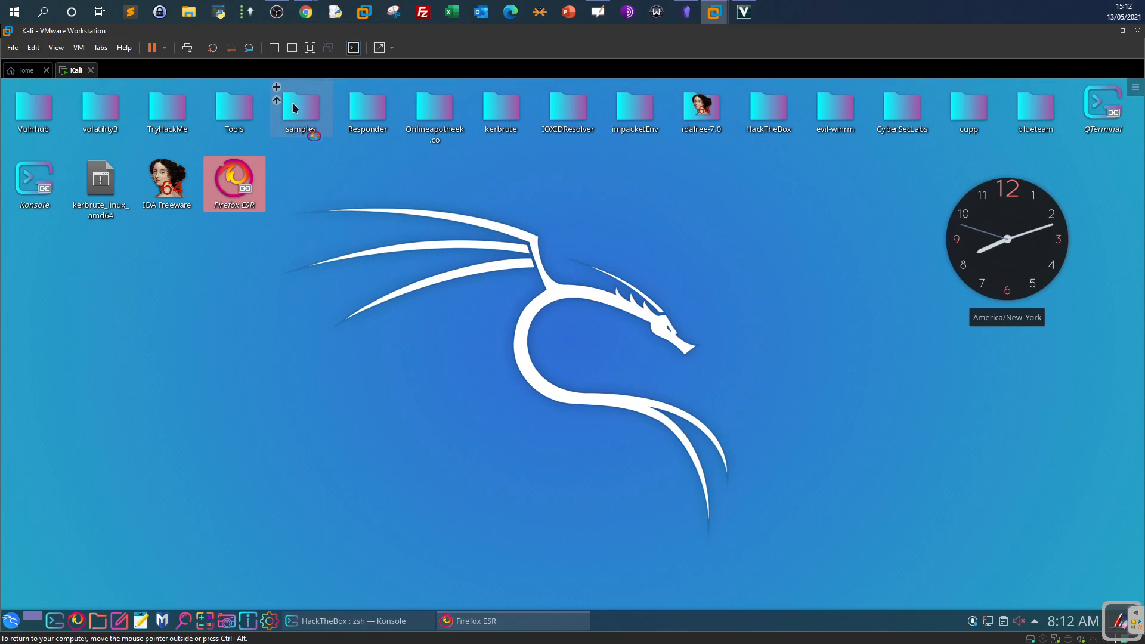
pyautogui.click(344, 620)
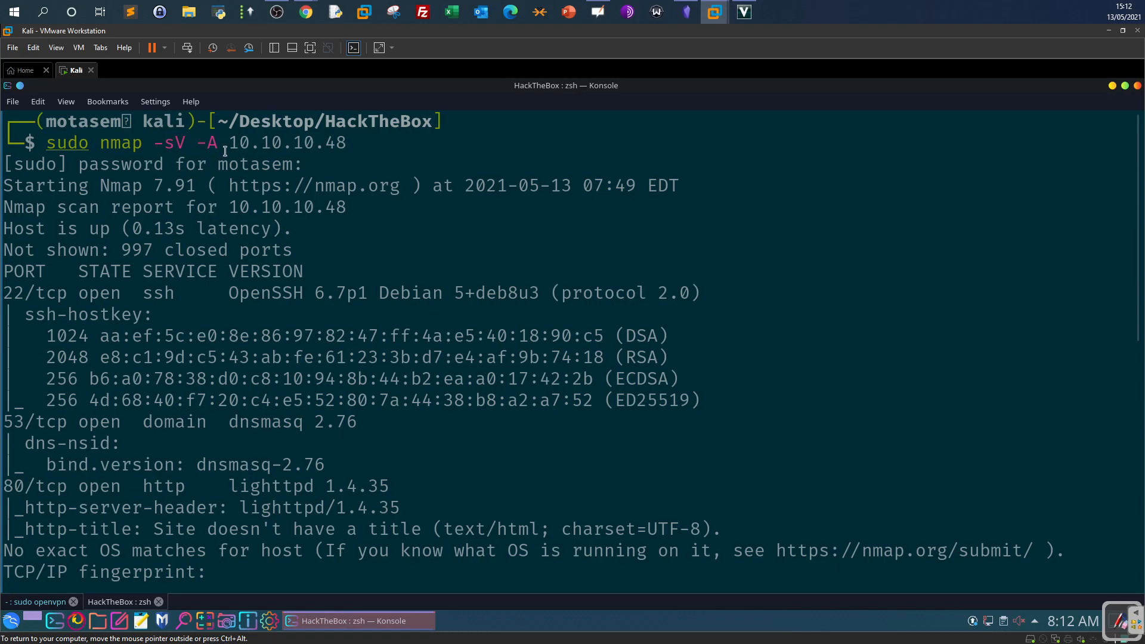
pyautogui.moveTo(247, 137)
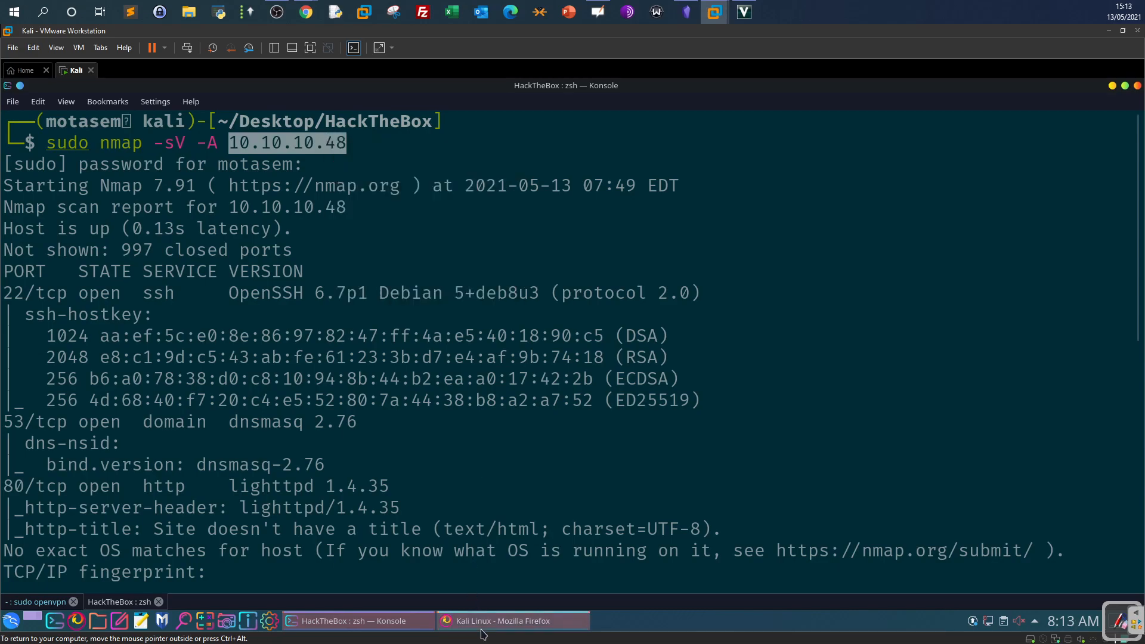
# Load 10.10.10.48 in Firefox ESR, check the main menu, then minimise the browser.
pyautogui.click(511, 620)
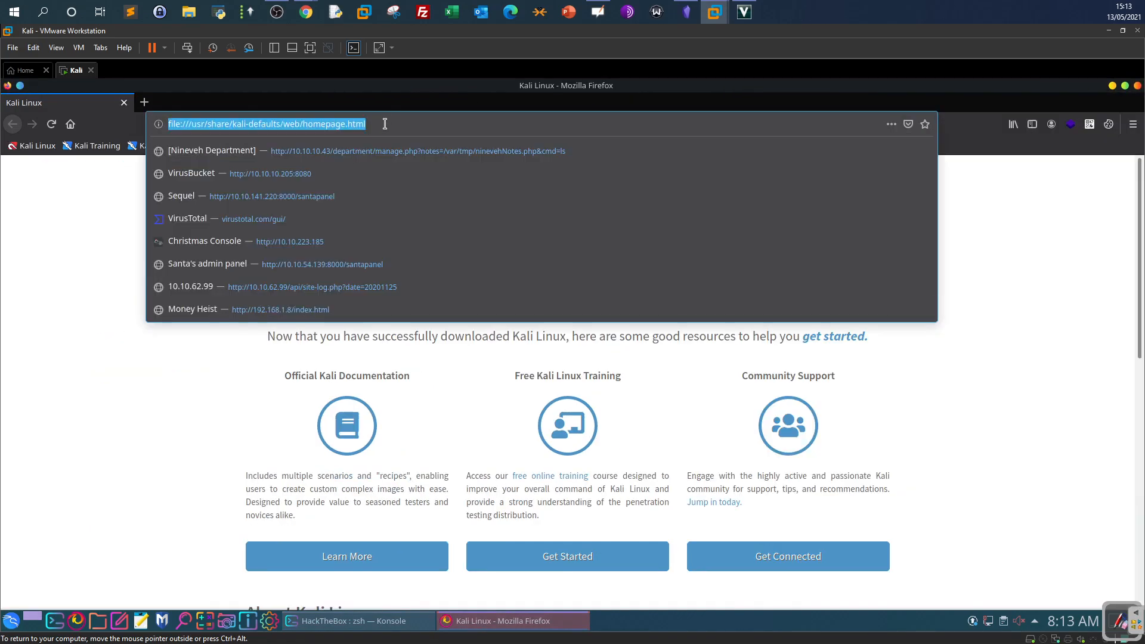
pyautogui.write('10.10.10.48')
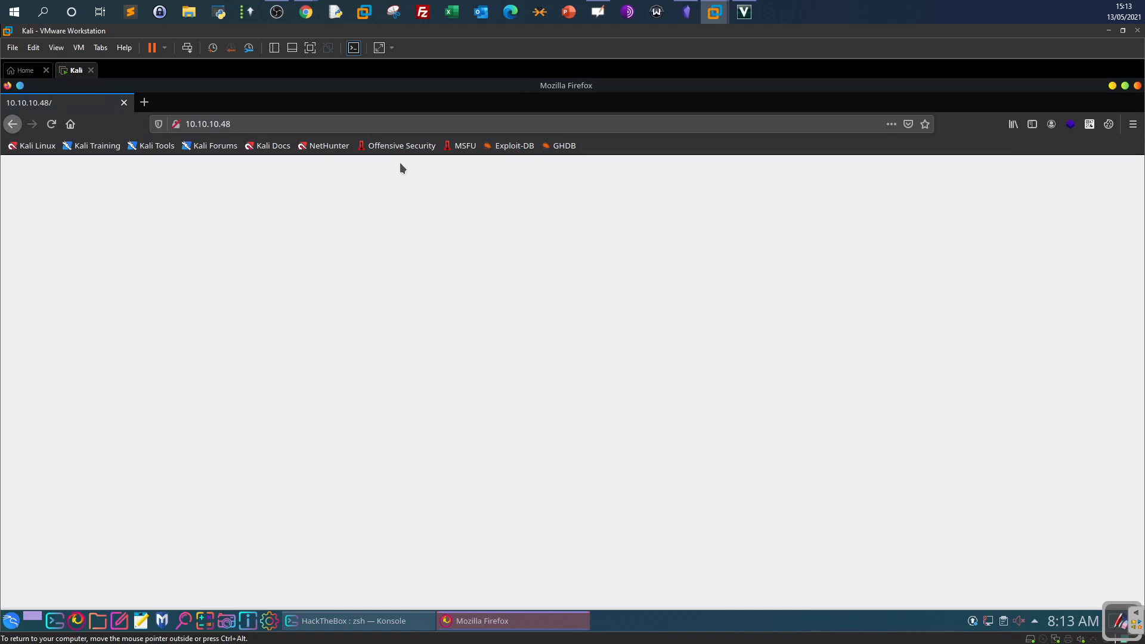
pyautogui.click(207, 123)
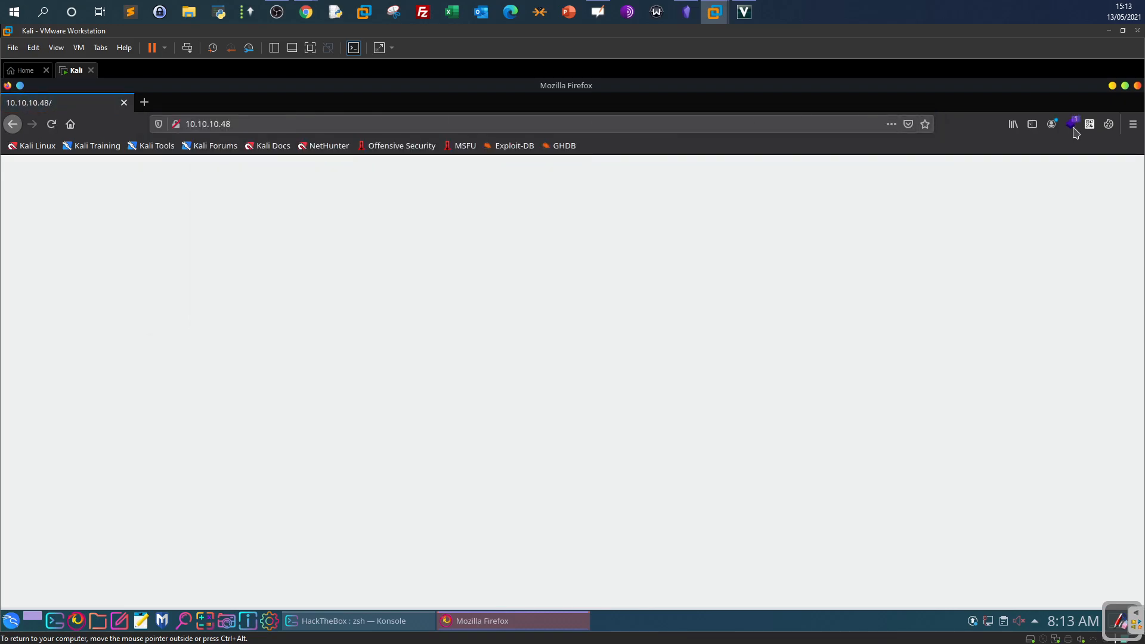
pyautogui.click(1132, 123)
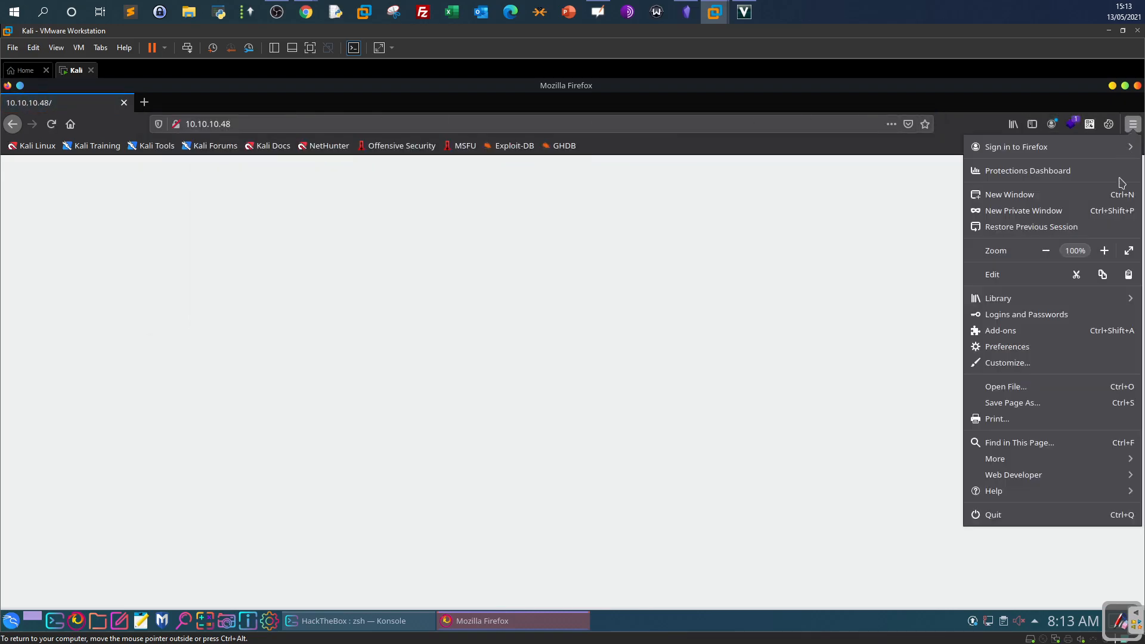
pyautogui.click(1131, 124)
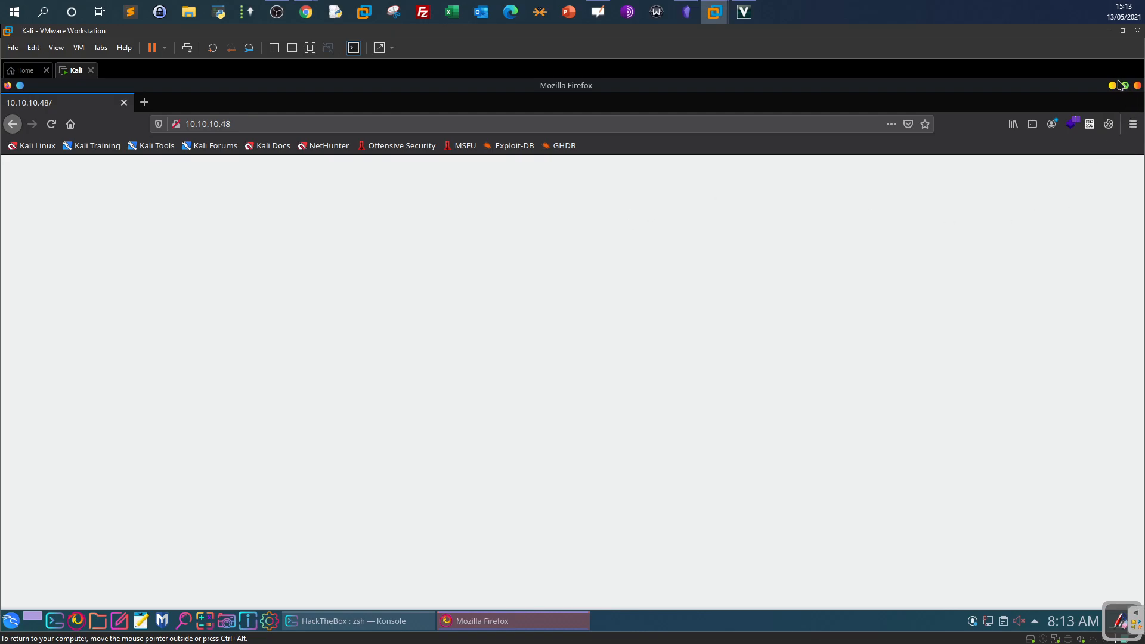
pyautogui.click(357, 620)
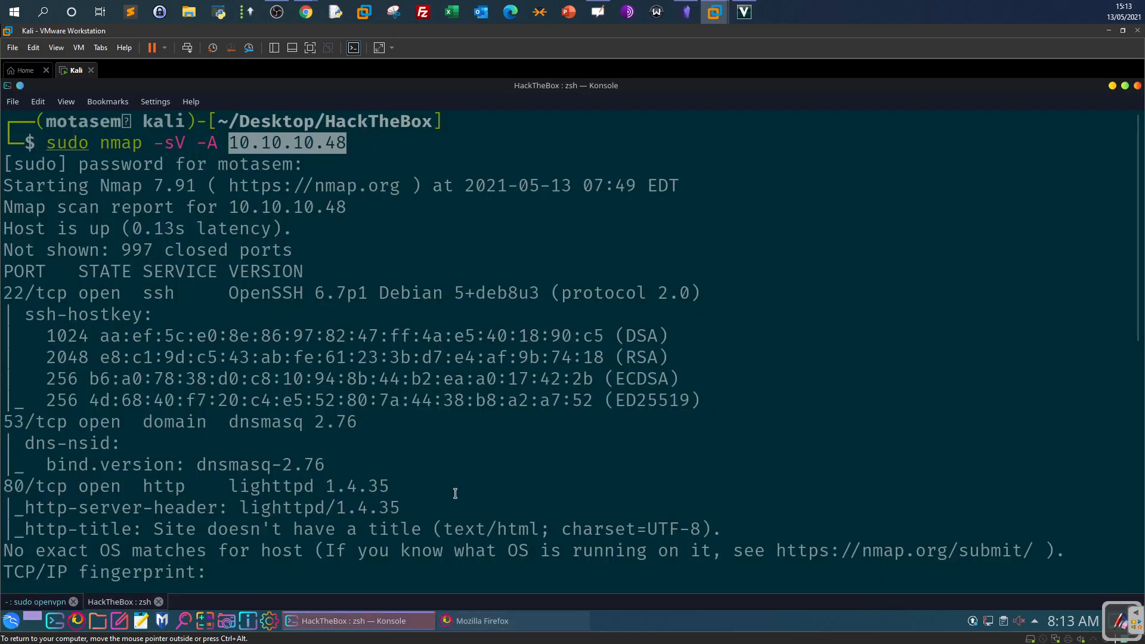
# Draft the gobuster dir command and paste 10.10.10.48 as the target URL.
pyautogui.scroll(-3)
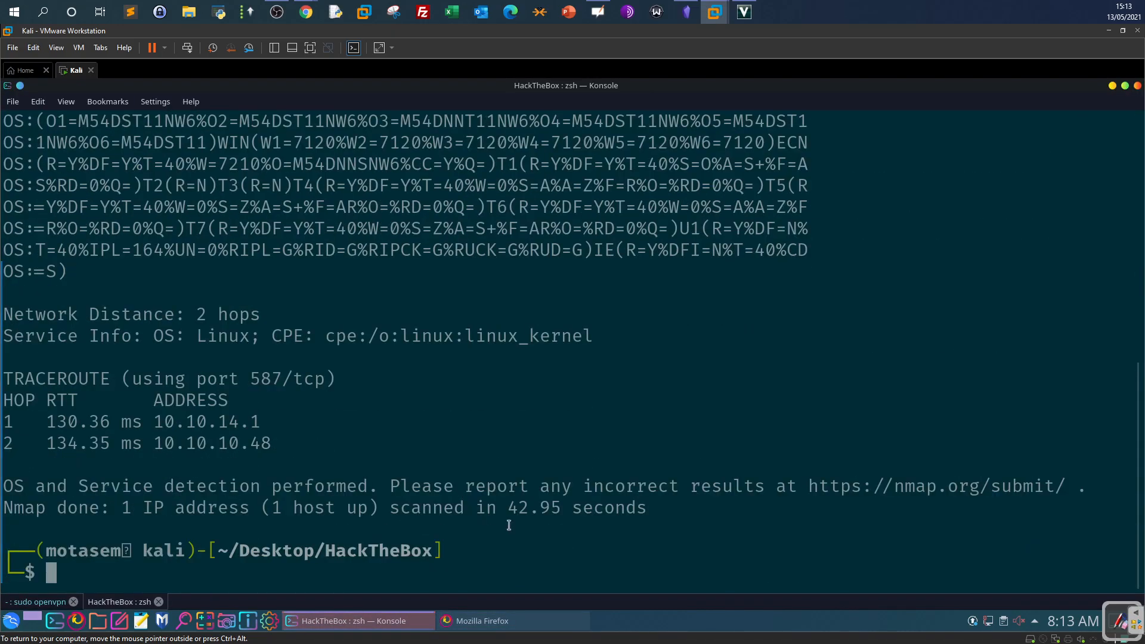
pyautogui.write('sudo nmap -sV -A 10.10.10.48')
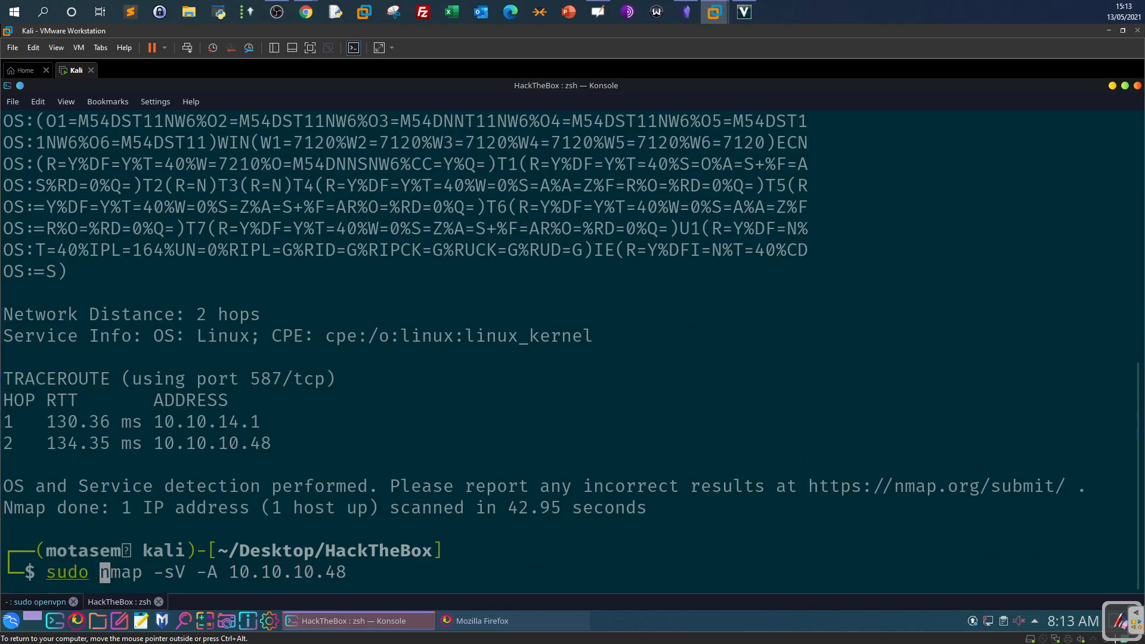
pyautogui.write('gobsuer')
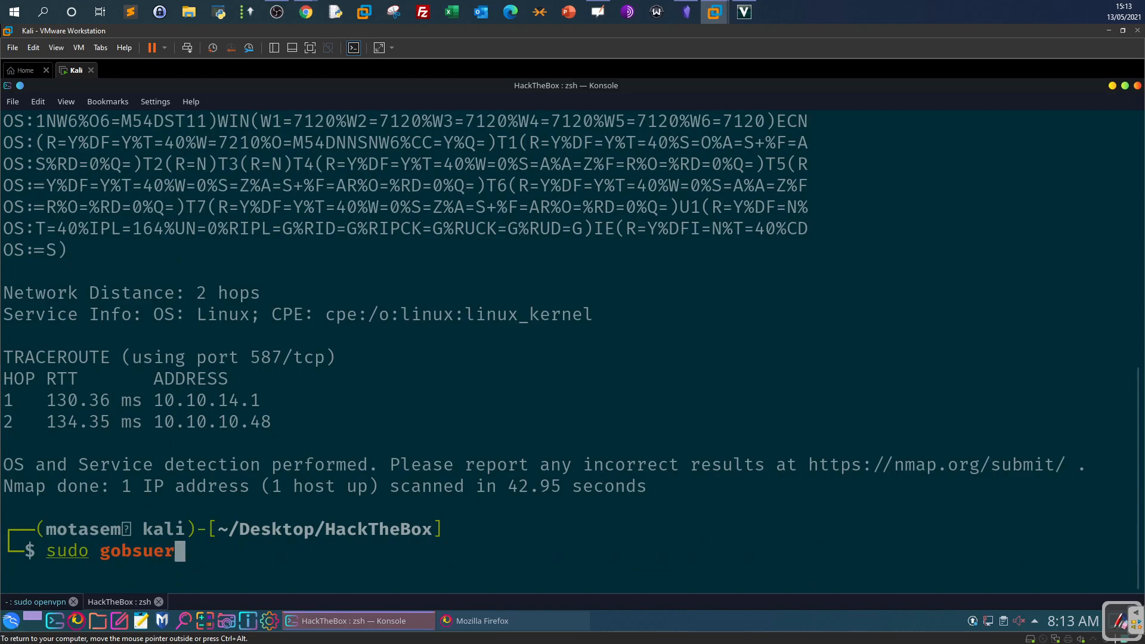
pyautogui.write('dir -u http://192.168.1.9 -w /usr/share/wordlists/dirbuster/directory-list-2.3-medium.txt')
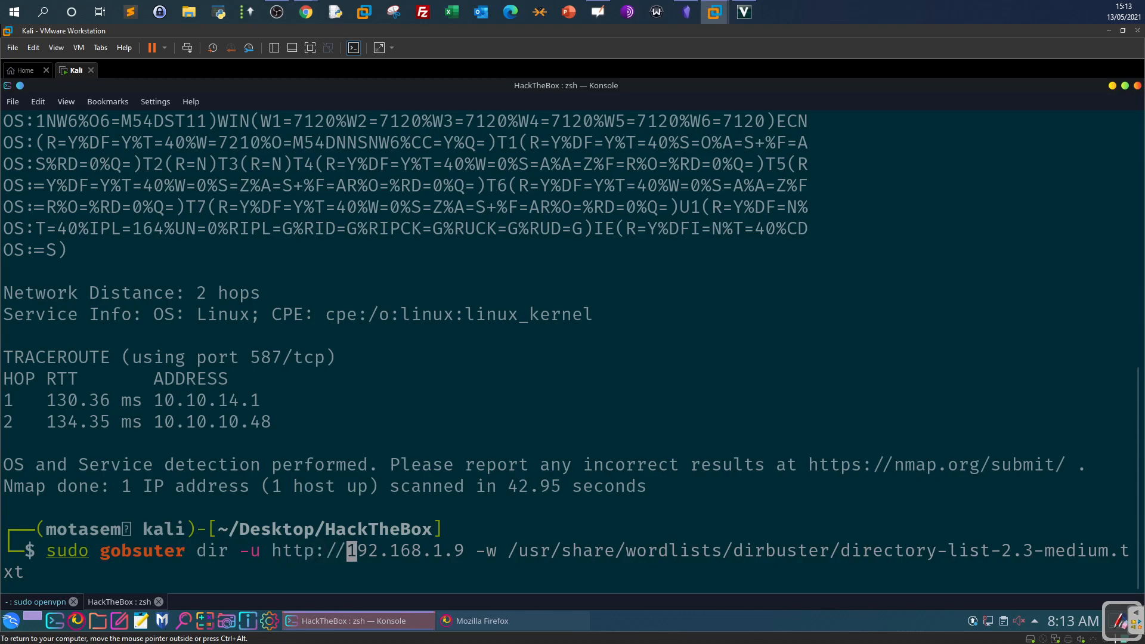
pyautogui.click(481, 620)
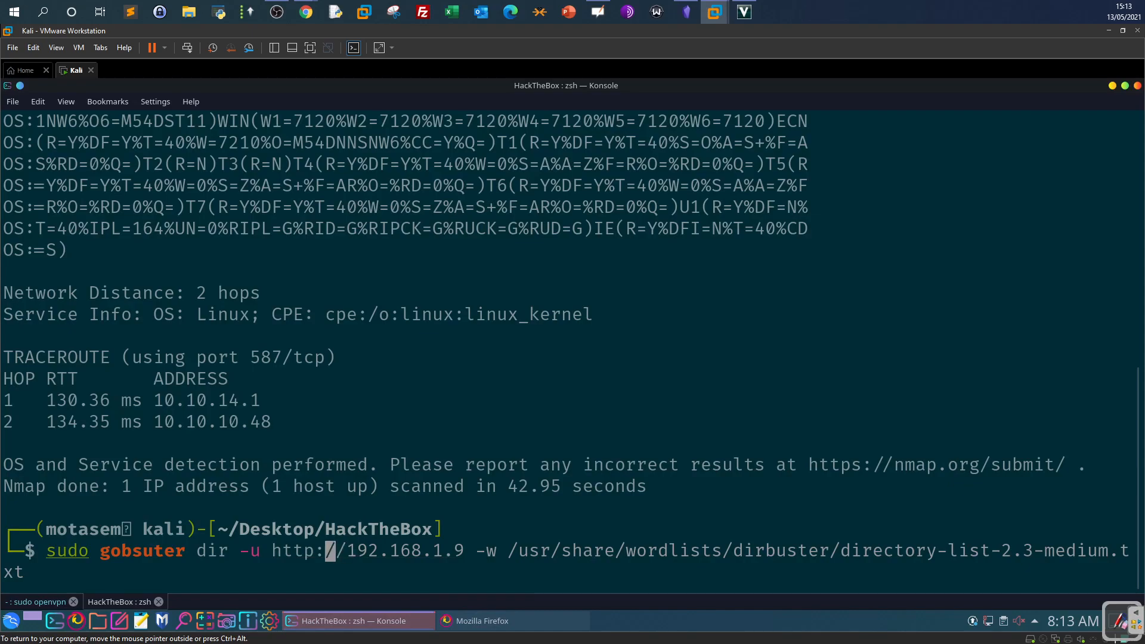
pyautogui.rightClick(329, 550)
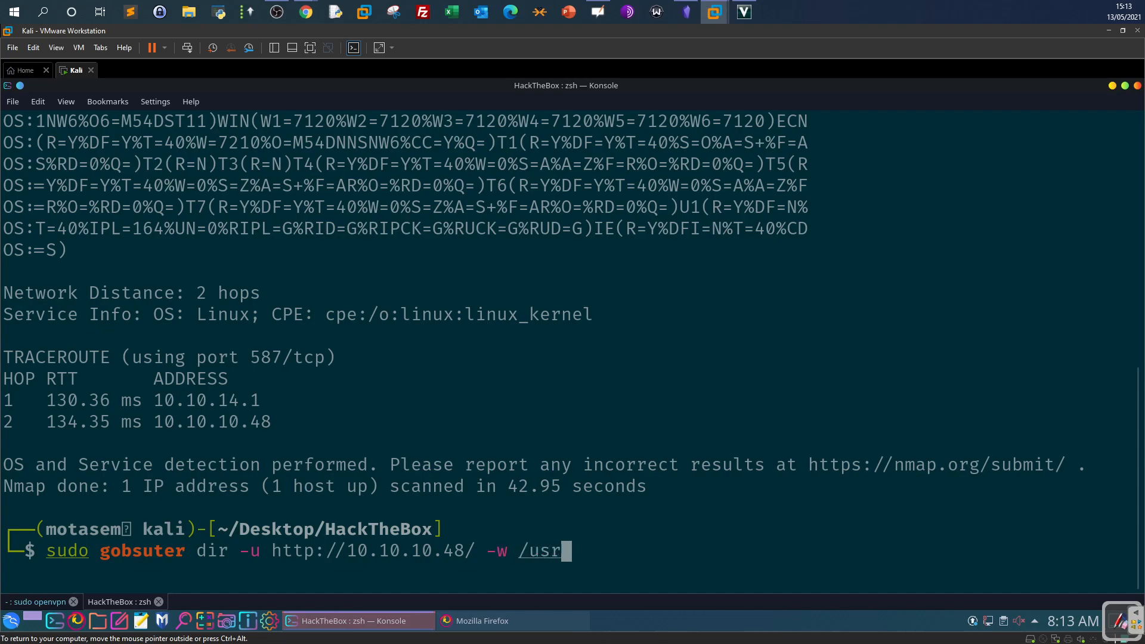
# Complete the wordlist path to dirbuster's directory-list-lowercase-2.3-medium.txt using Tab completion.
pyautogui.write('/')
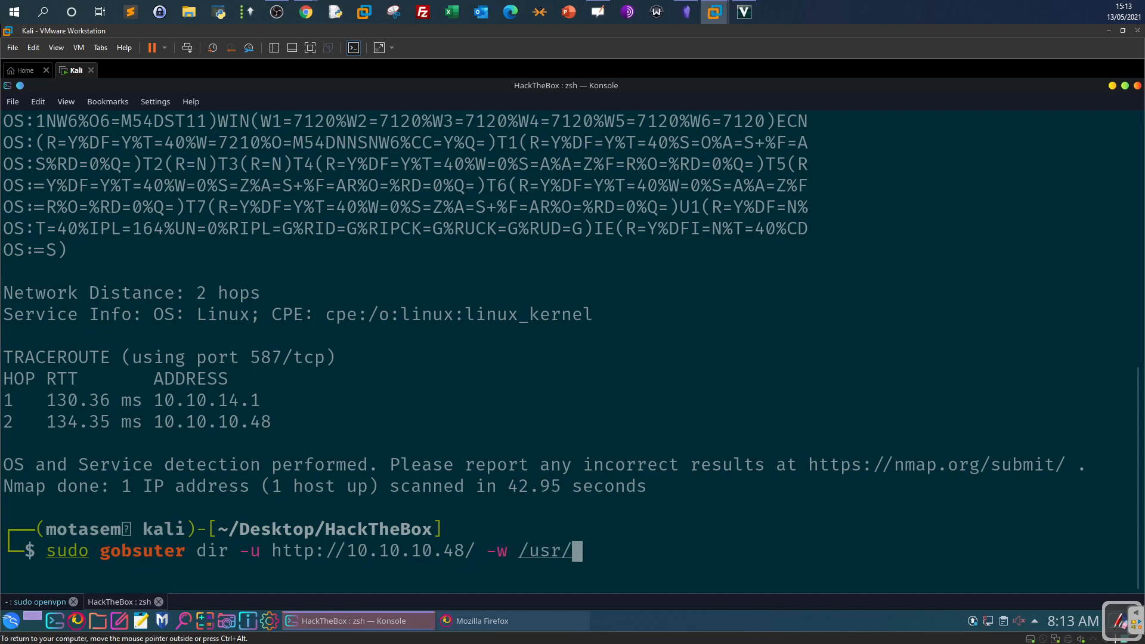
pyautogui.write('share/')
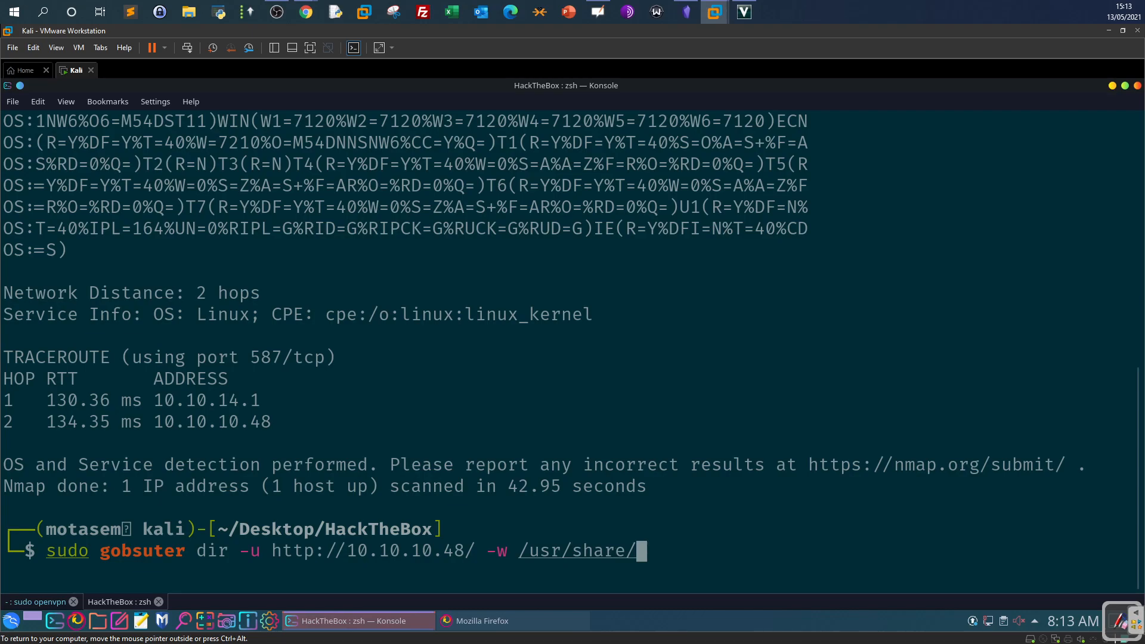
pyautogui.write('wordlists/dir')
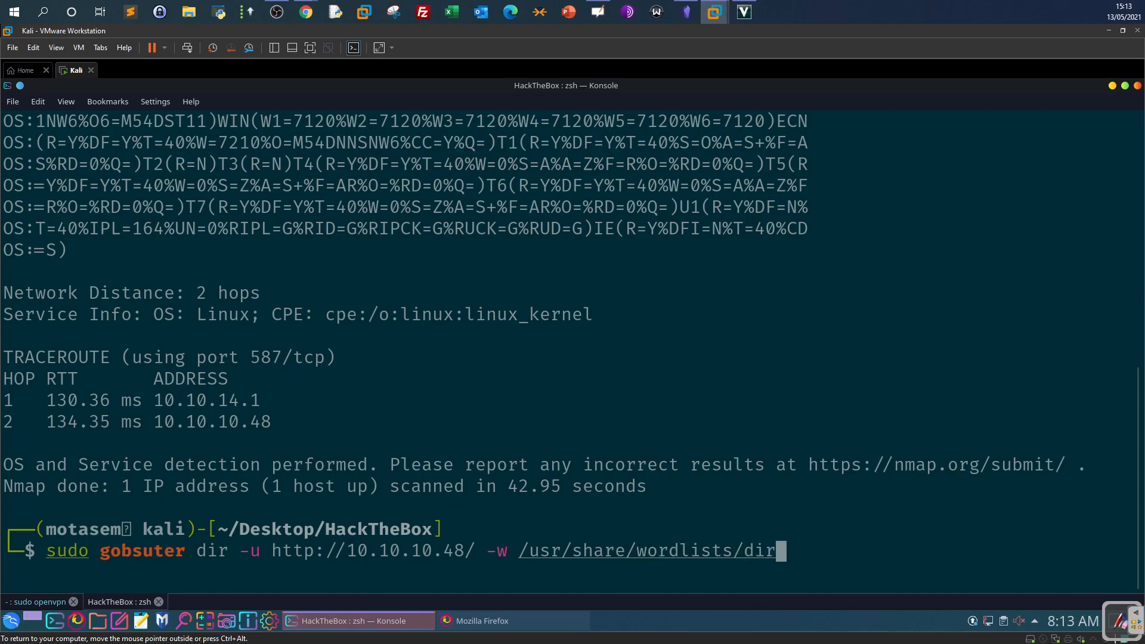
pyautogui.write('b/me')
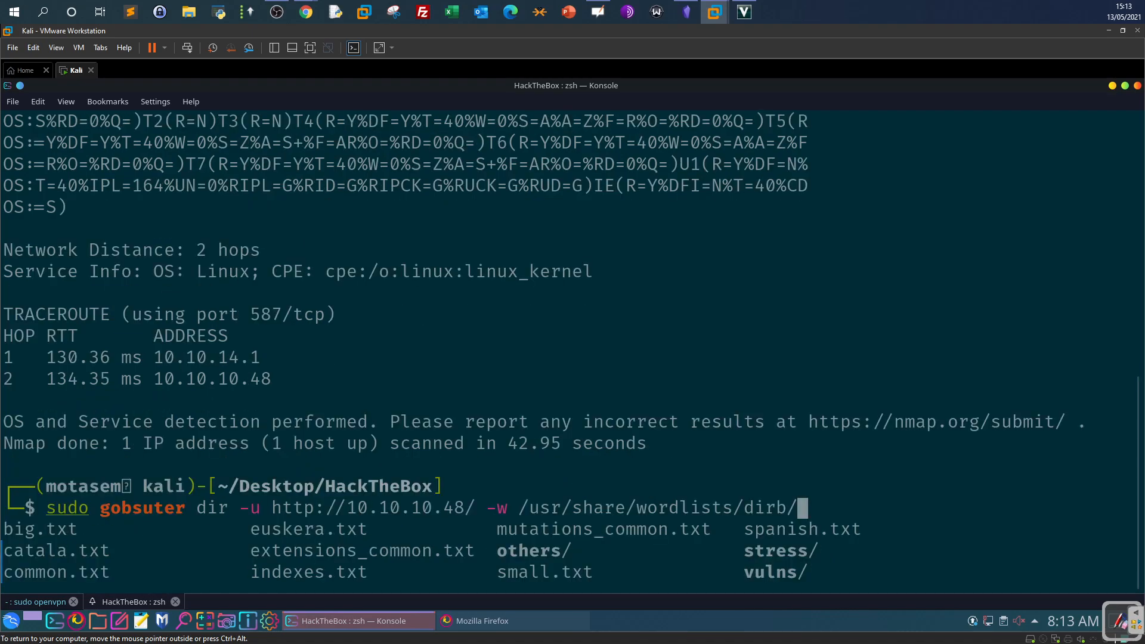
pyautogui.press('BackSpace')
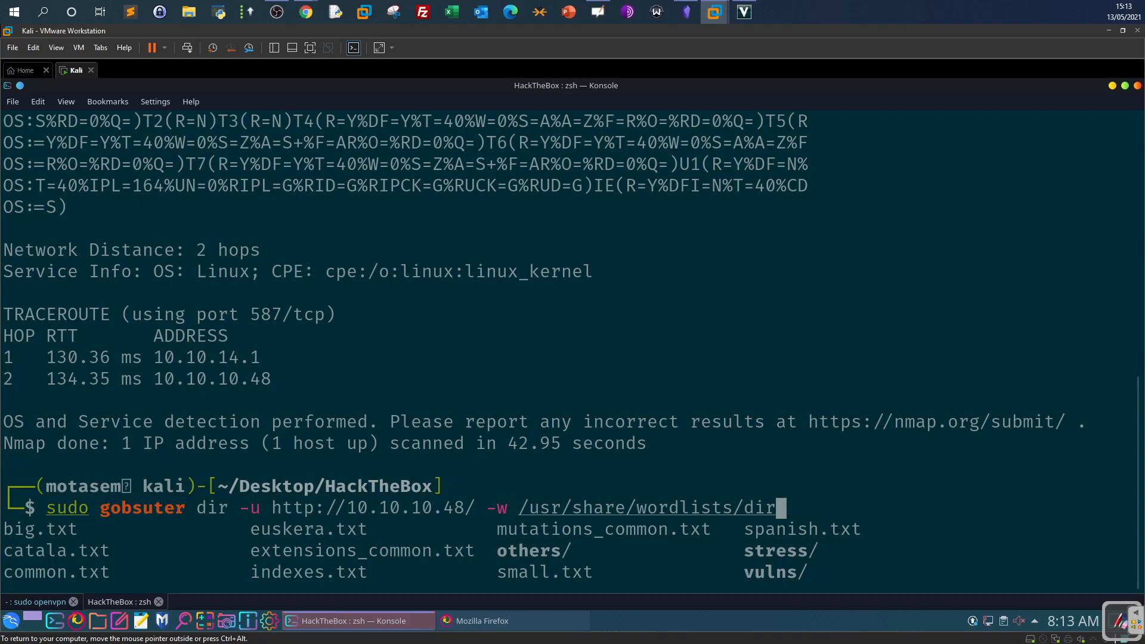
pyautogui.write('buster/m')
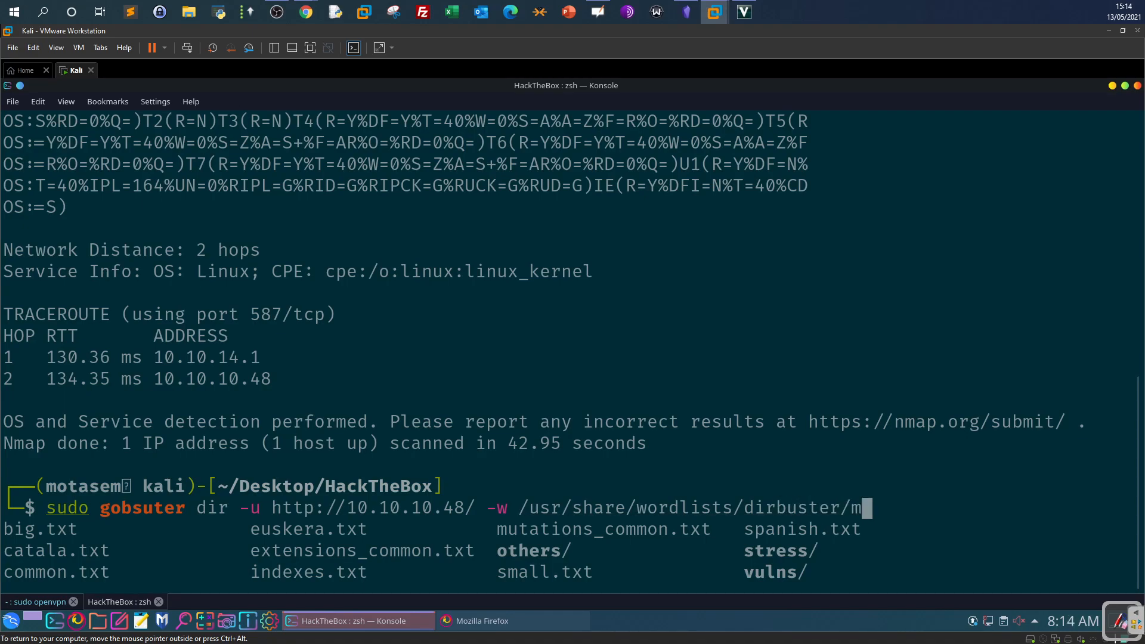
pyautogui.press('BackSpace')
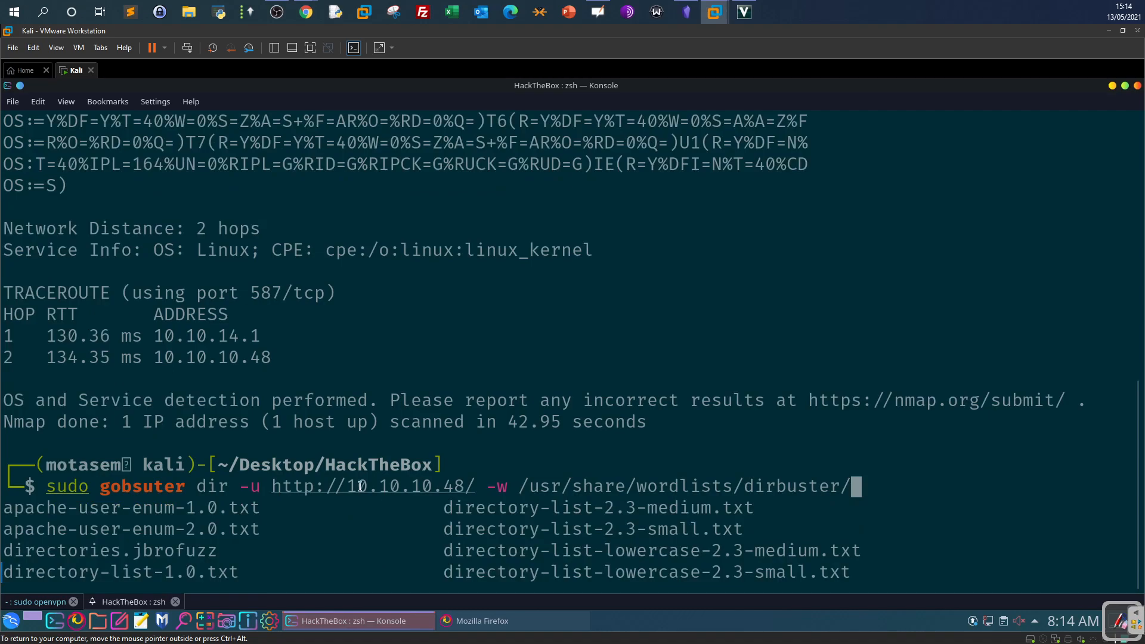
pyautogui.doubleClick(643, 550)
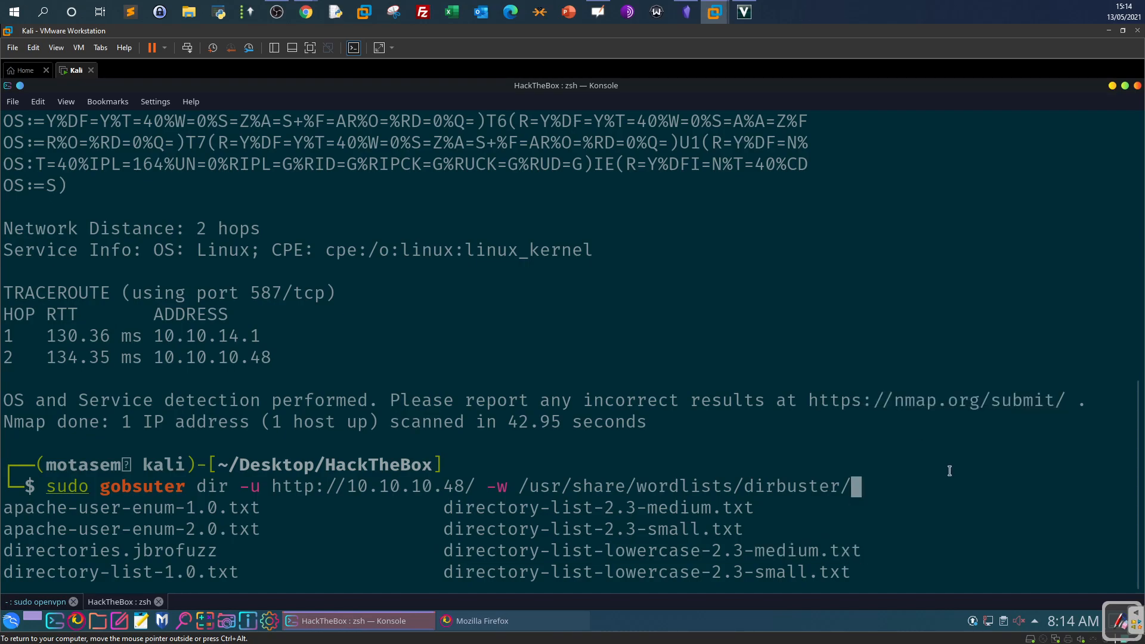
pyautogui.press('Tab')
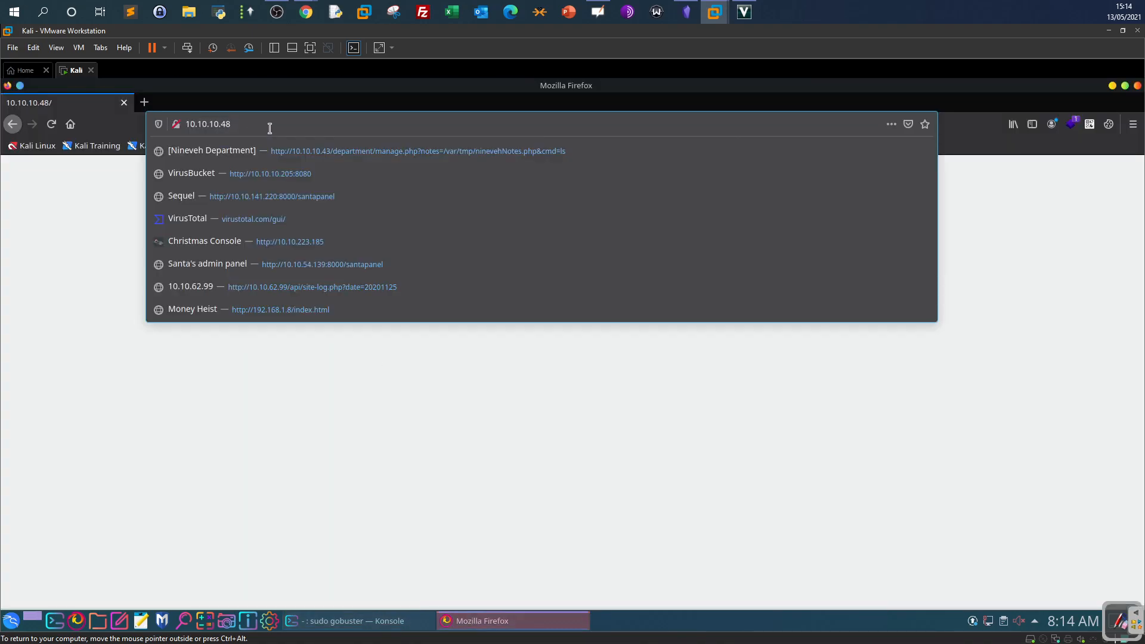
# Append /admin to the 10.10.10.48 address in Firefox.
pyautogui.write('/admin')
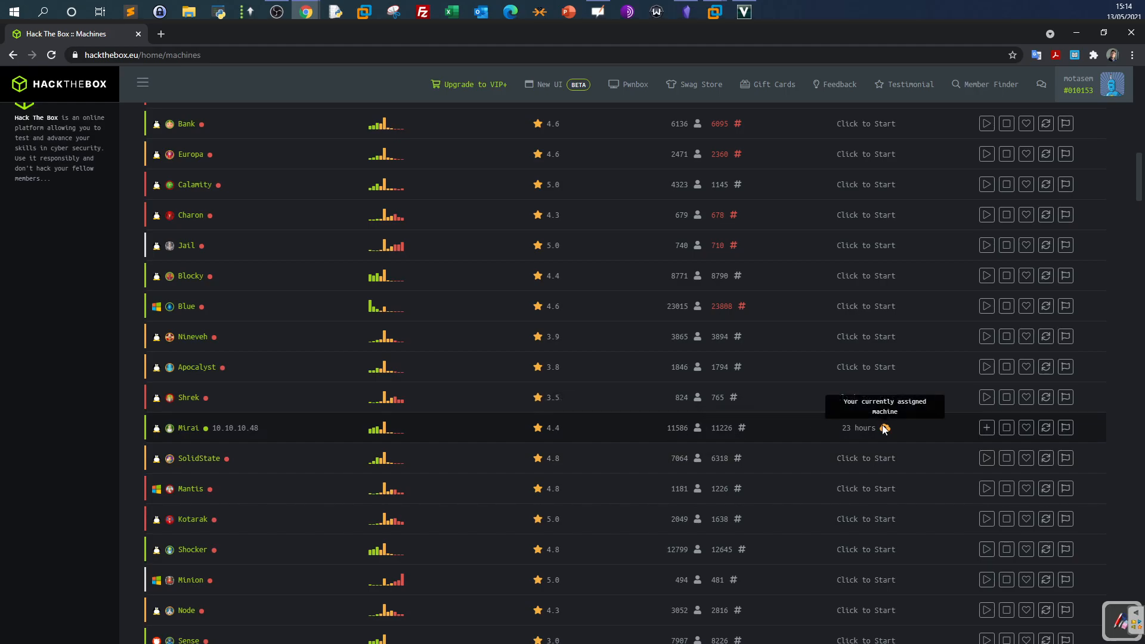
pyautogui.moveTo(728, 30)
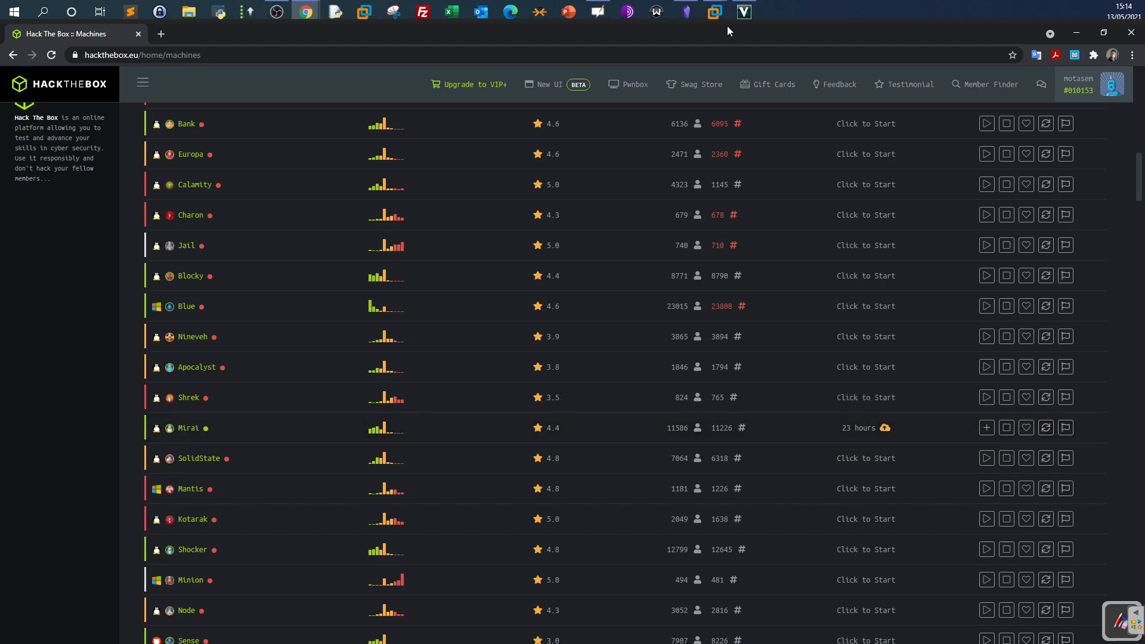
# Request a reset of Mirai on Hack The Box, checking the gobuster scan in Kali.
pyautogui.click(712, 11)
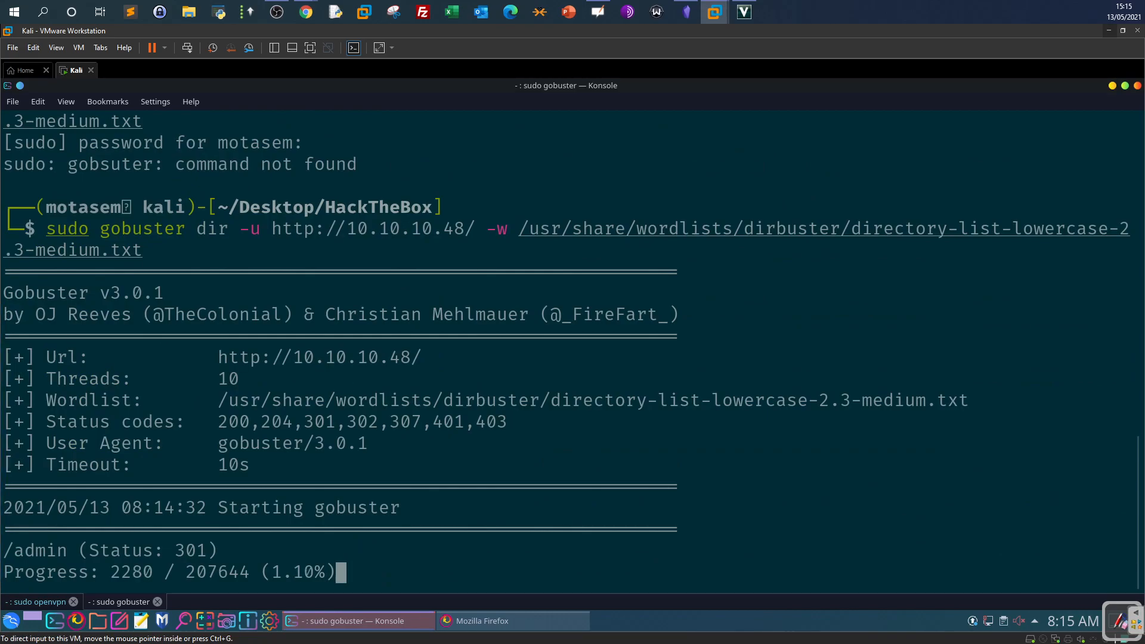
pyautogui.click(481, 620)
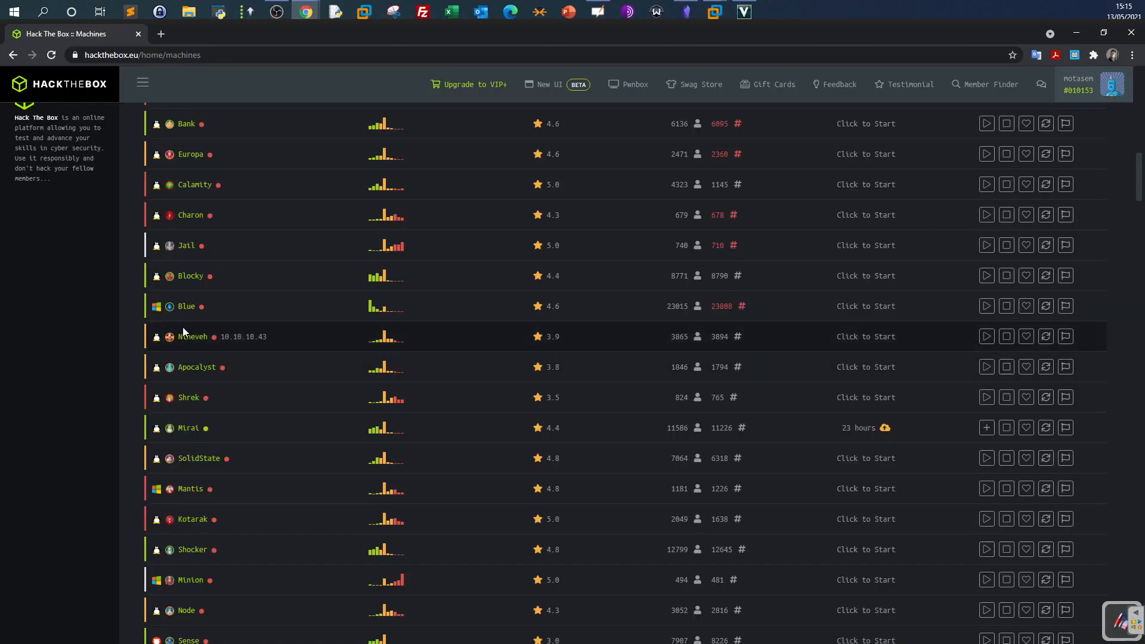
pyautogui.moveTo(1043, 427)
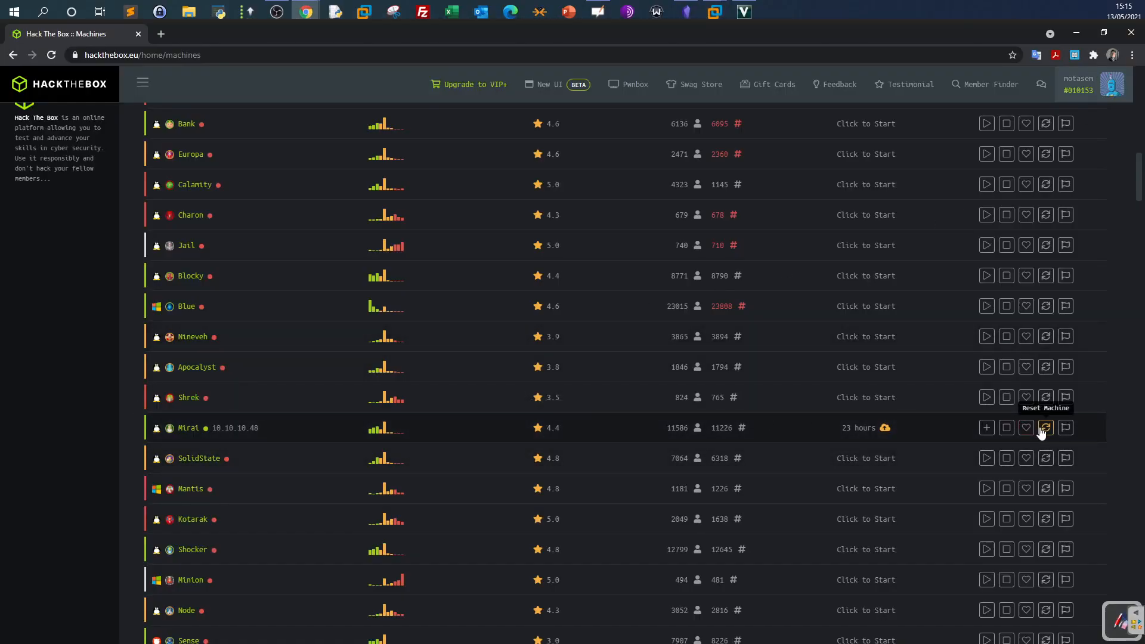
pyautogui.click(1045, 427)
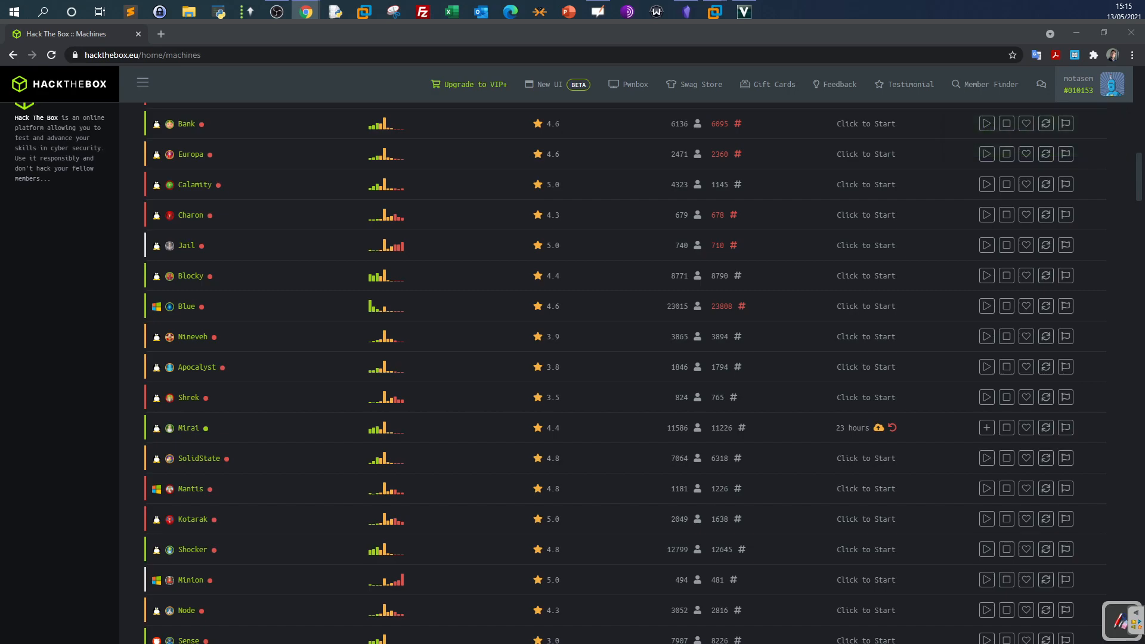
pyautogui.moveTo(349, 292)
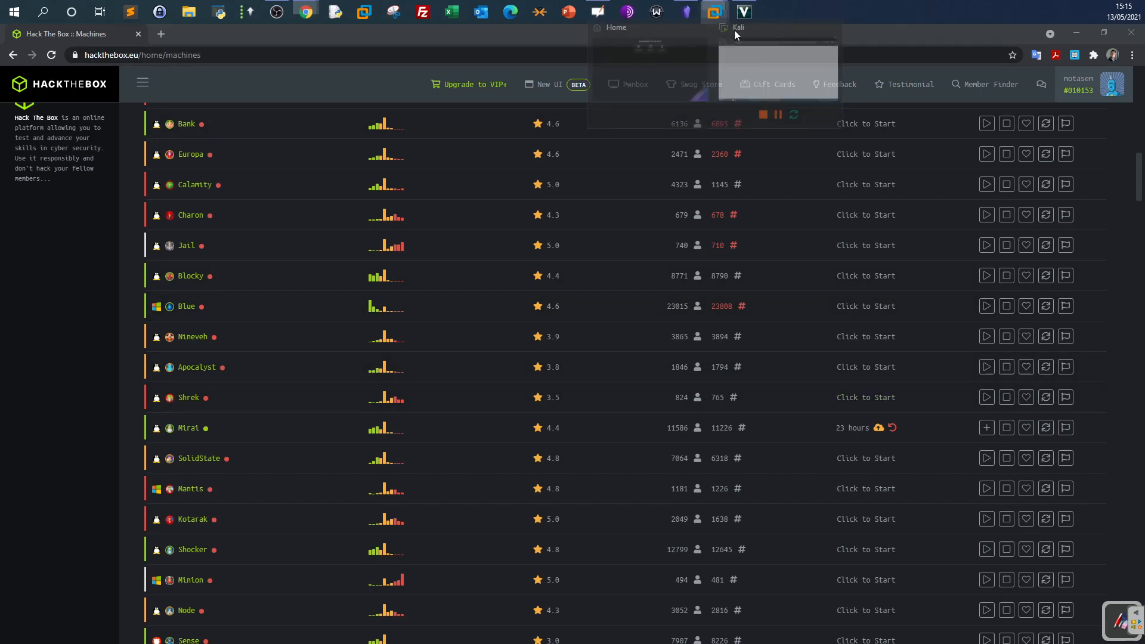
pyautogui.click(713, 12)
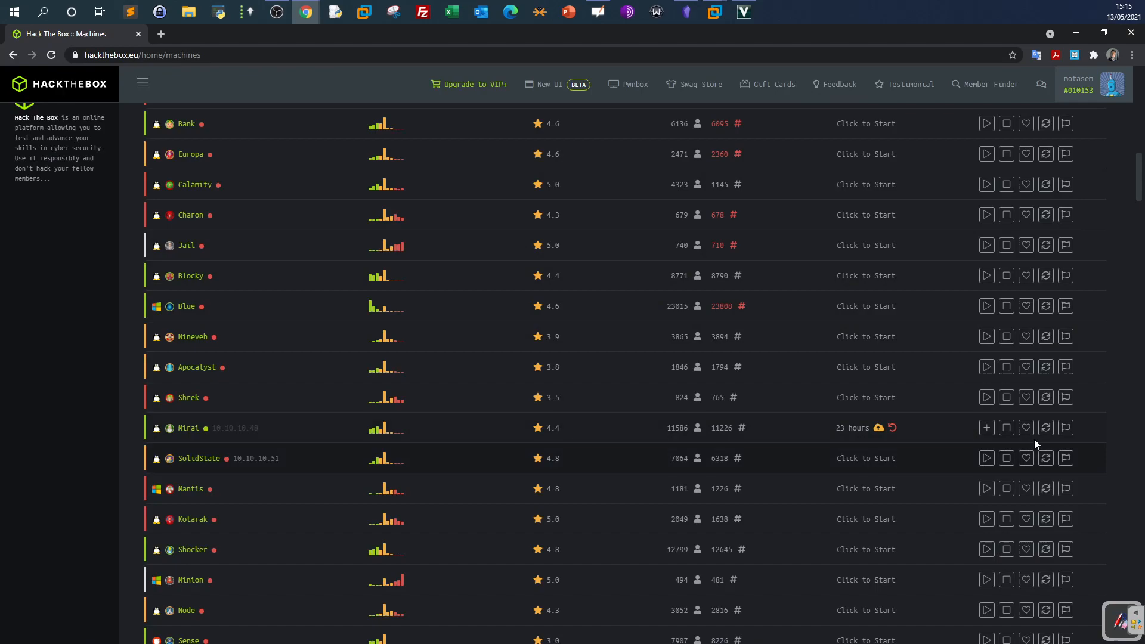
pyautogui.moveTo(892, 429)
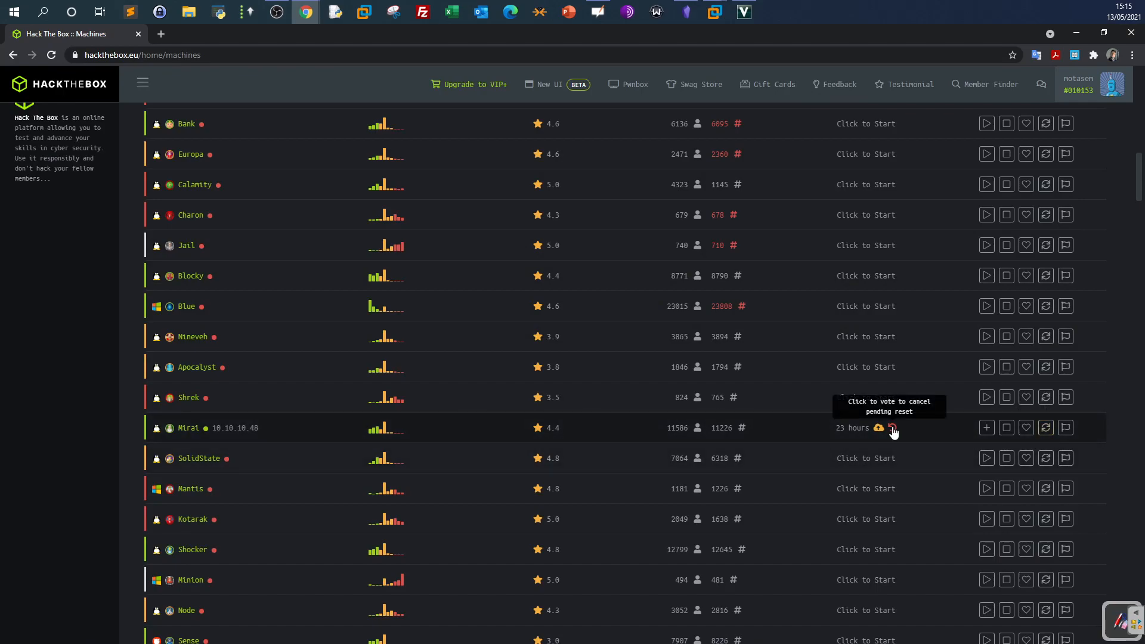
pyautogui.moveTo(299, 440)
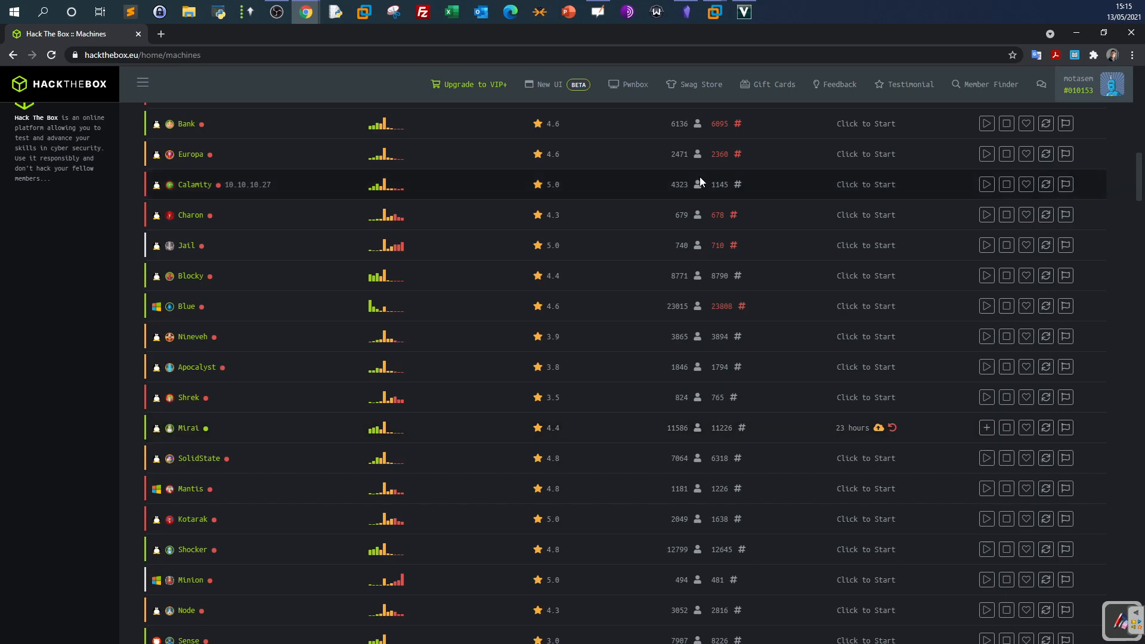
pyautogui.click(712, 12)
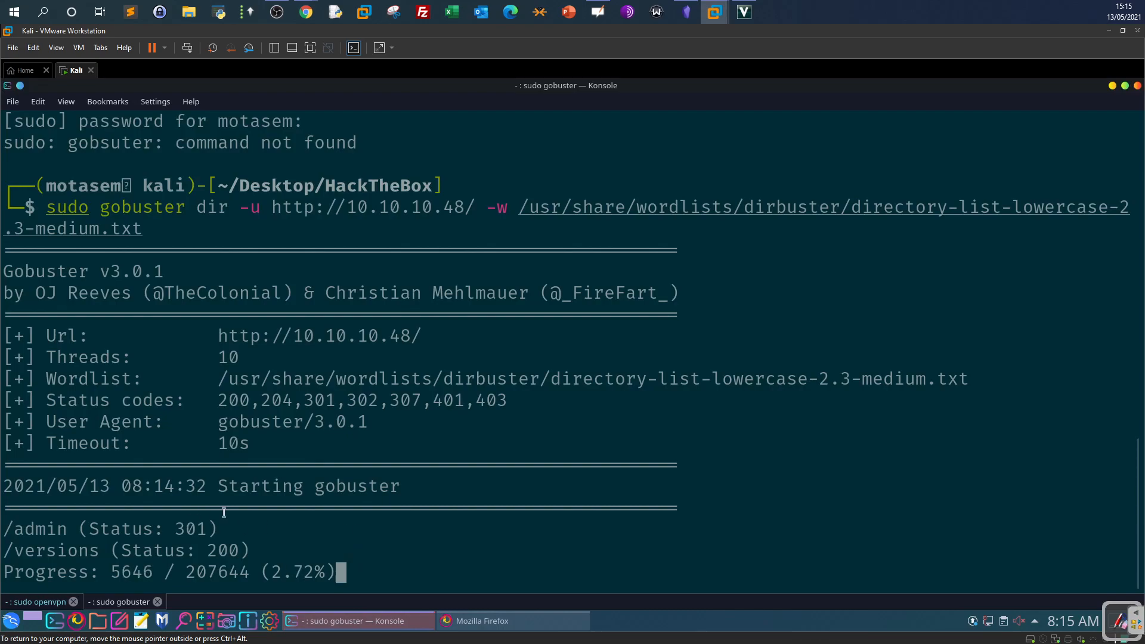
# Interrupt gobuster with Ctrl+C after it finds /admin and /versions.
pyautogui.doubleClick(36, 529)
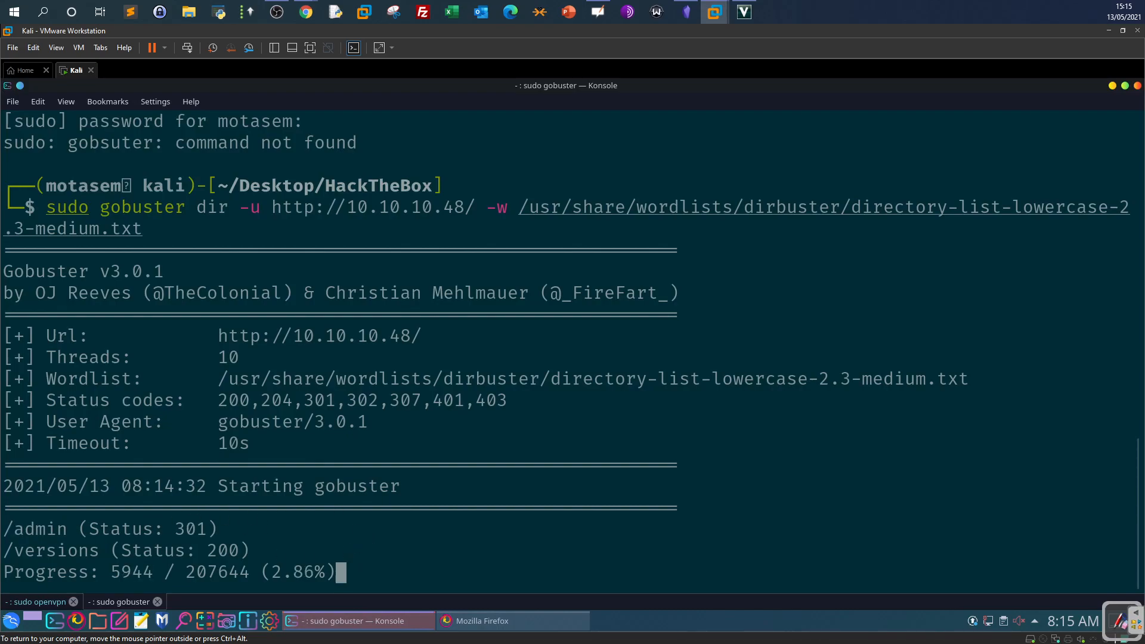
pyautogui.press('ctrl+c')
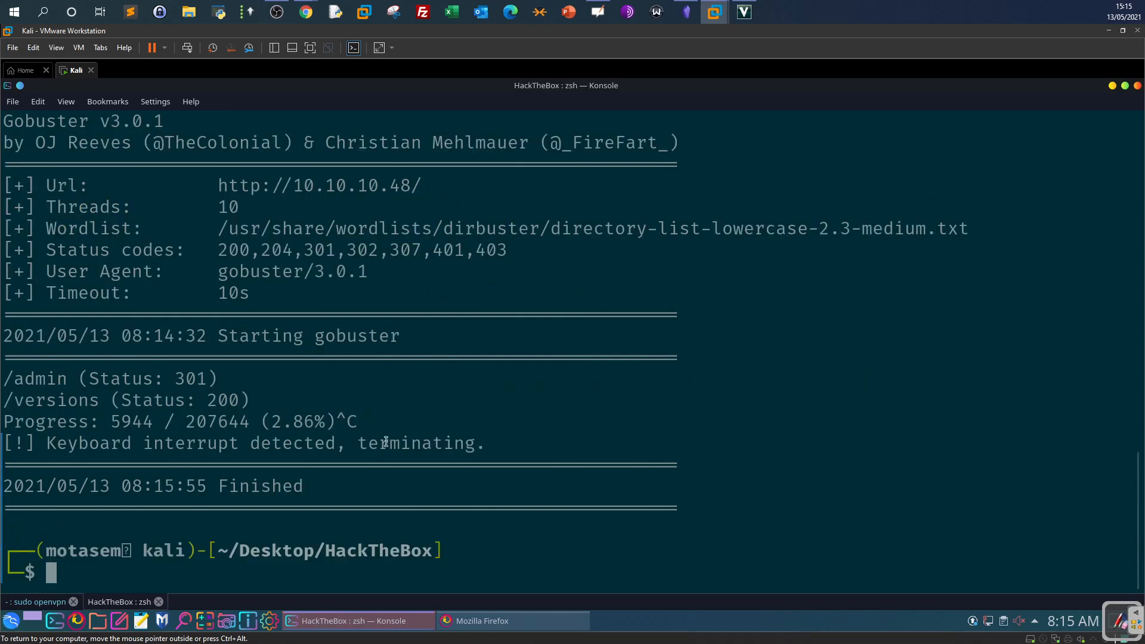
pyautogui.moveTo(447, 583)
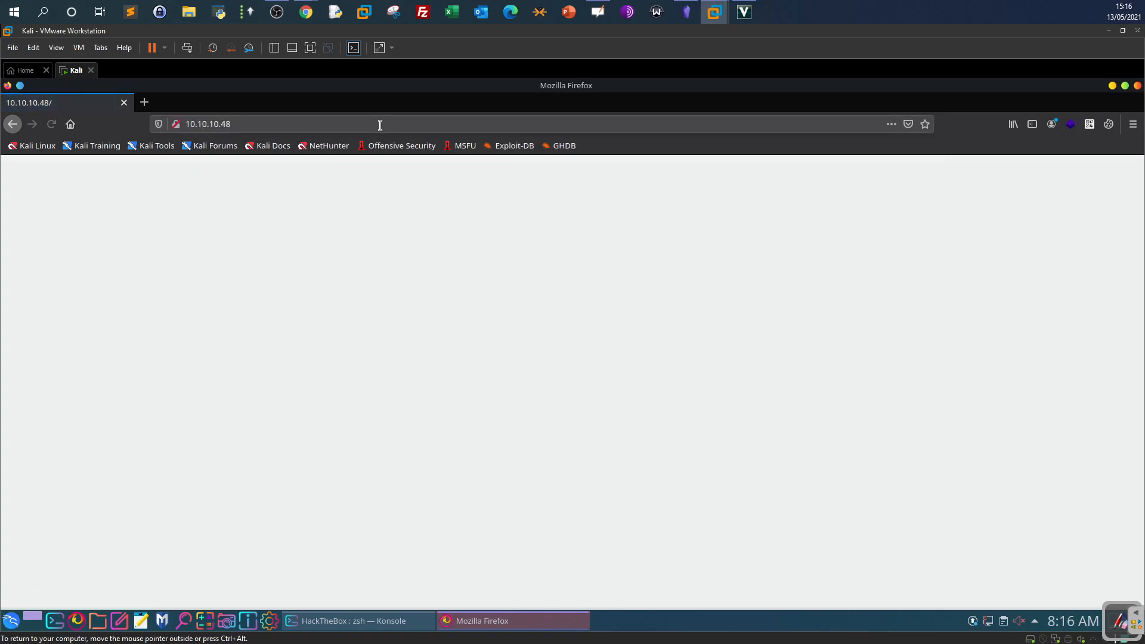
pyautogui.click(293, 123)
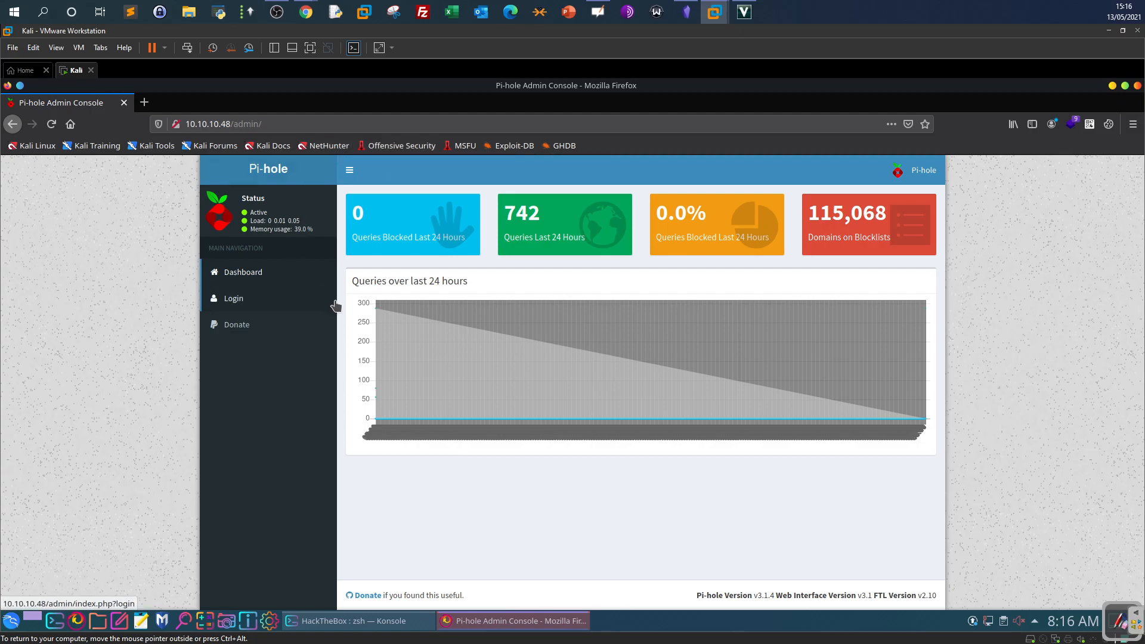
pyautogui.moveTo(402, 406)
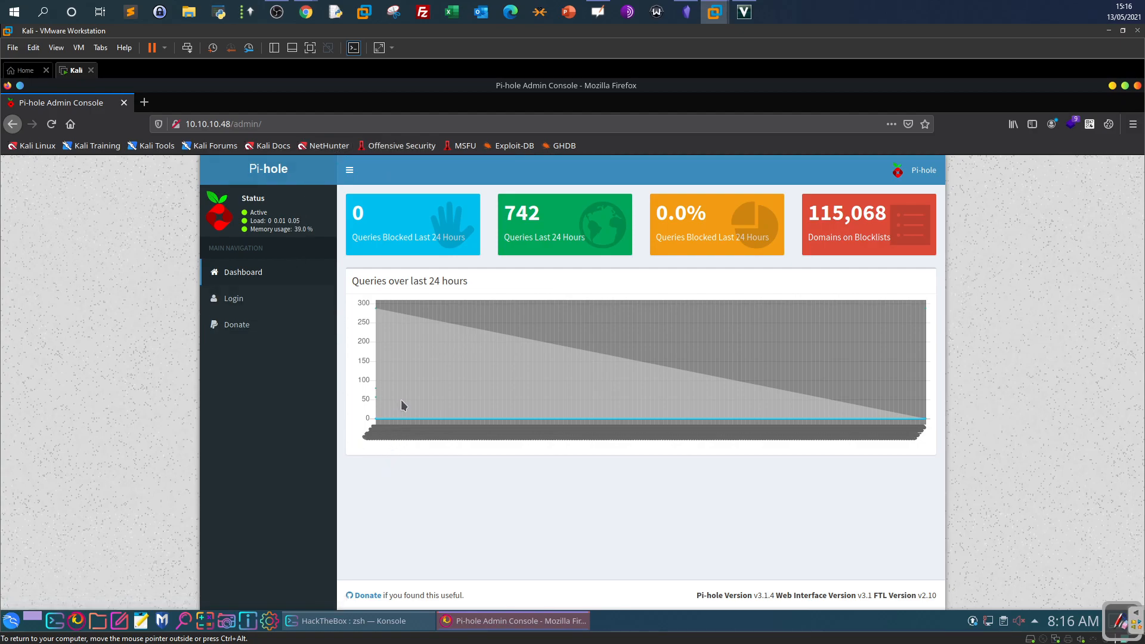
pyautogui.moveTo(234, 298)
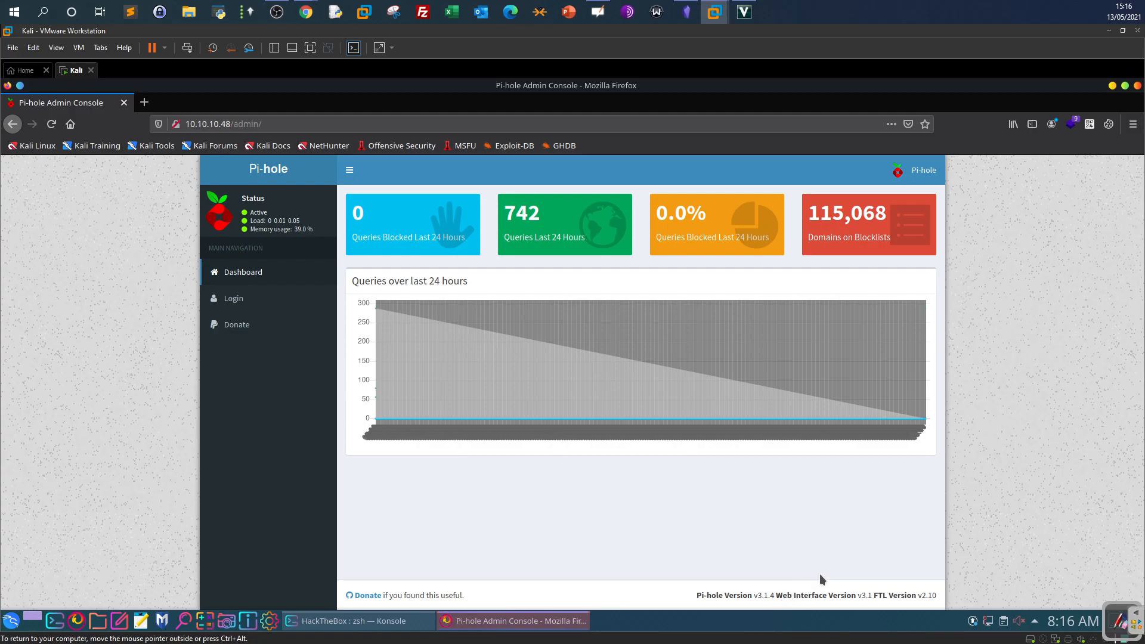
pyautogui.moveTo(817, 550)
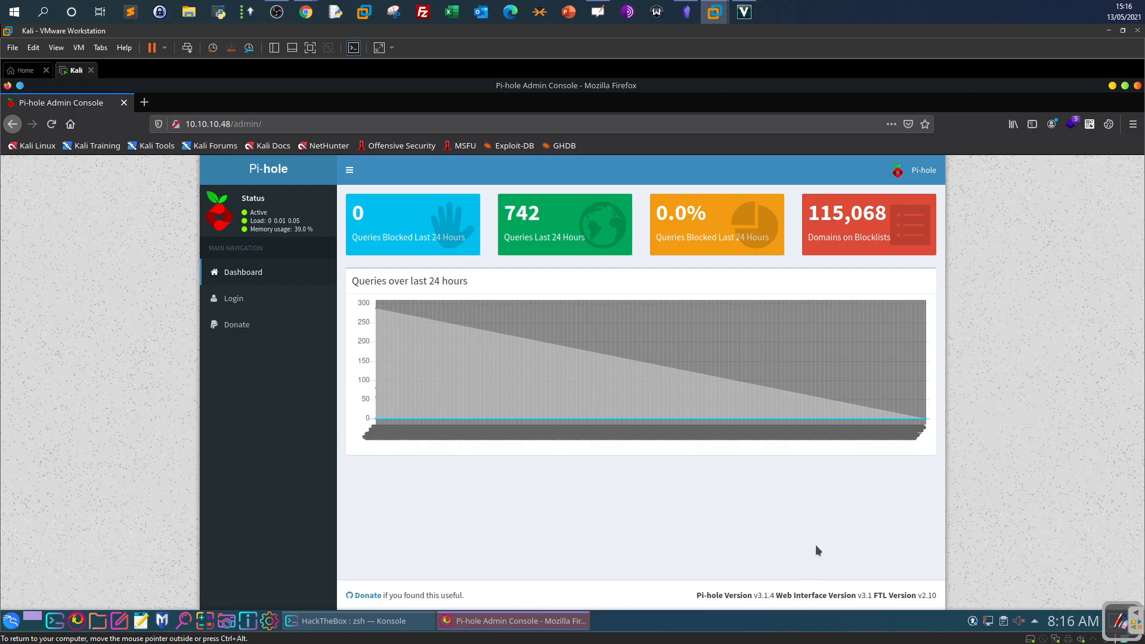
pyautogui.moveTo(814, 550)
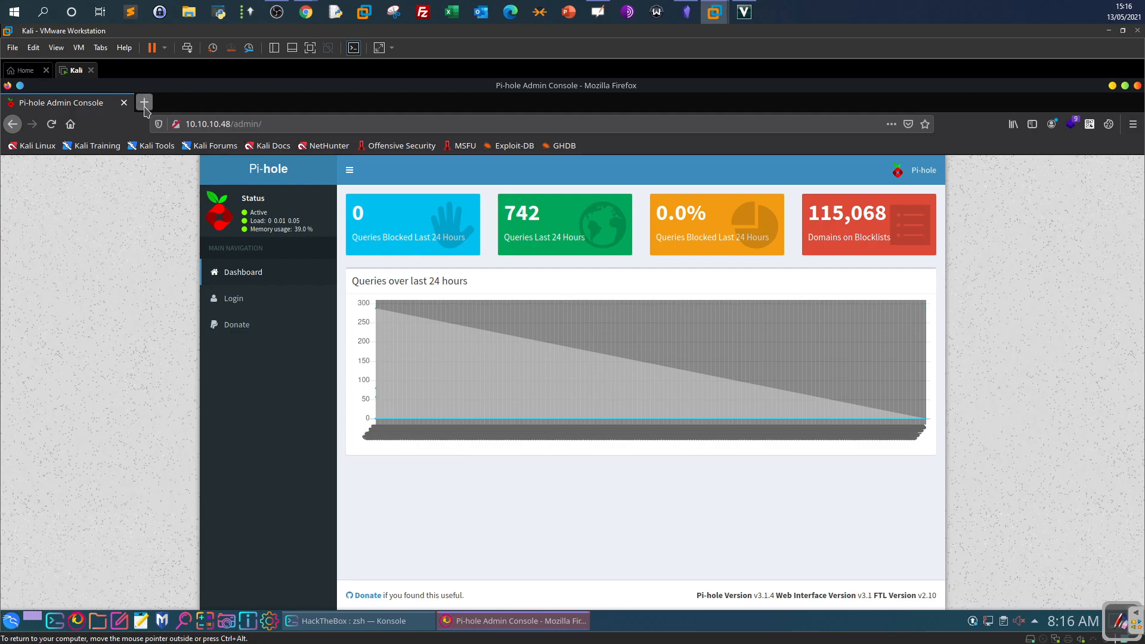
# Find the default pi / raspberry credentials in the Raspberry Pi SSH docs, then revisit Pi-hole.
pyautogui.click(143, 102)
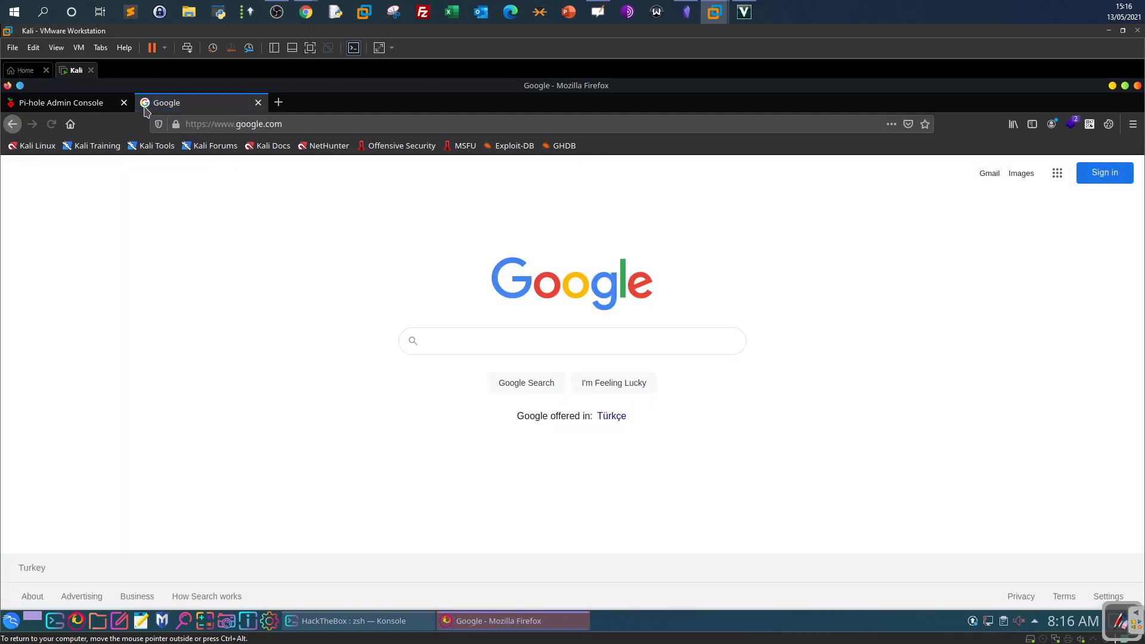
pyautogui.write('ra')
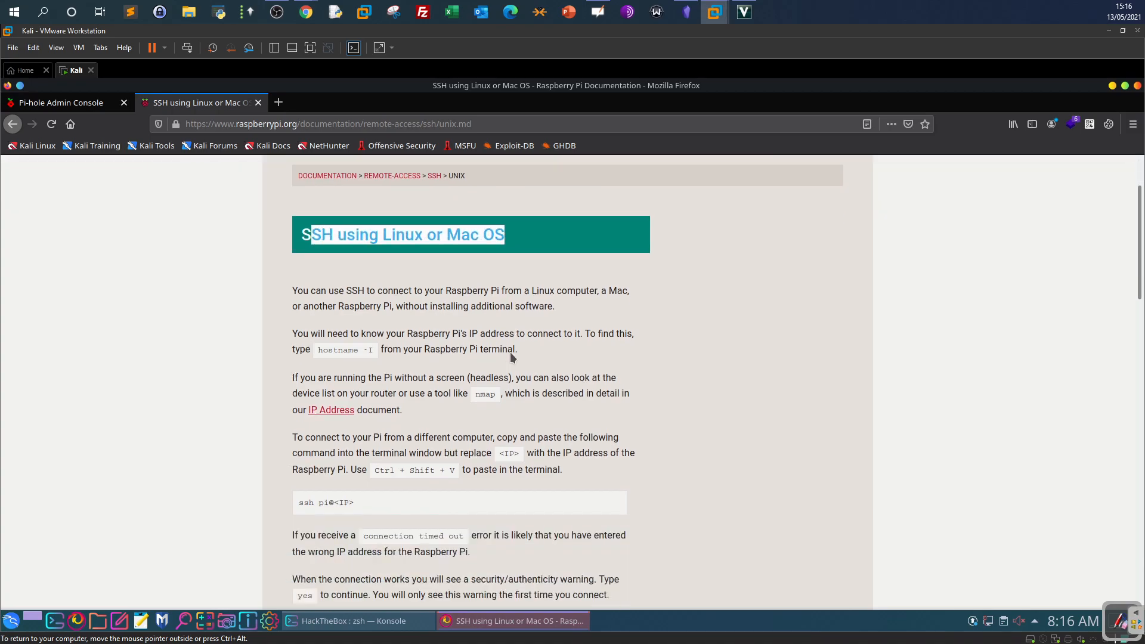
pyautogui.scroll(-3)
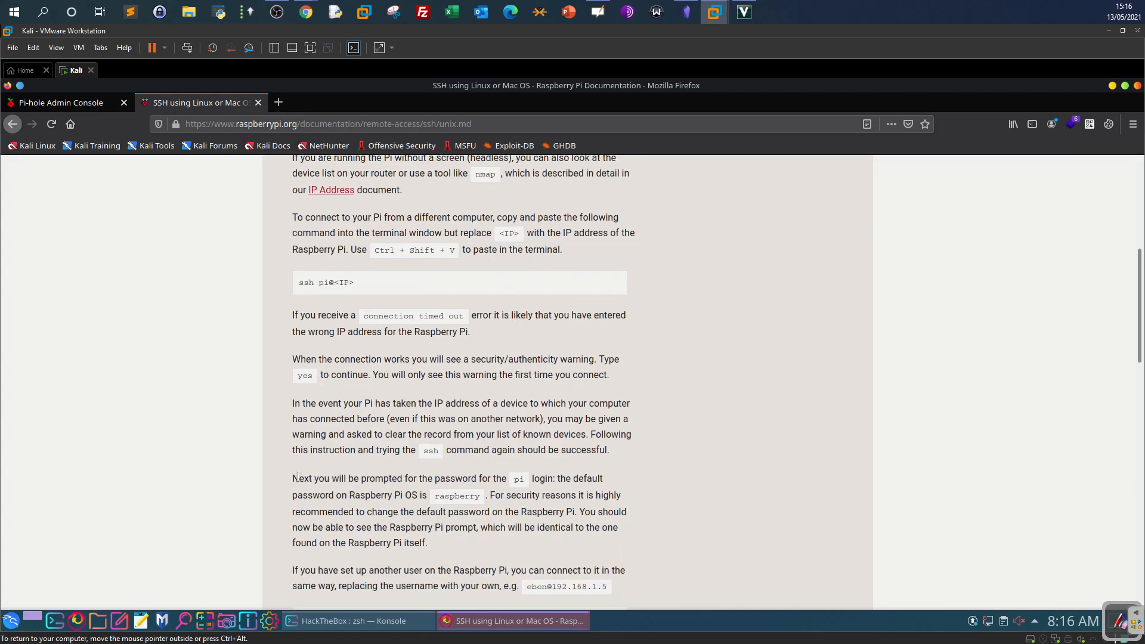
pyautogui.moveTo(292, 478); pyautogui.dragTo(409, 478)
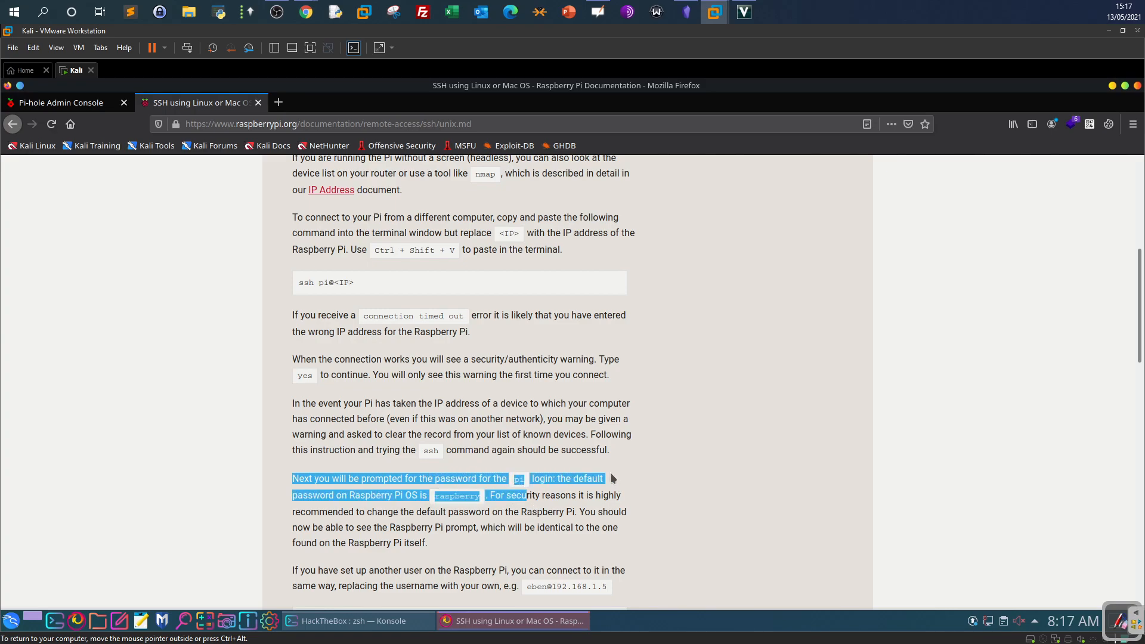
pyautogui.click(389, 495)
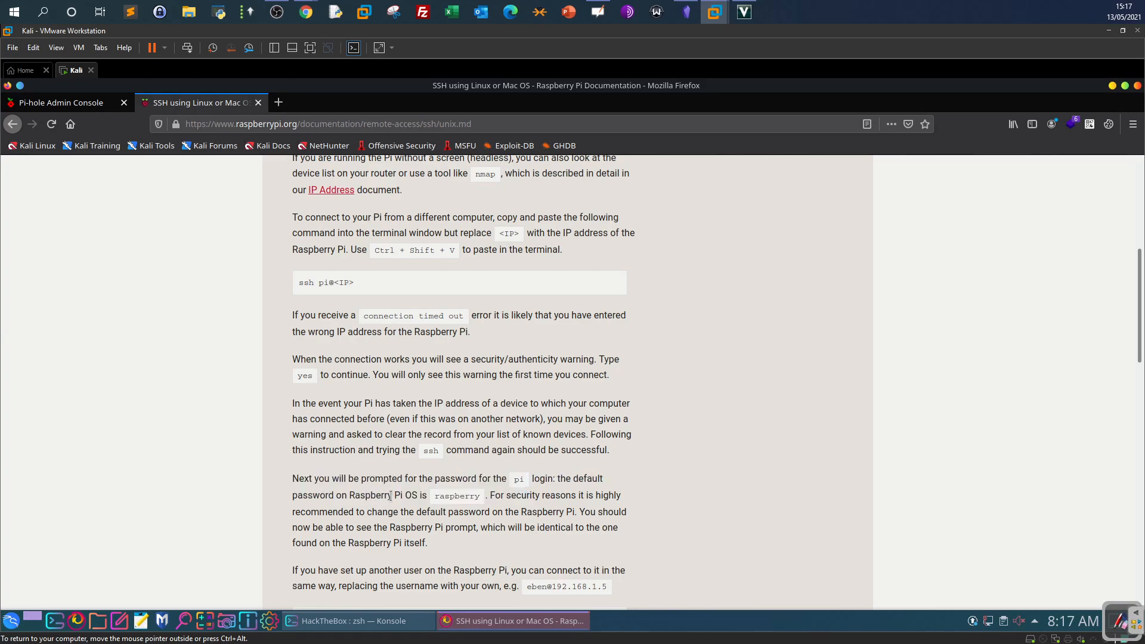
pyautogui.doubleClick(456, 495)
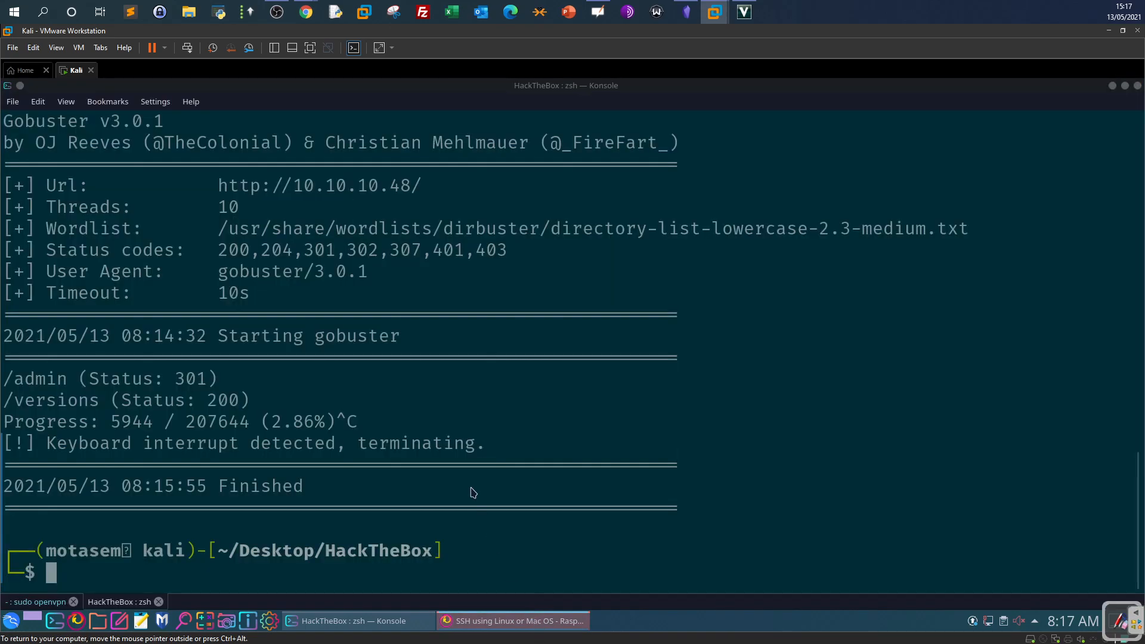
pyautogui.click(512, 620)
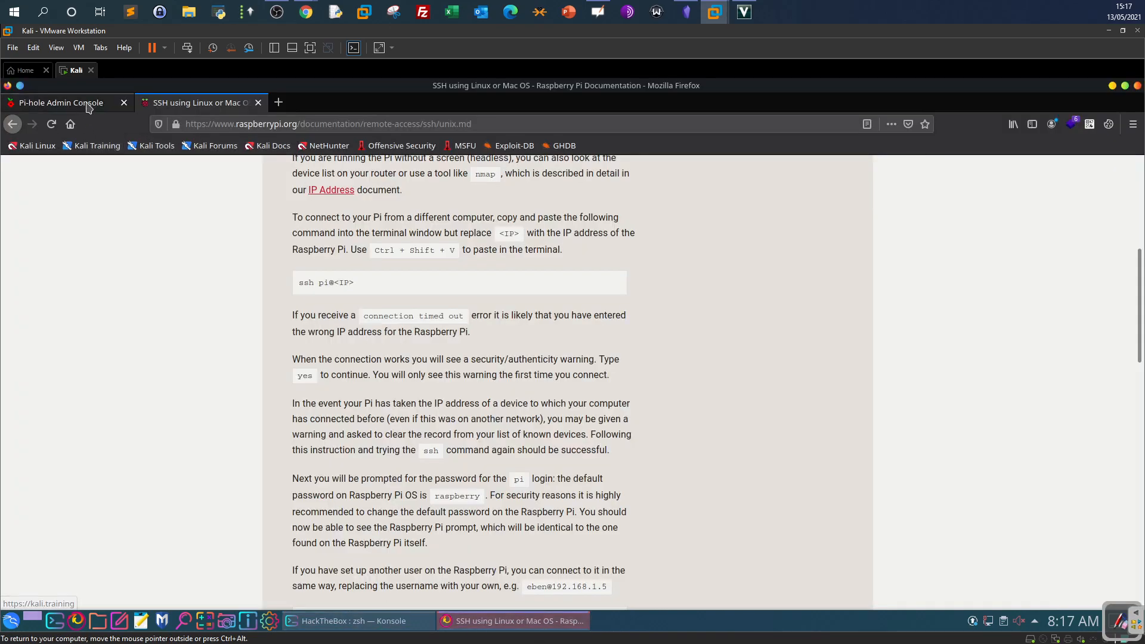
pyautogui.click(61, 102)
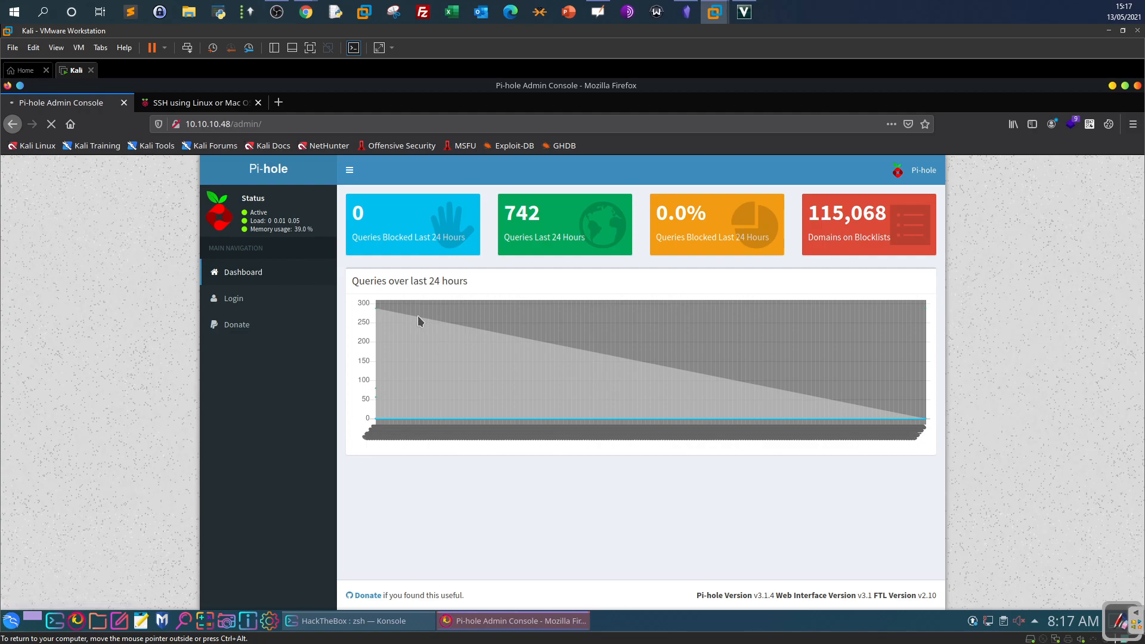
pyautogui.moveTo(416, 319)
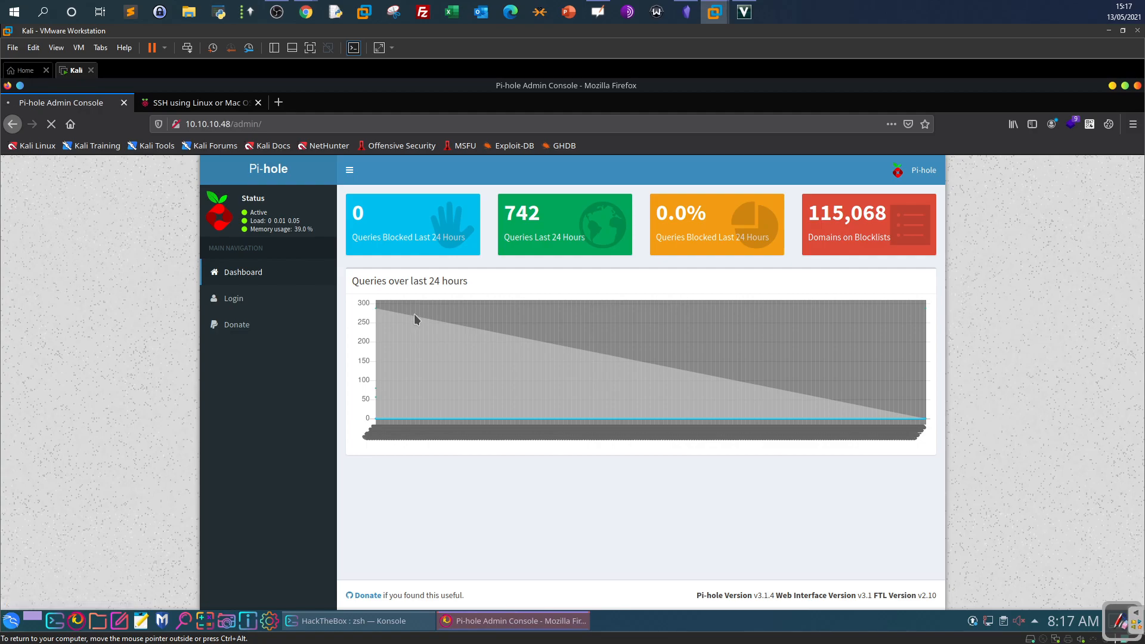
pyautogui.moveTo(880, 507)
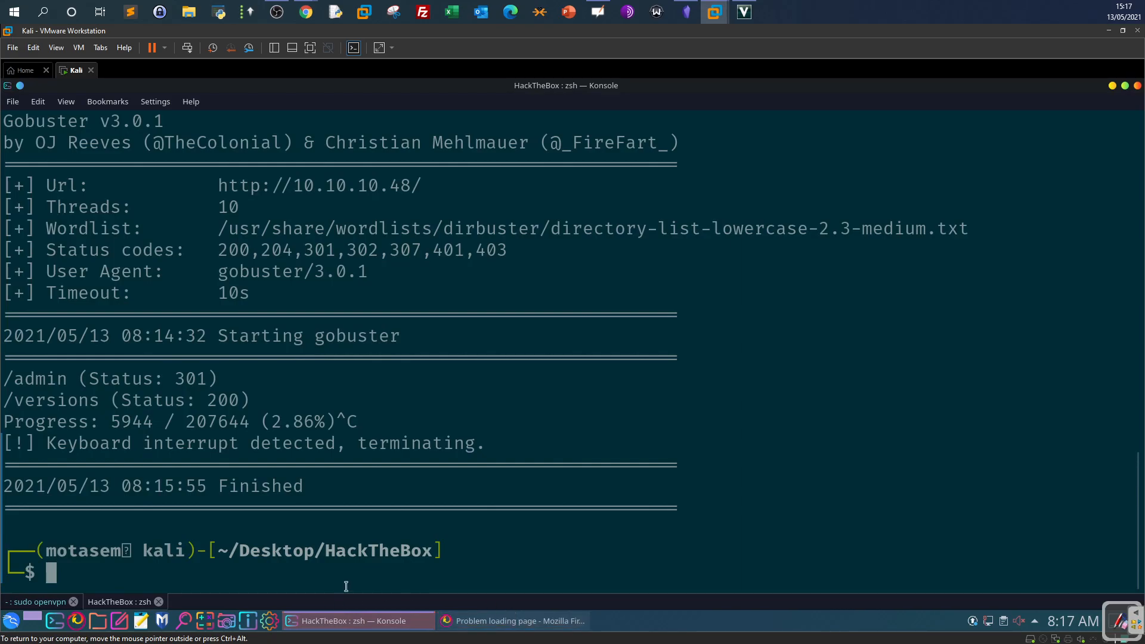
pyautogui.write('ssh pi')
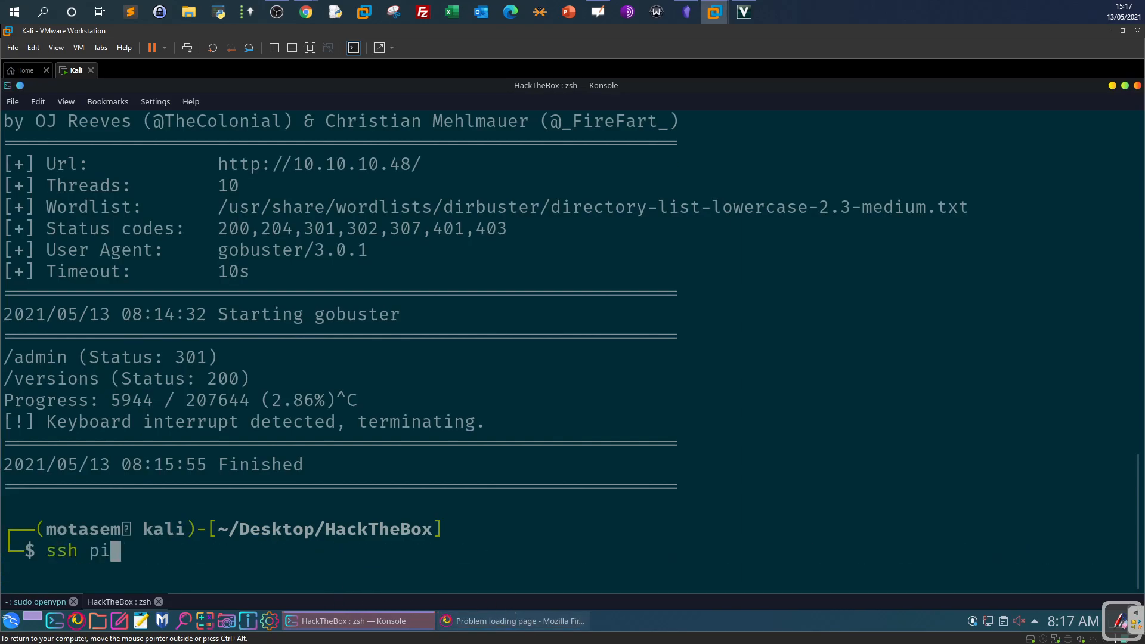
pyautogui.write('@19')
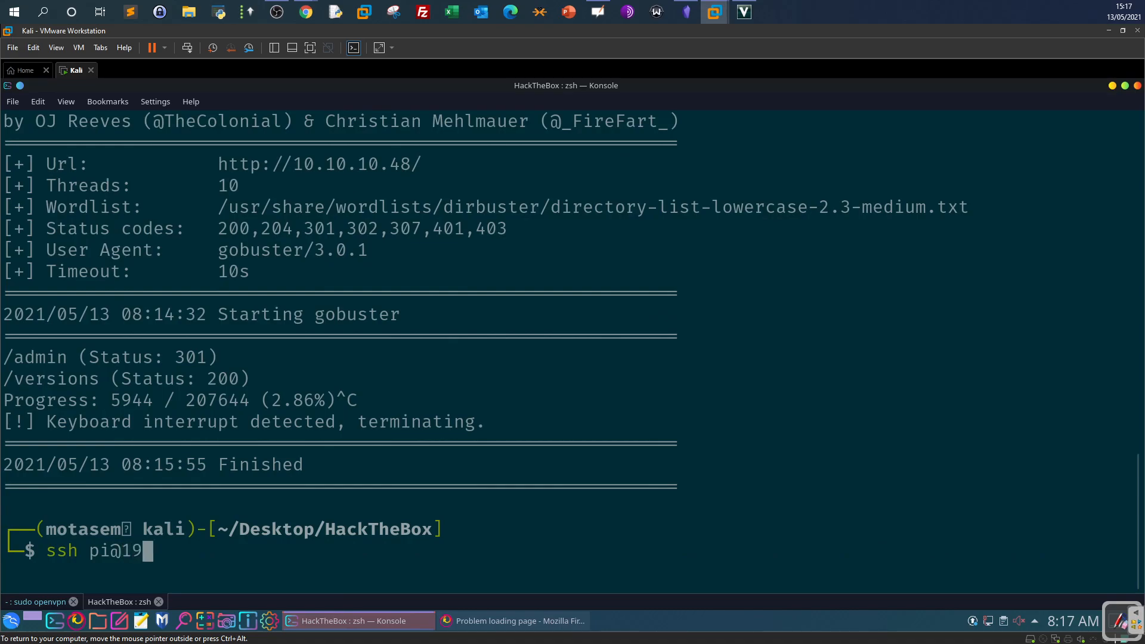
pyautogui.write('0.10.10.48')
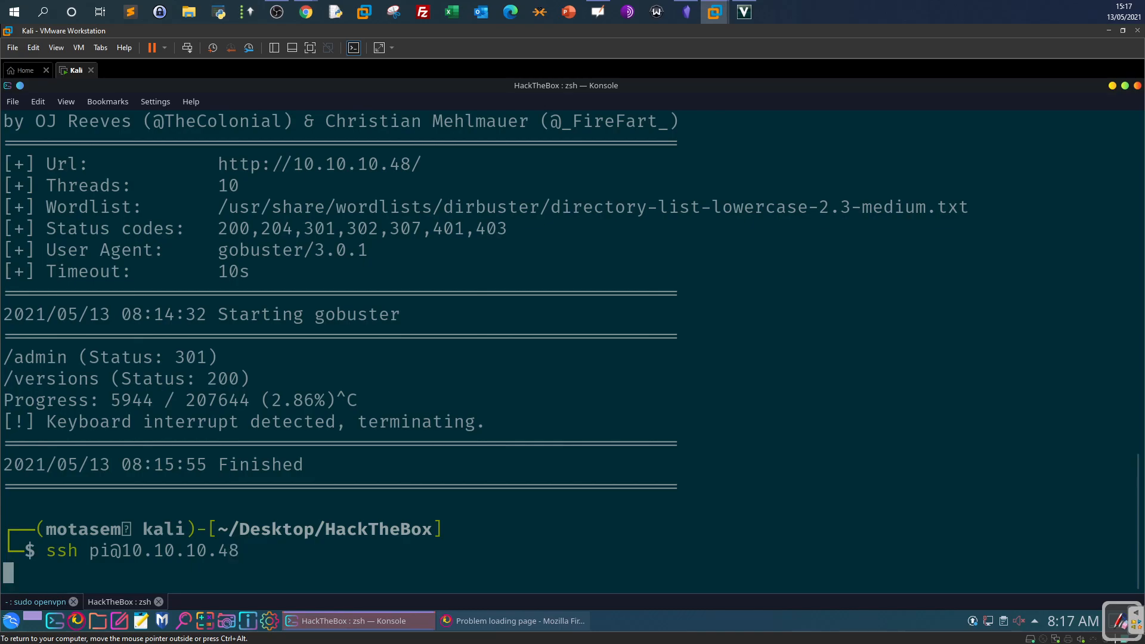
pyautogui.press('Return')
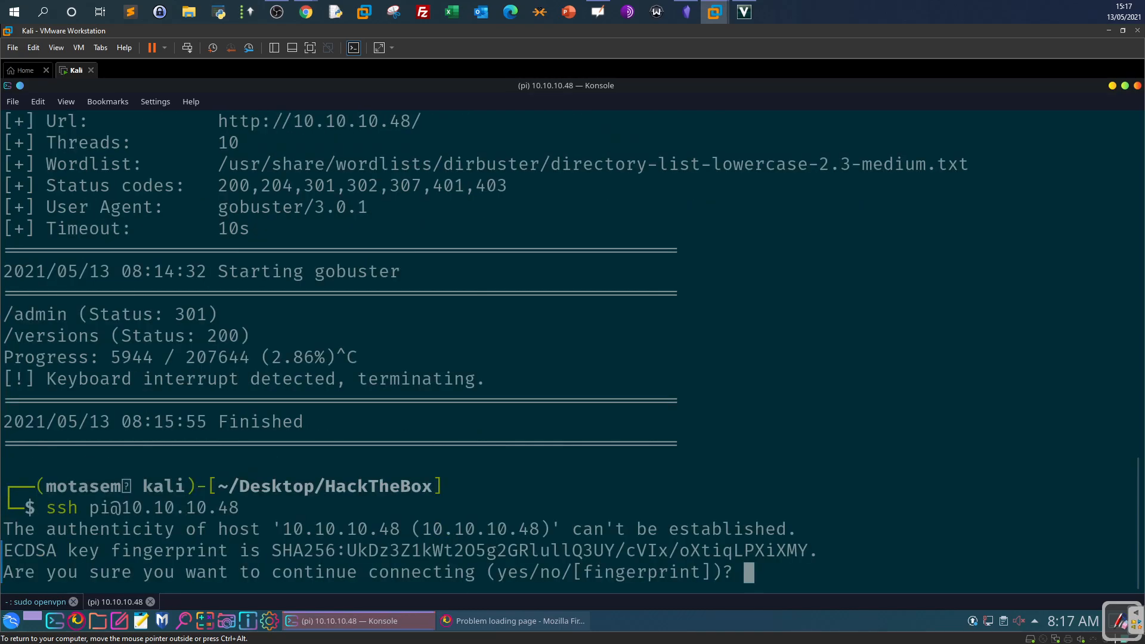
pyautogui.write('yes')
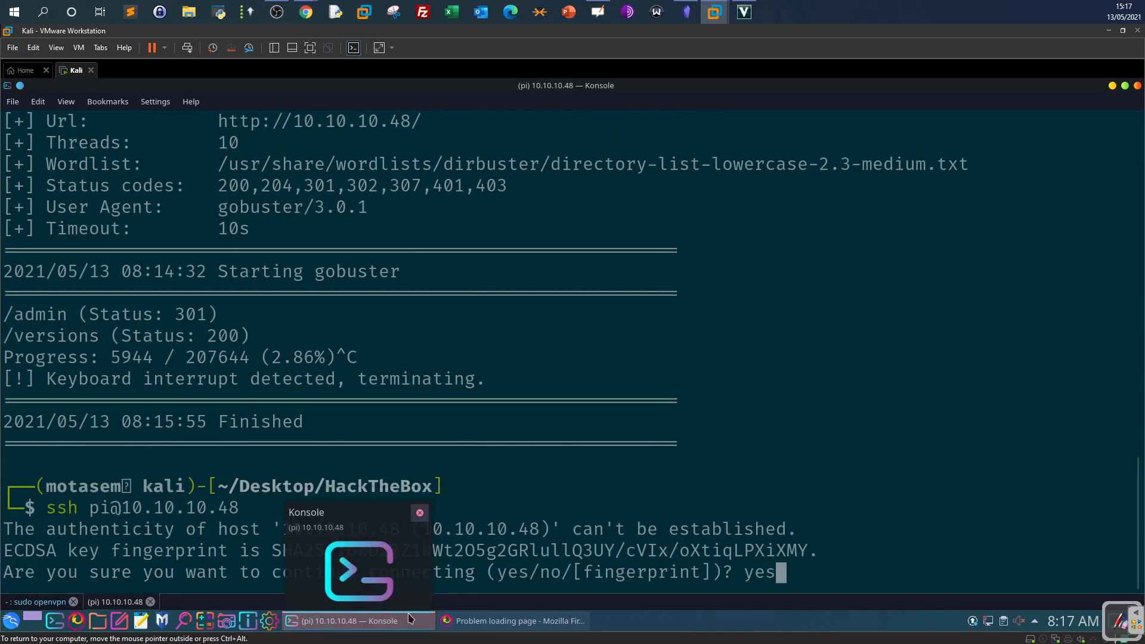
pyautogui.click(514, 621)
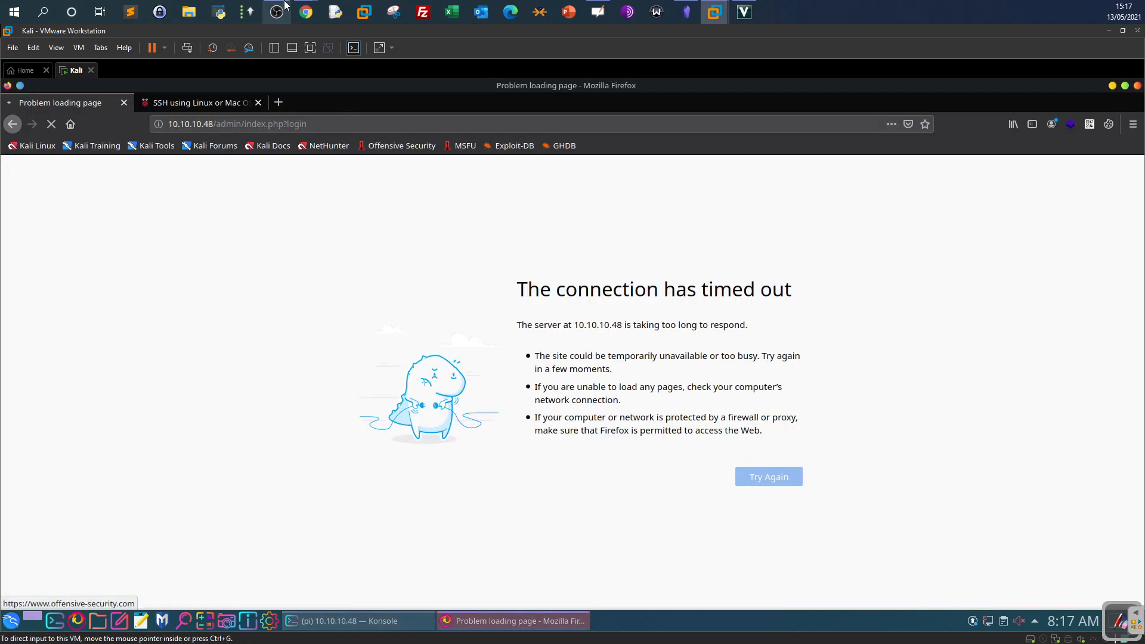
pyautogui.click(197, 102)
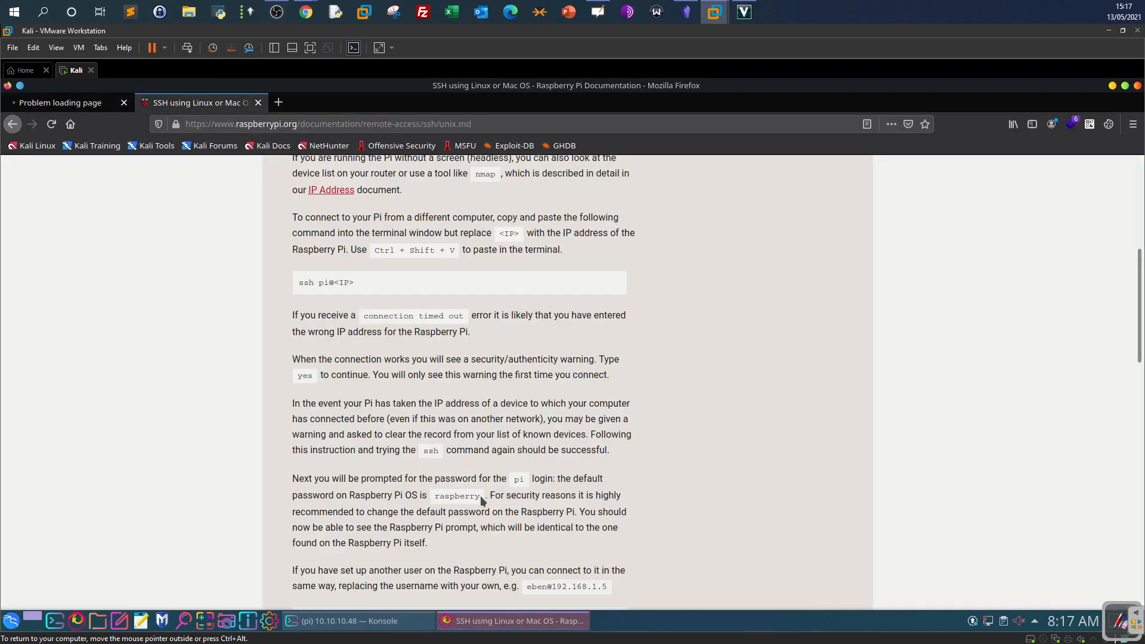
pyautogui.doubleClick(456, 495)
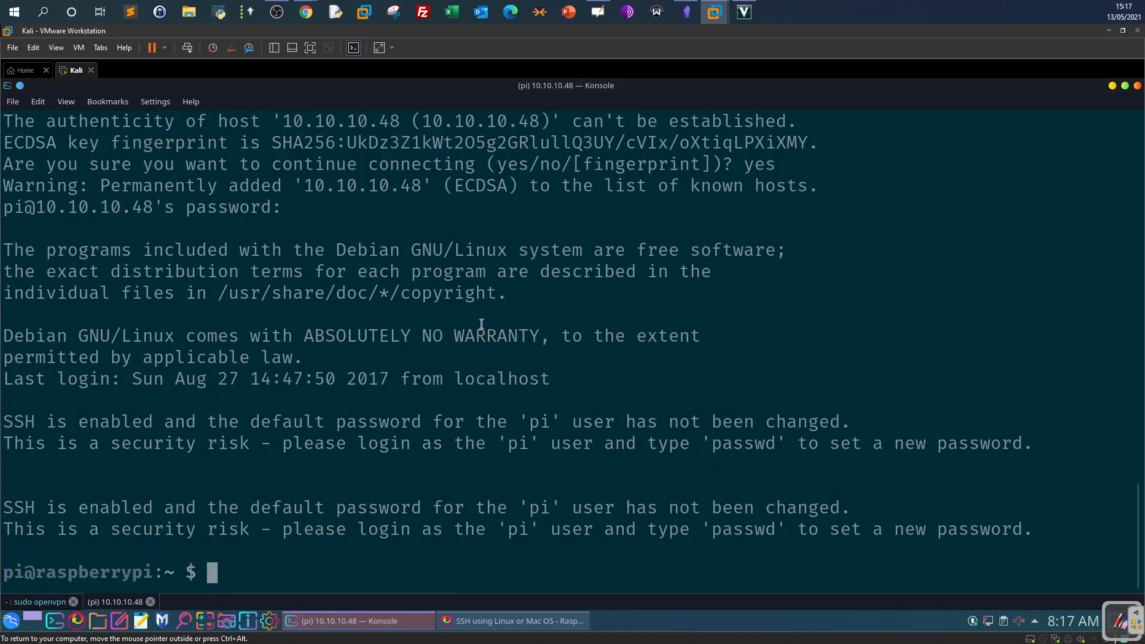
pyautogui.moveTo(34, 409)
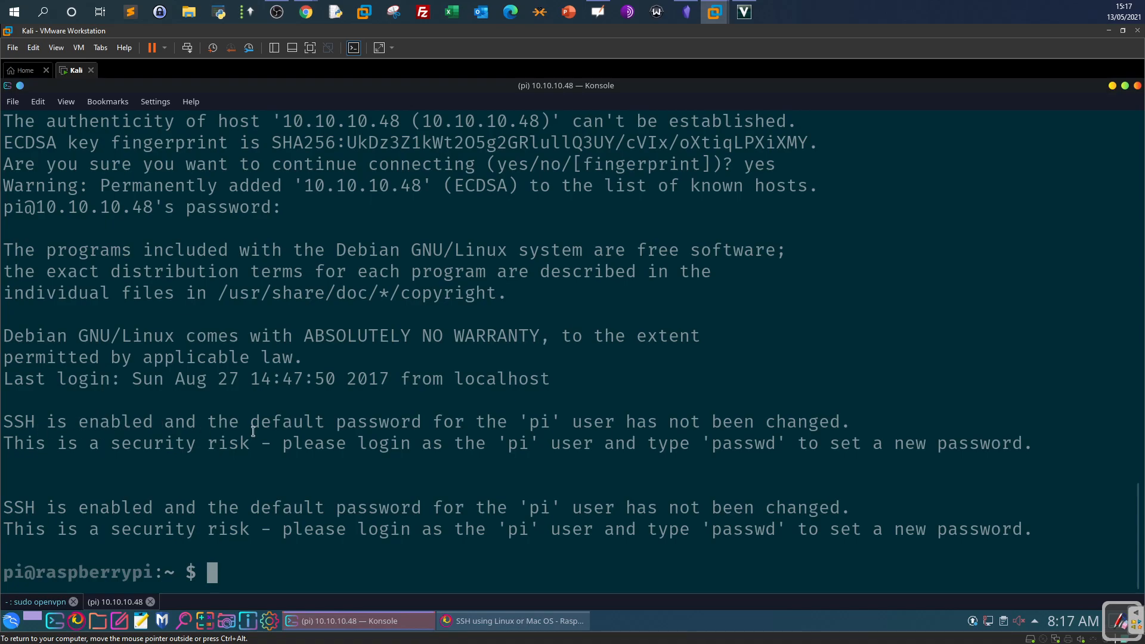
# Highlight the banner warning about pi's unchanged default password, then return to Firefox.
pyautogui.moveTo(527, 421); pyautogui.dragTo(697, 422)
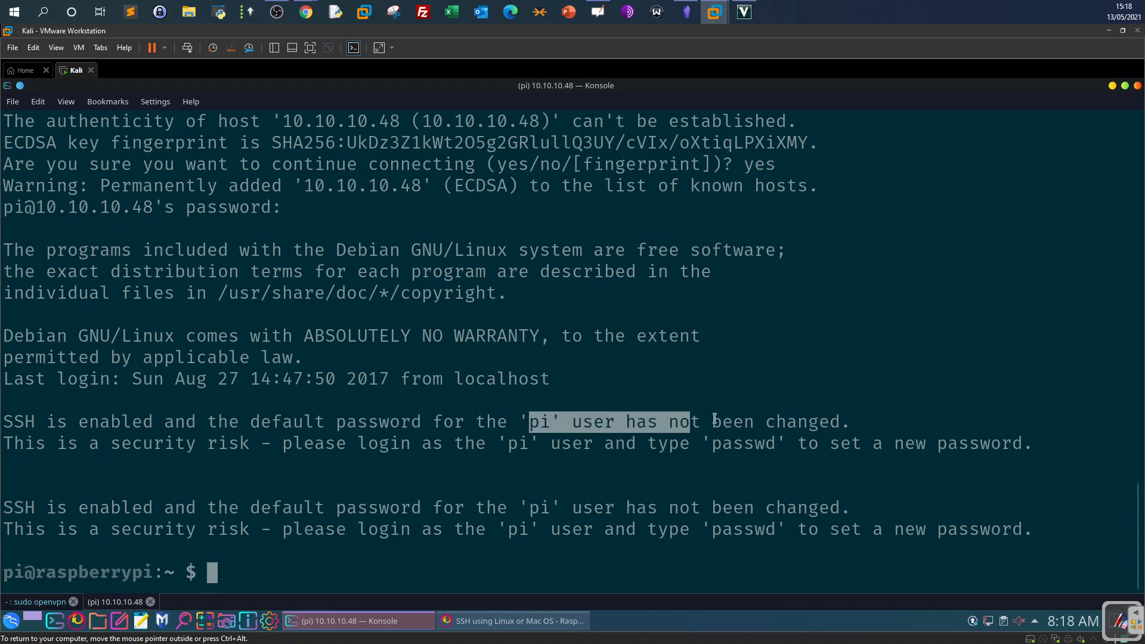
pyautogui.moveTo(686, 421); pyautogui.dragTo(828, 421)
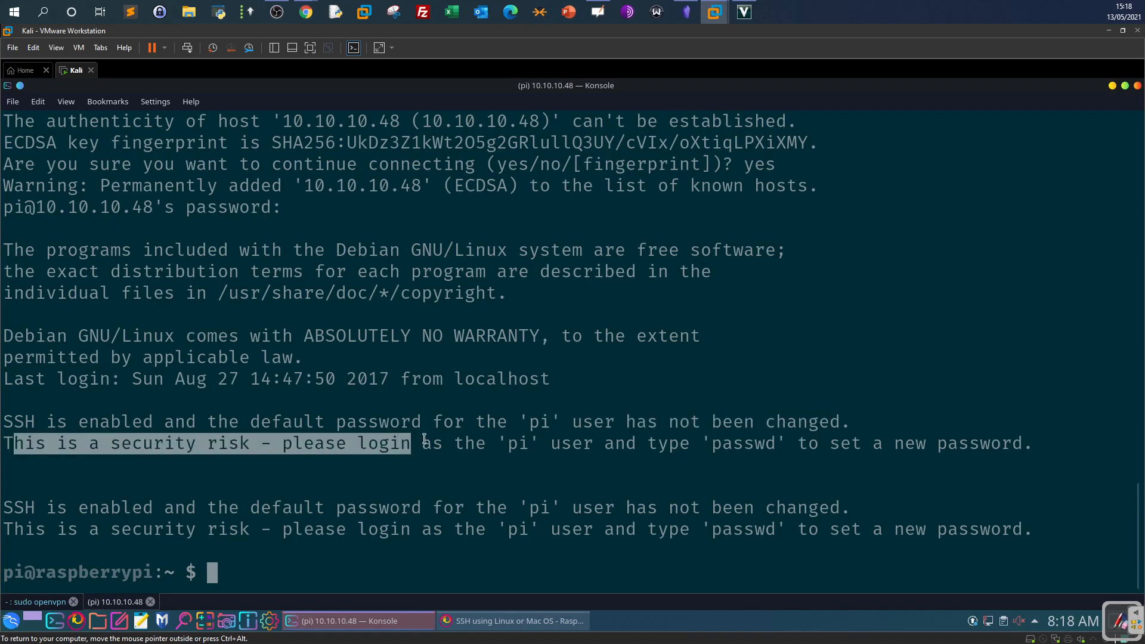
pyautogui.moveTo(409, 443); pyautogui.dragTo(862, 443)
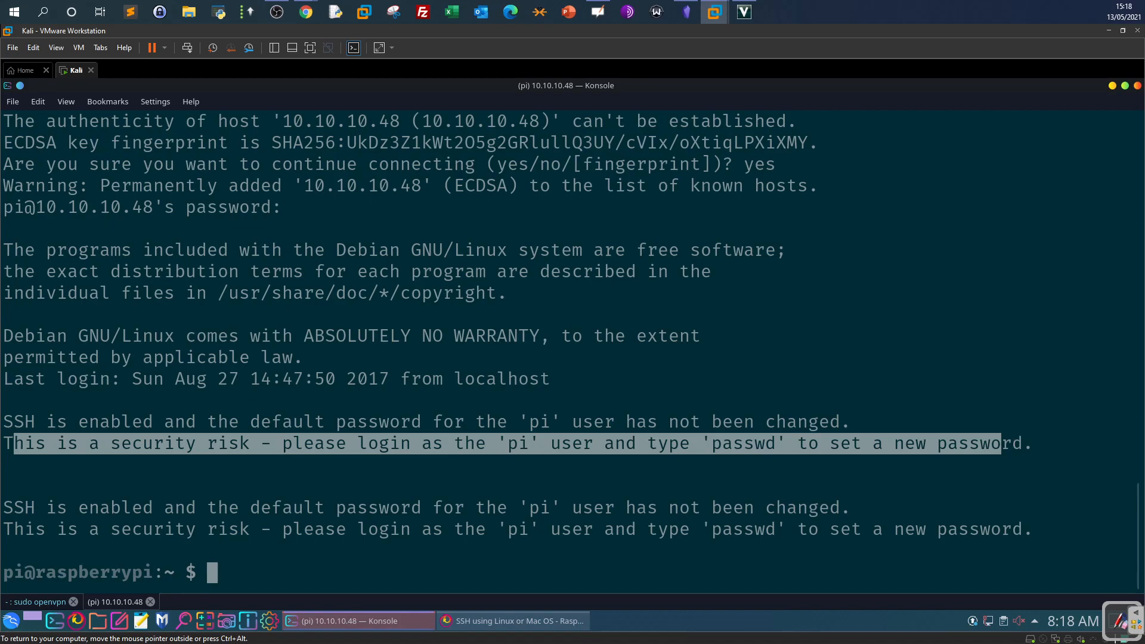
pyautogui.click(513, 620)
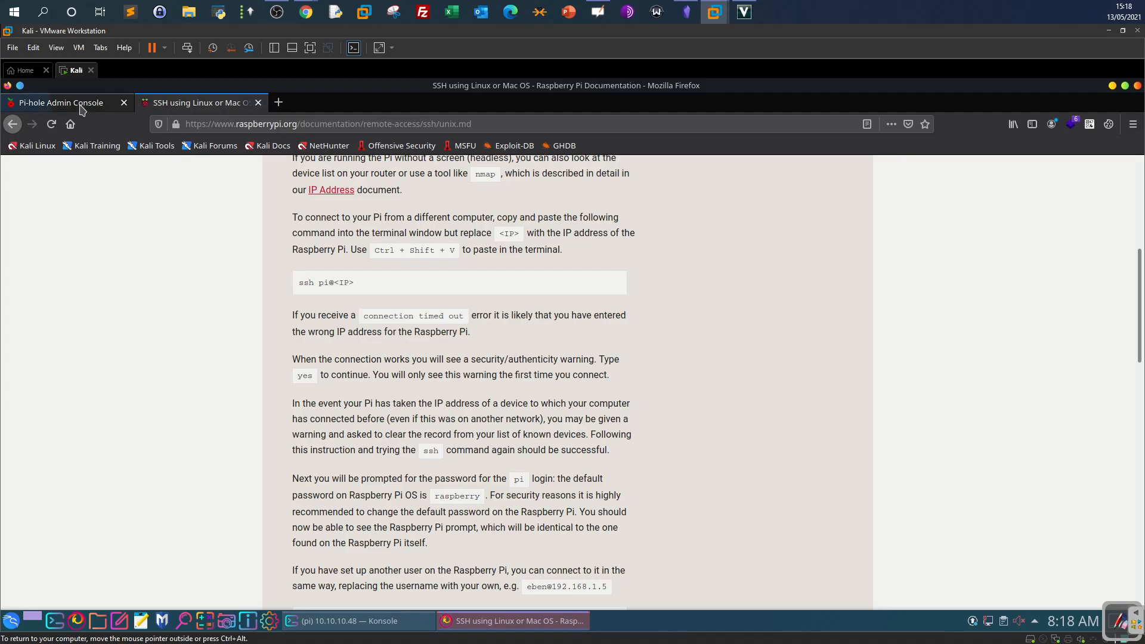
pyautogui.click(61, 102)
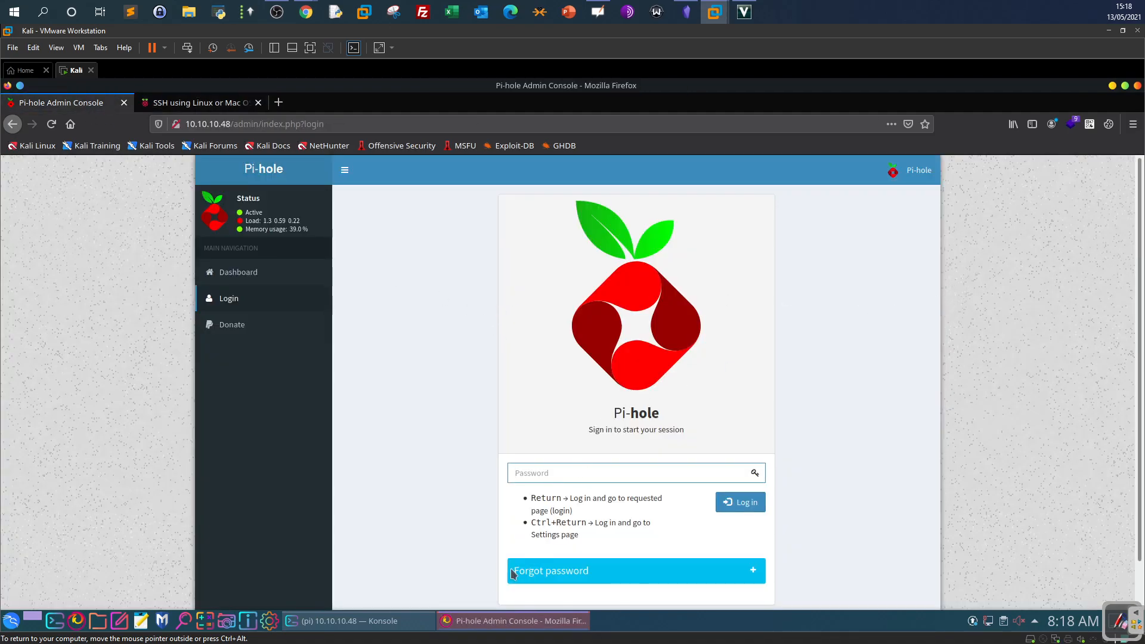
pyautogui.click(343, 621)
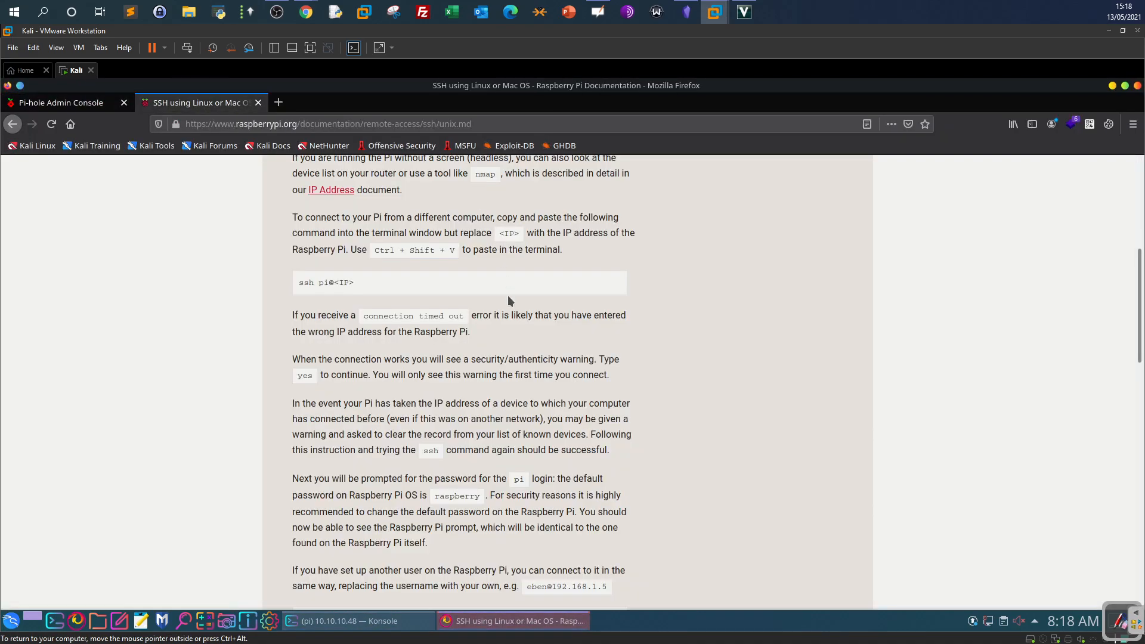
pyautogui.doubleClick(456, 495)
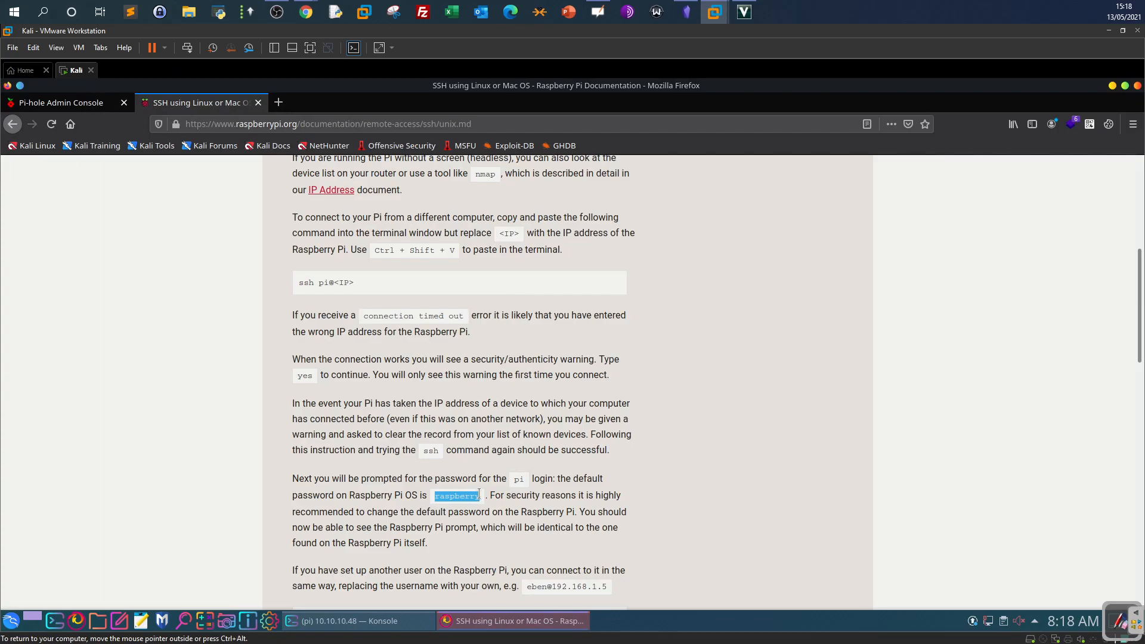
pyautogui.click(61, 102)
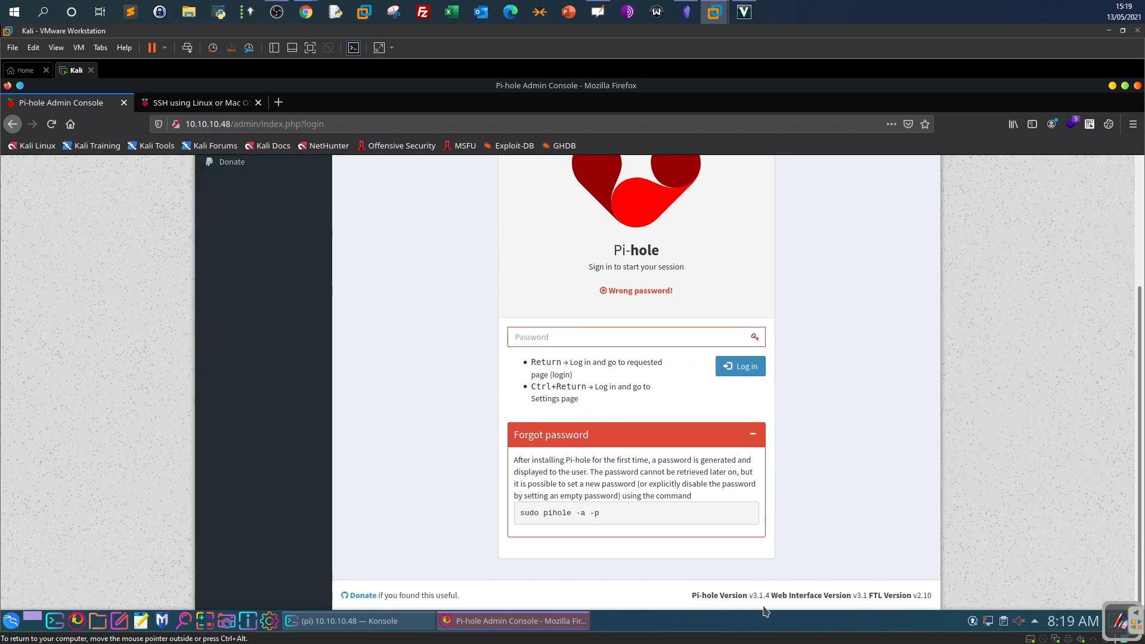
pyautogui.moveTo(864, 610)
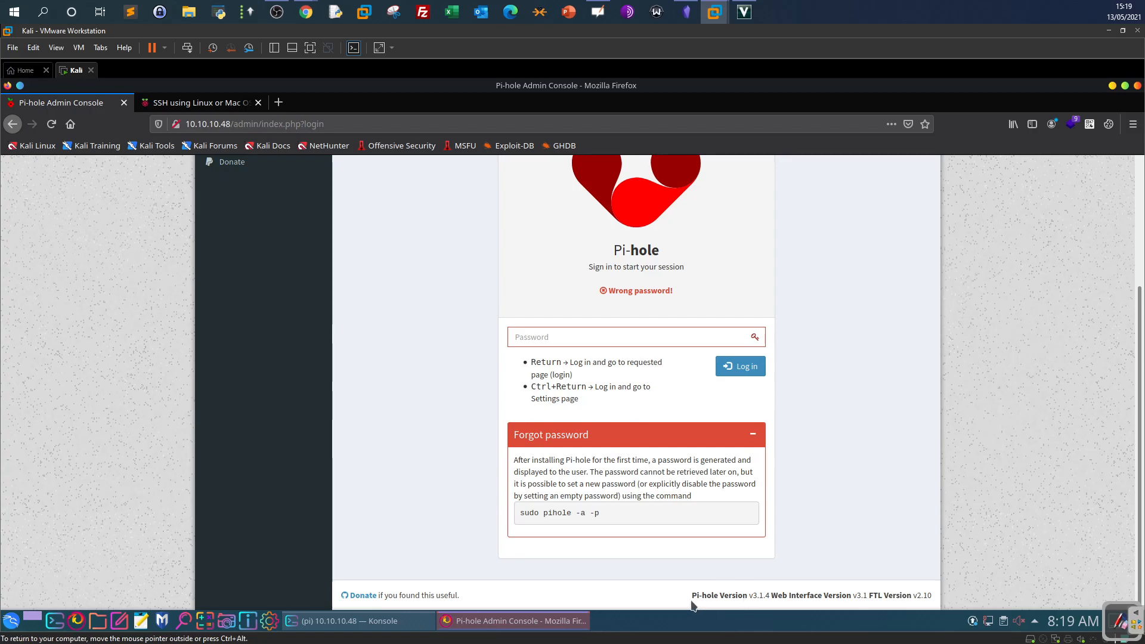
pyautogui.doubleClick(757, 595)
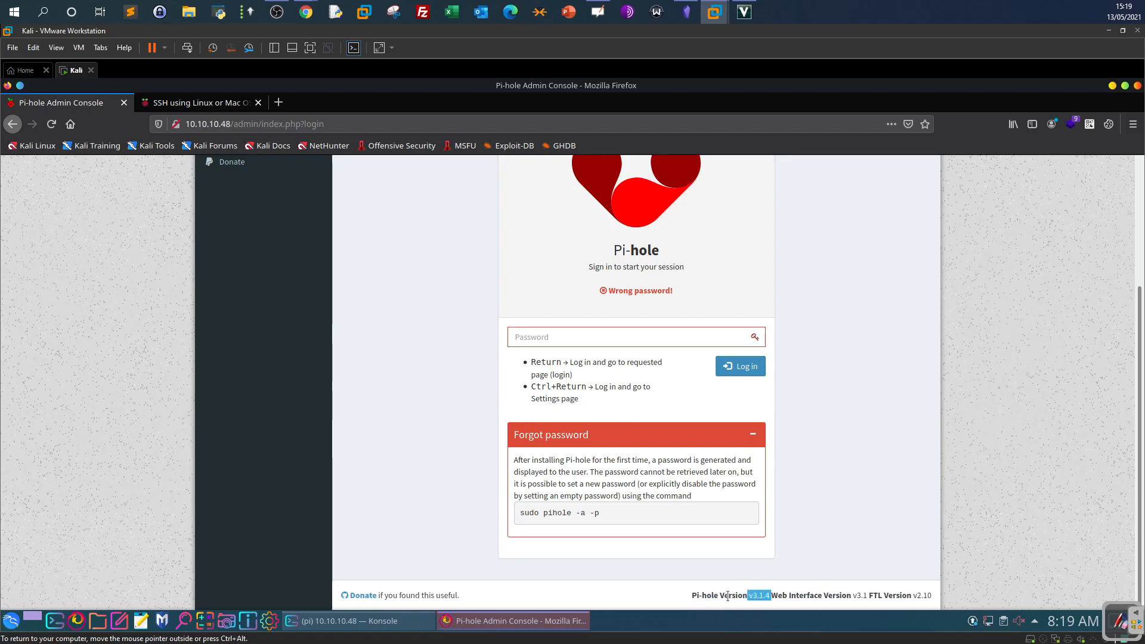
pyautogui.rightClick(728, 594)
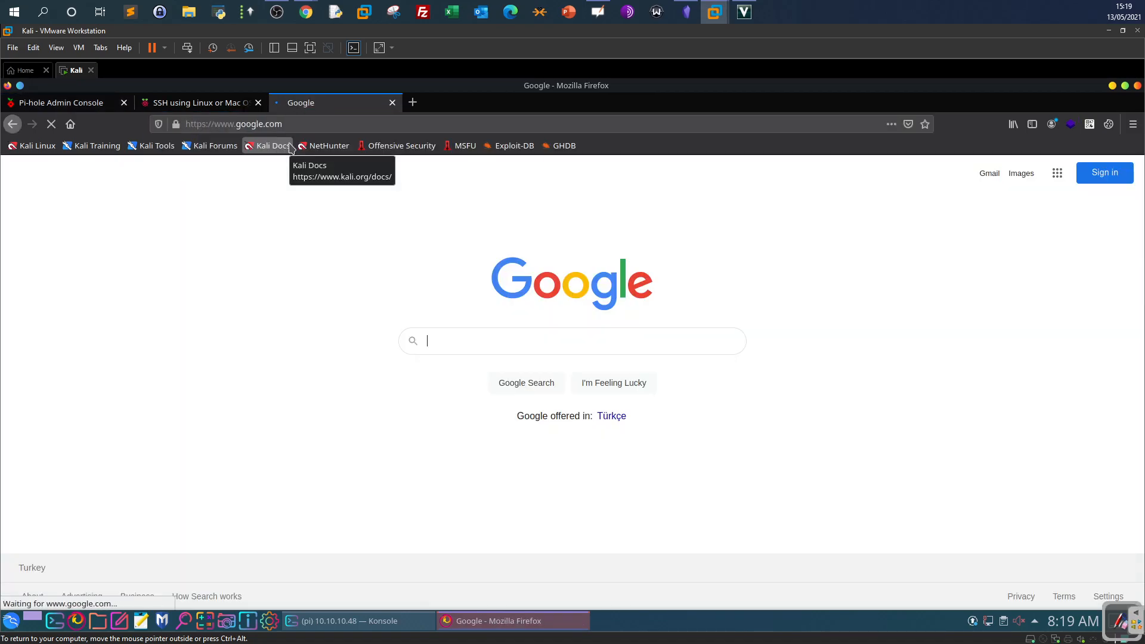
# Search Google for 'Pi-hole Version v3.1.4 exploit' and pick the Exploit-DB result.
pyautogui.write('Pi-hole Version v3.1.4  exploit')
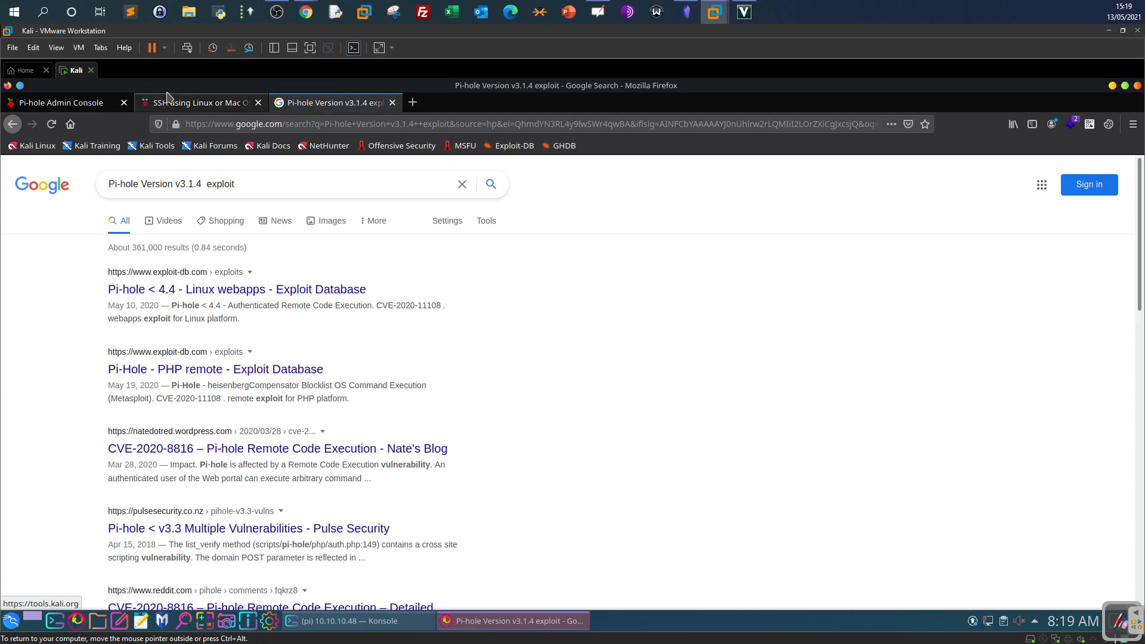
pyautogui.click(198, 102)
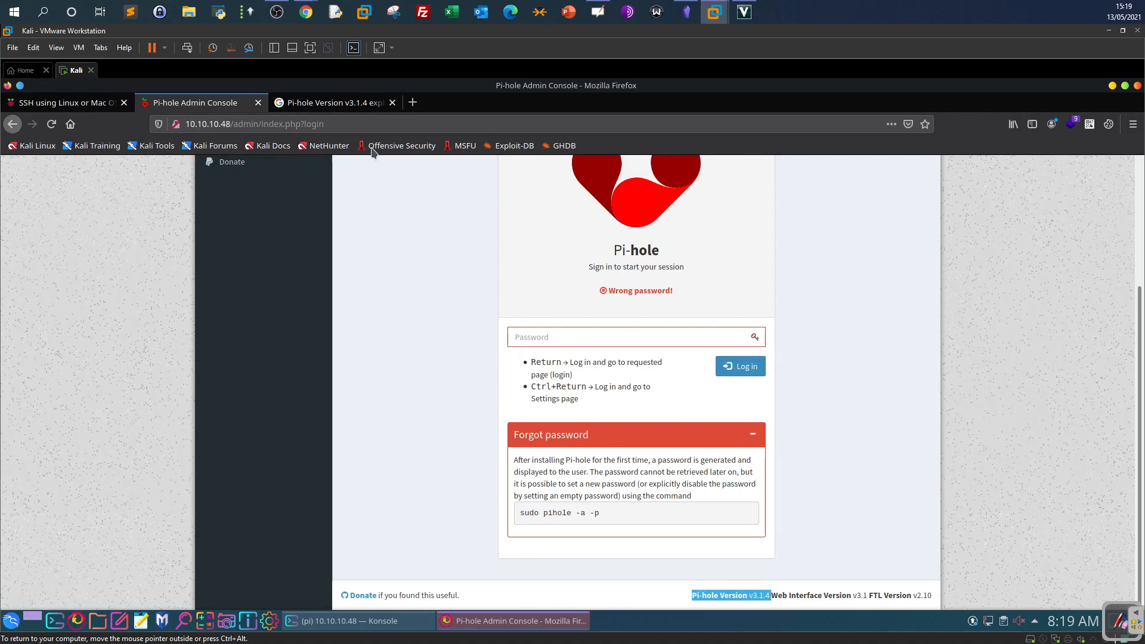
# Open Exploit-DB's Pi-hole < 4.4 RCE exploit and highlight its note on non-standard ports.
pyautogui.click(329, 102)
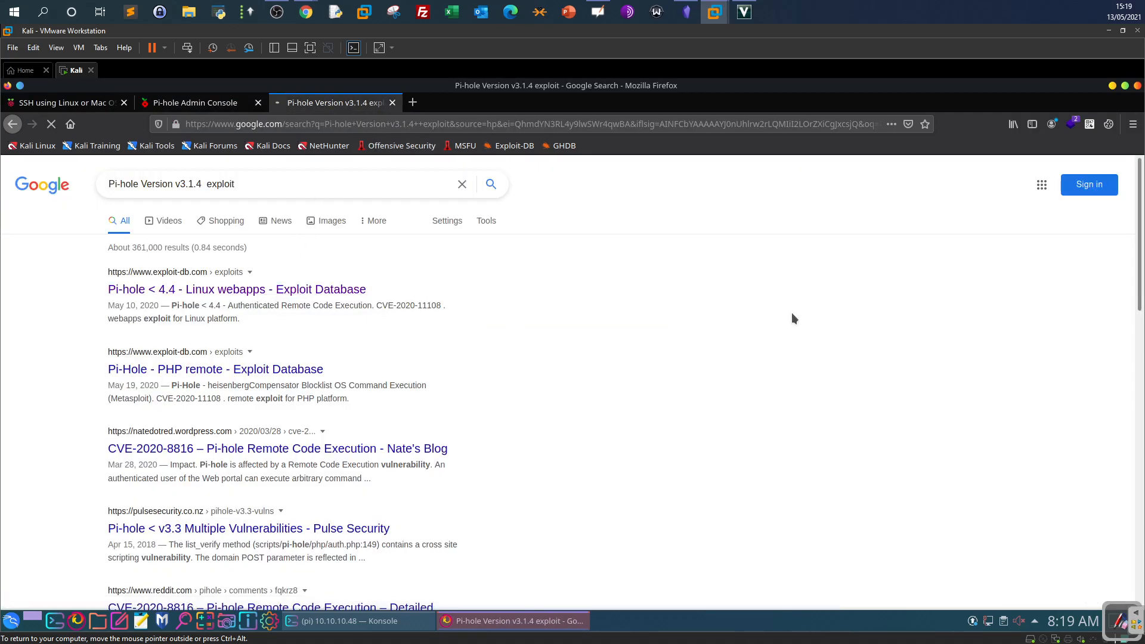
pyautogui.click(236, 289)
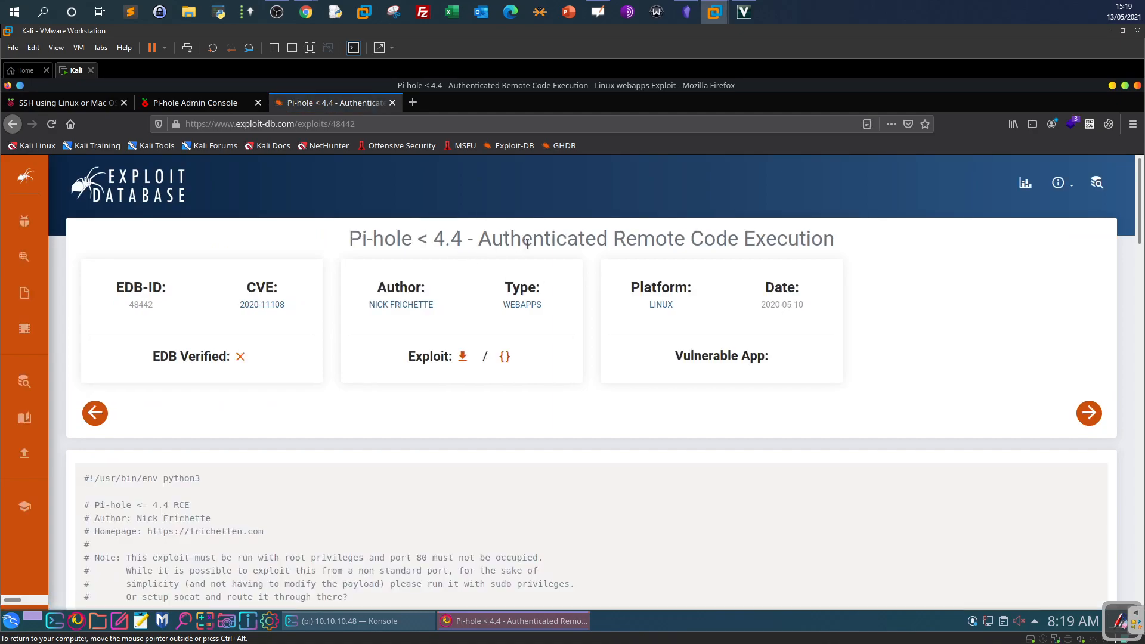
pyautogui.scroll(-3)
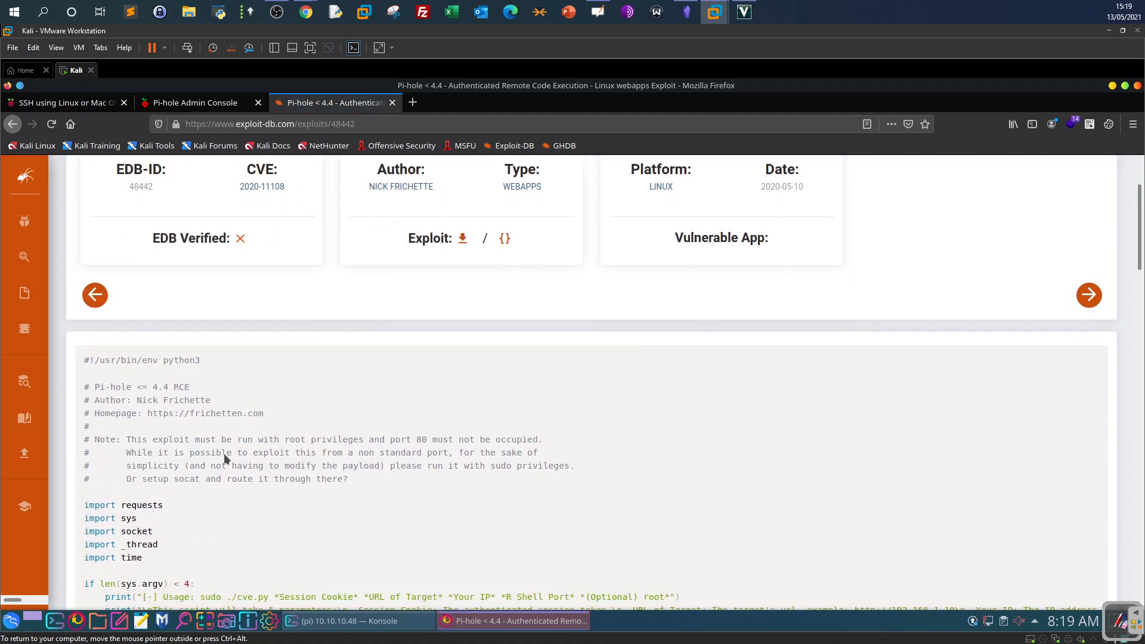
pyautogui.moveTo(126, 439); pyautogui.dragTo(316, 438)
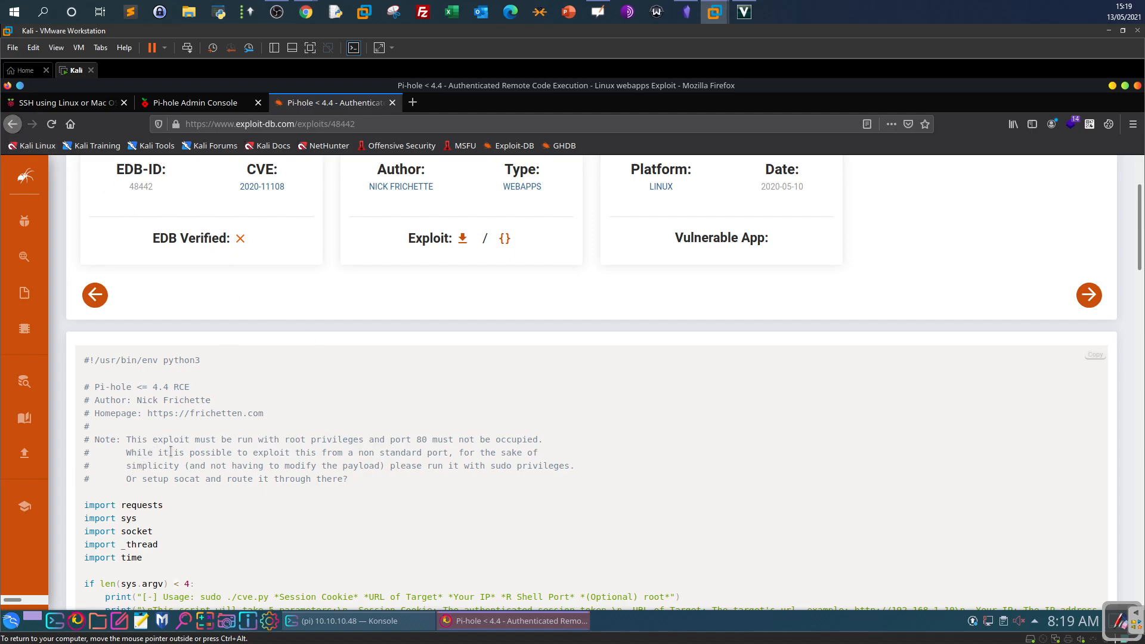
pyautogui.moveTo(169, 452); pyautogui.dragTo(442, 452)
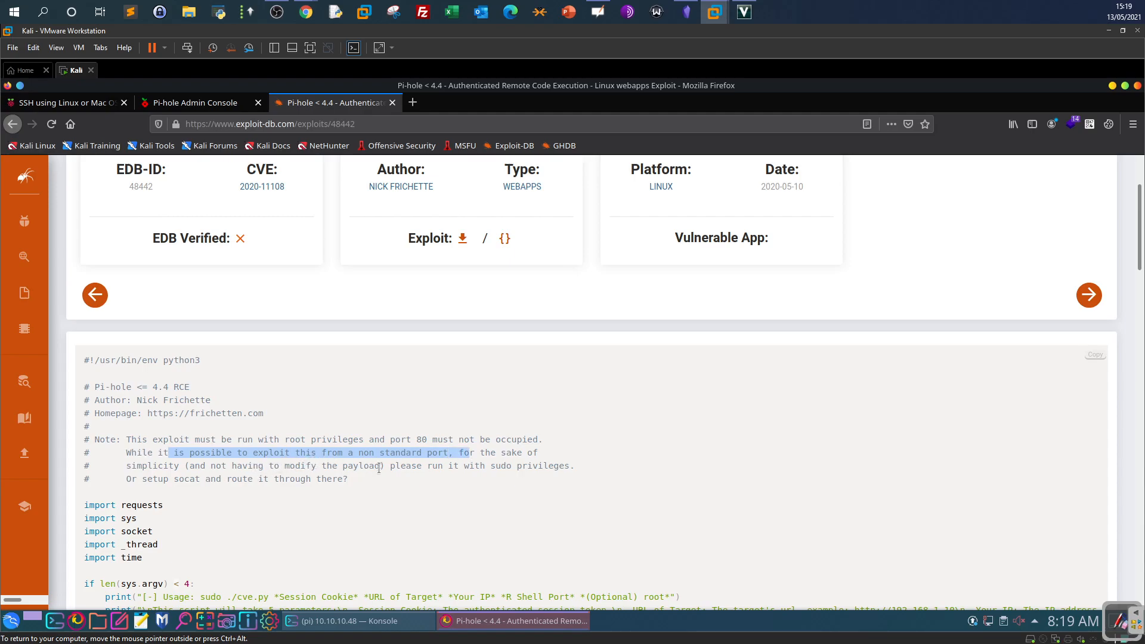
pyautogui.moveTo(519, 484)
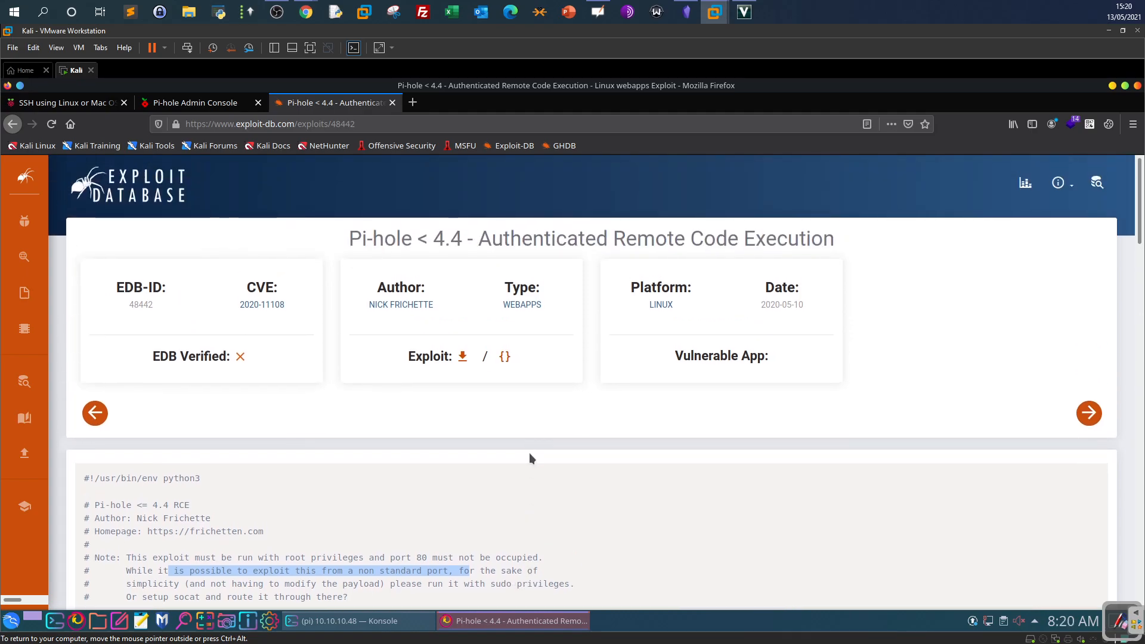
# Read the script's usage line and select its Session Cookie parameter.
pyautogui.scroll(-3)
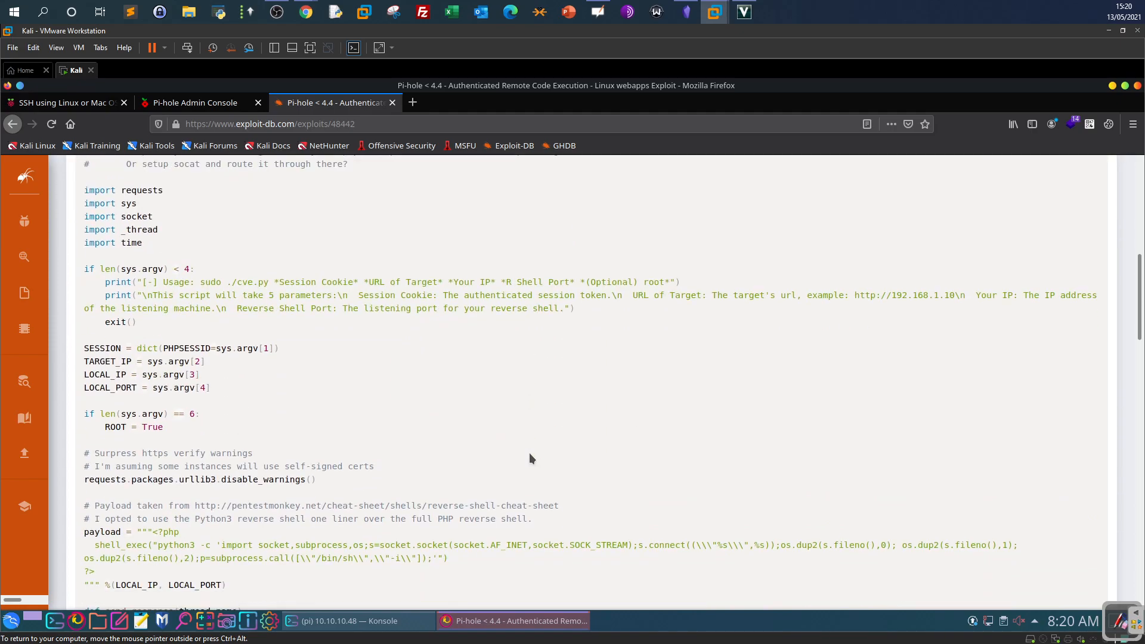
pyautogui.moveTo(231, 290)
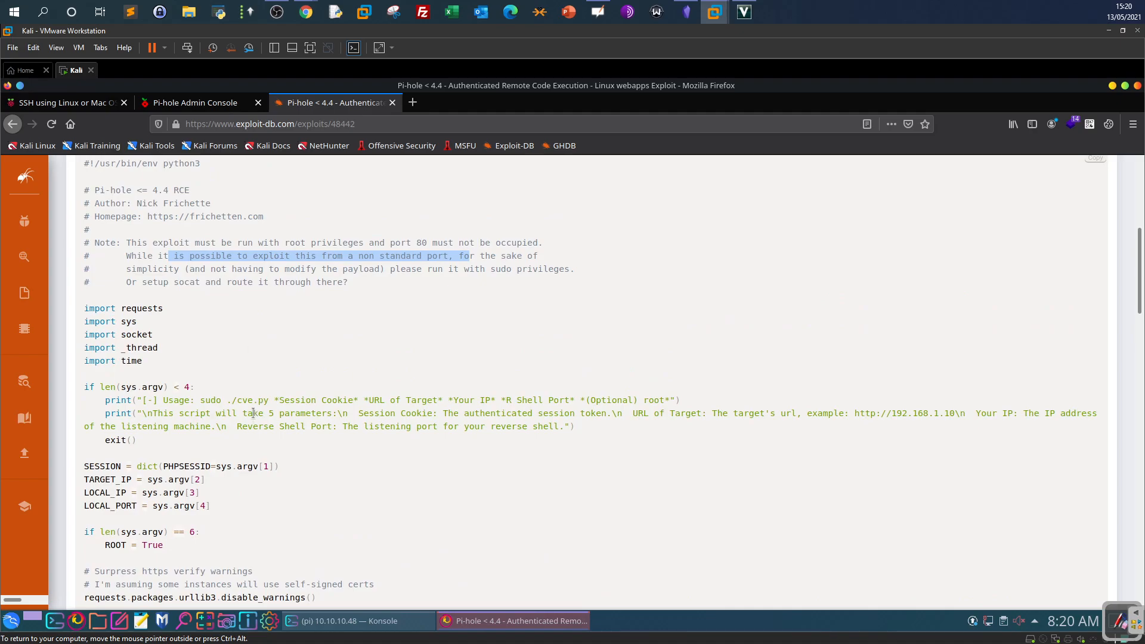
pyautogui.click(510, 360)
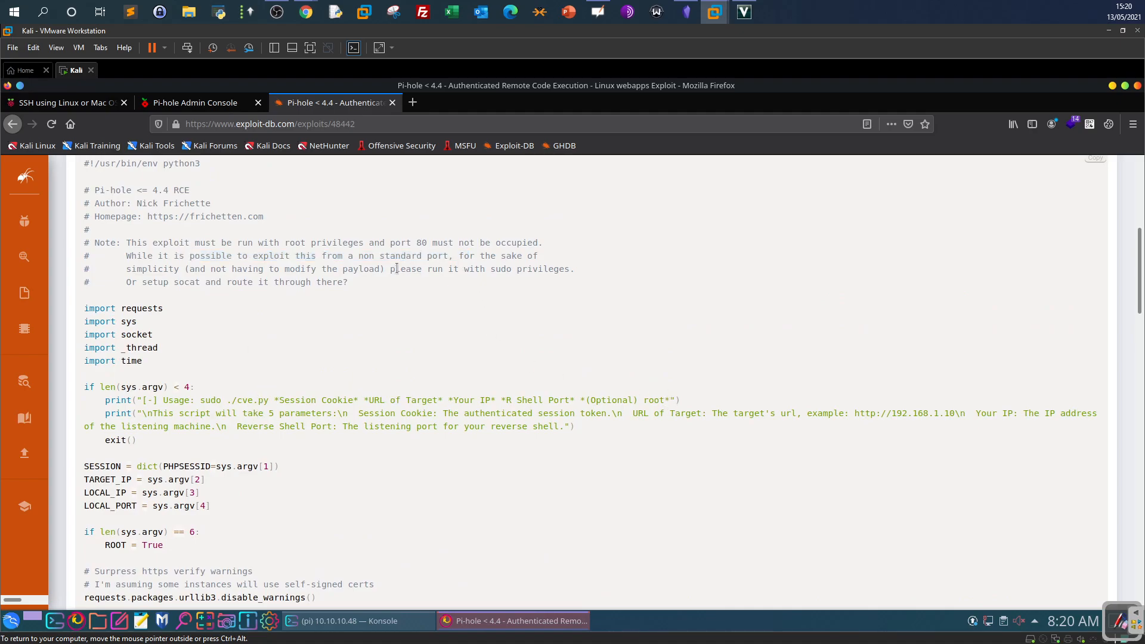
pyautogui.moveTo(378, 289)
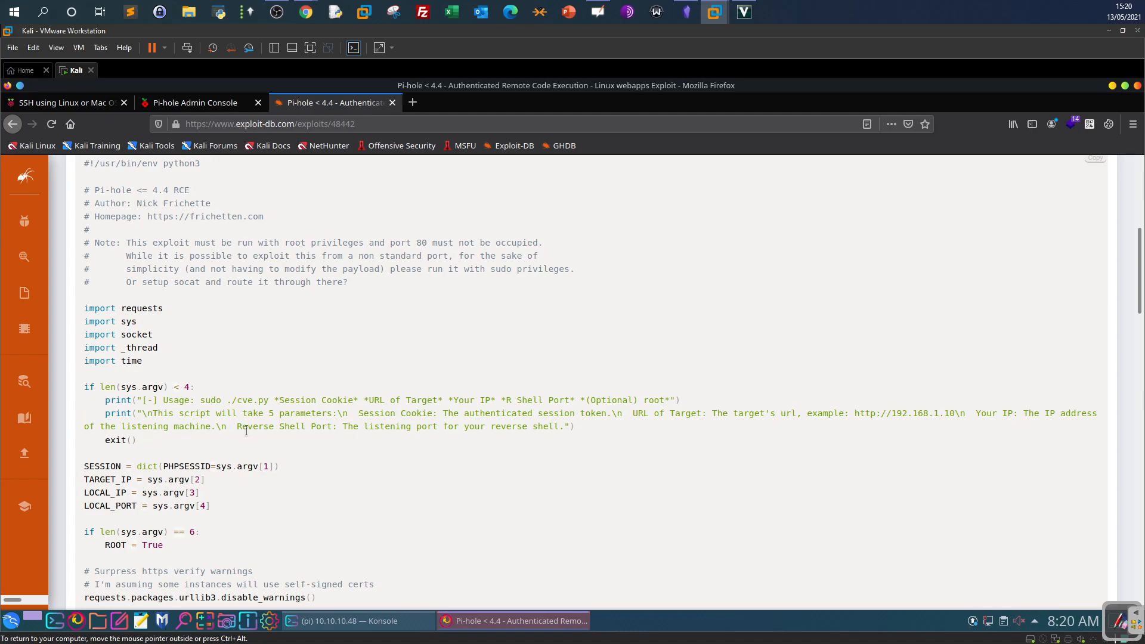
pyautogui.moveTo(198, 400); pyautogui.dragTo(268, 400)
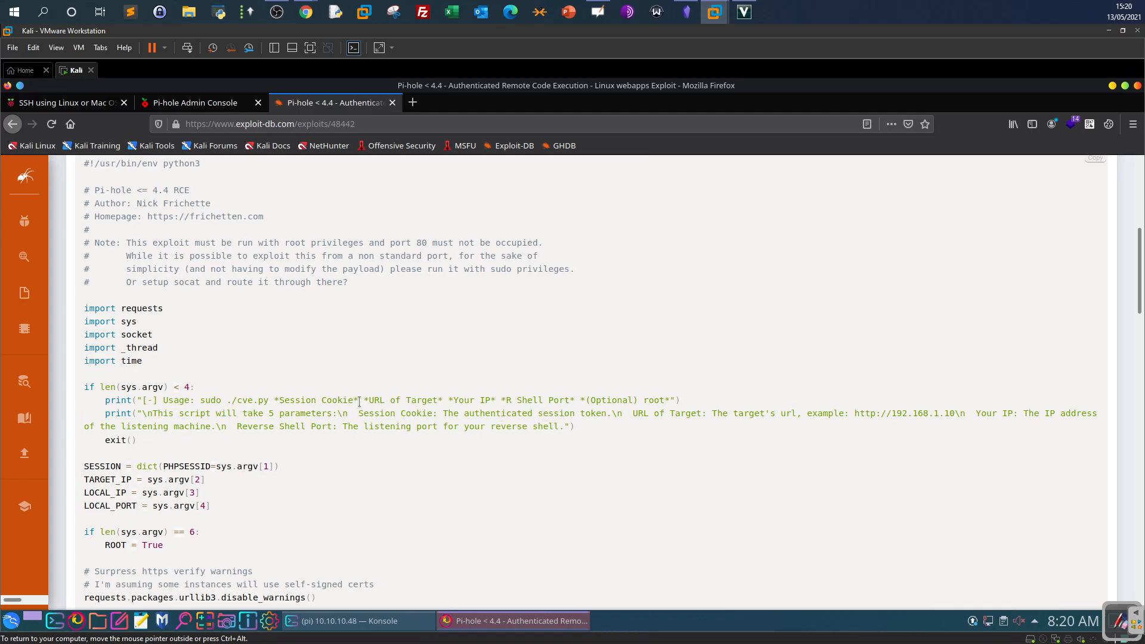
pyautogui.doubleClick(312, 399)
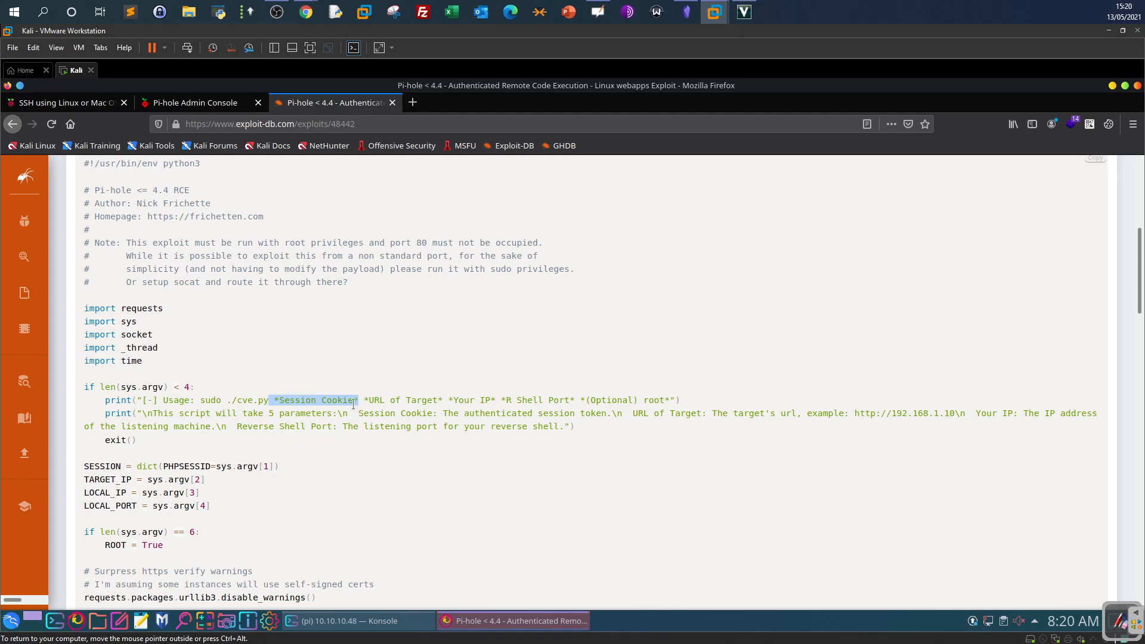
# Compare the exploit's requirements against the Pi-hole admin login page by switching tabs.
pyautogui.click(195, 102)
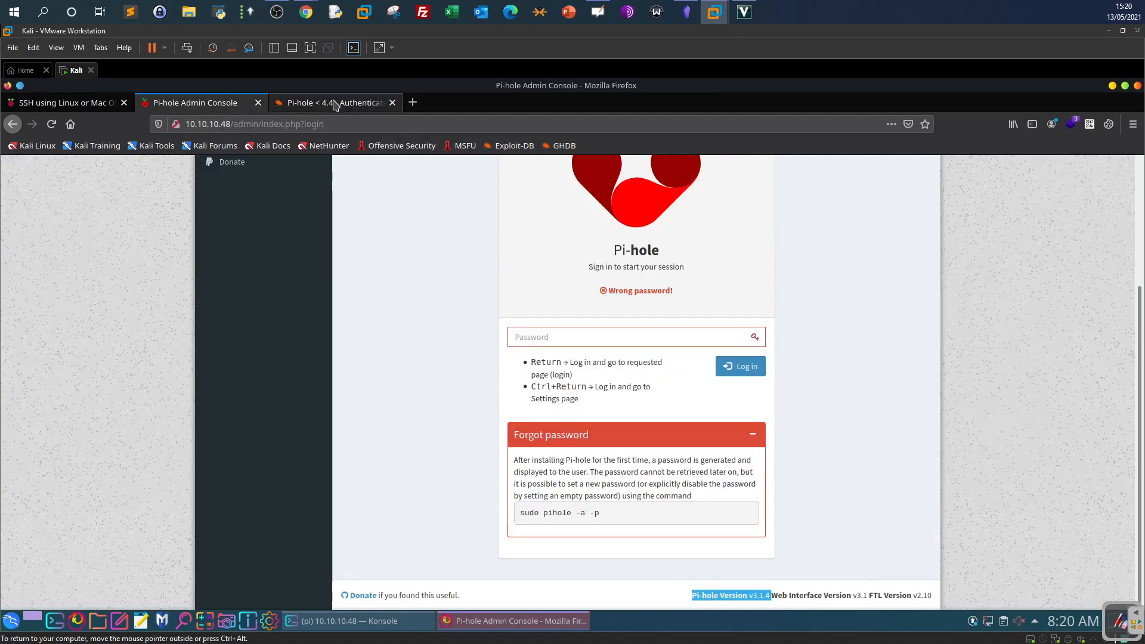
pyautogui.click(332, 102)
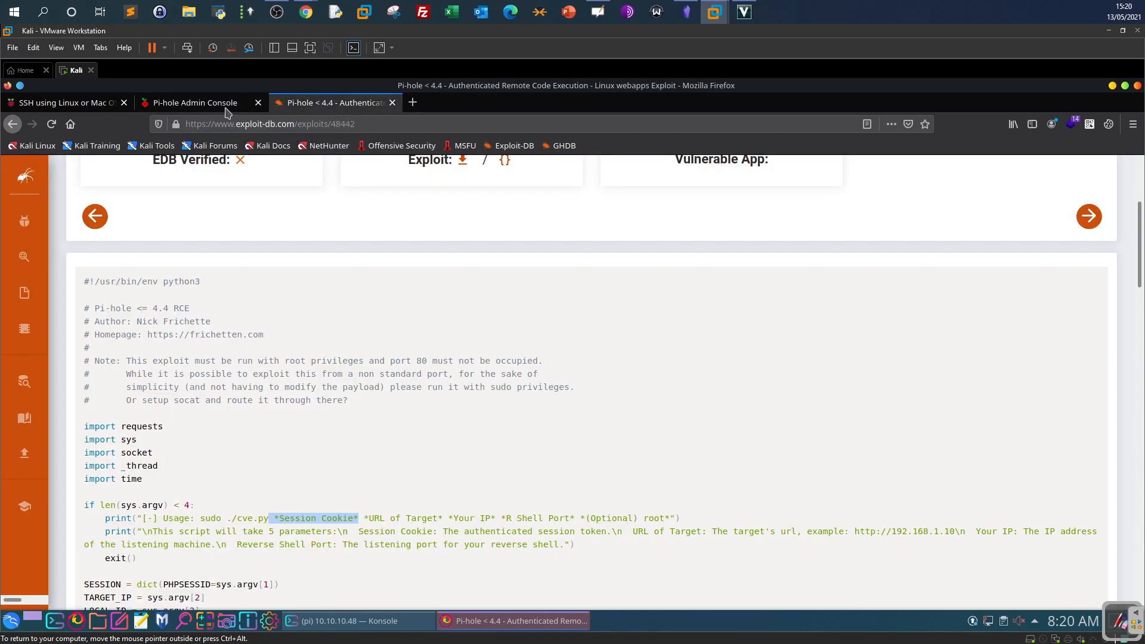
pyautogui.click(195, 102)
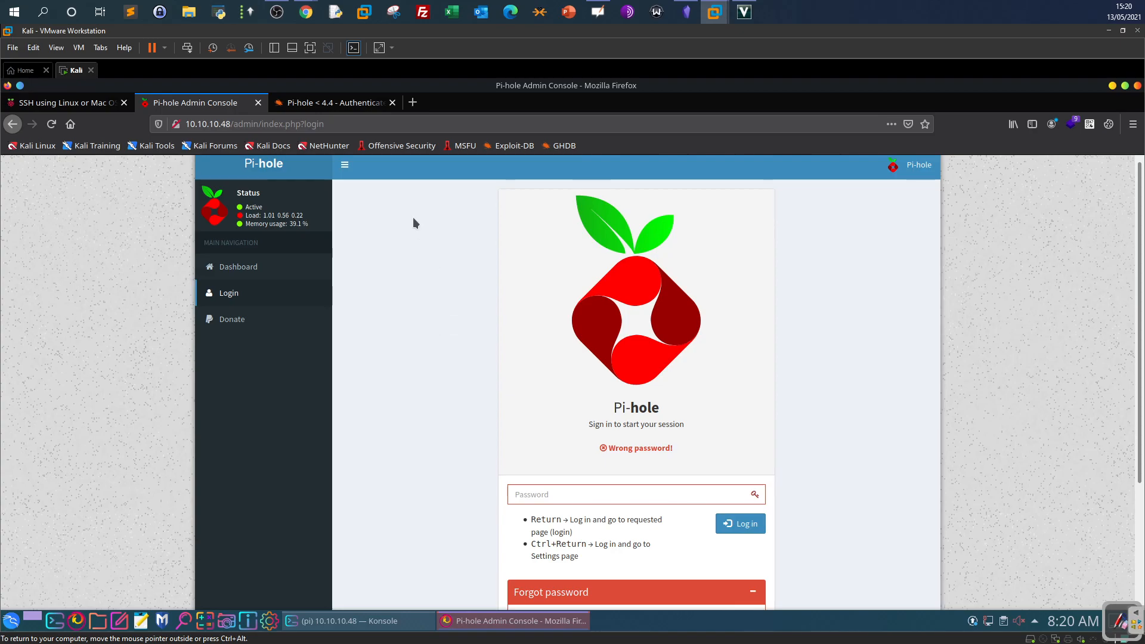
pyautogui.click(332, 102)
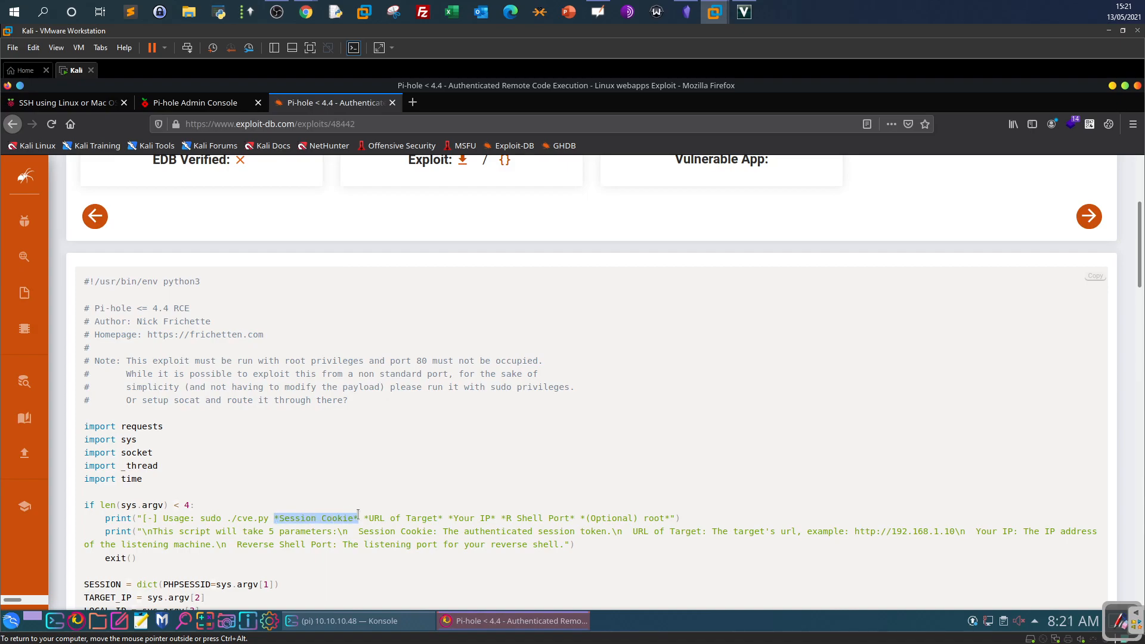
pyautogui.scroll(-3)
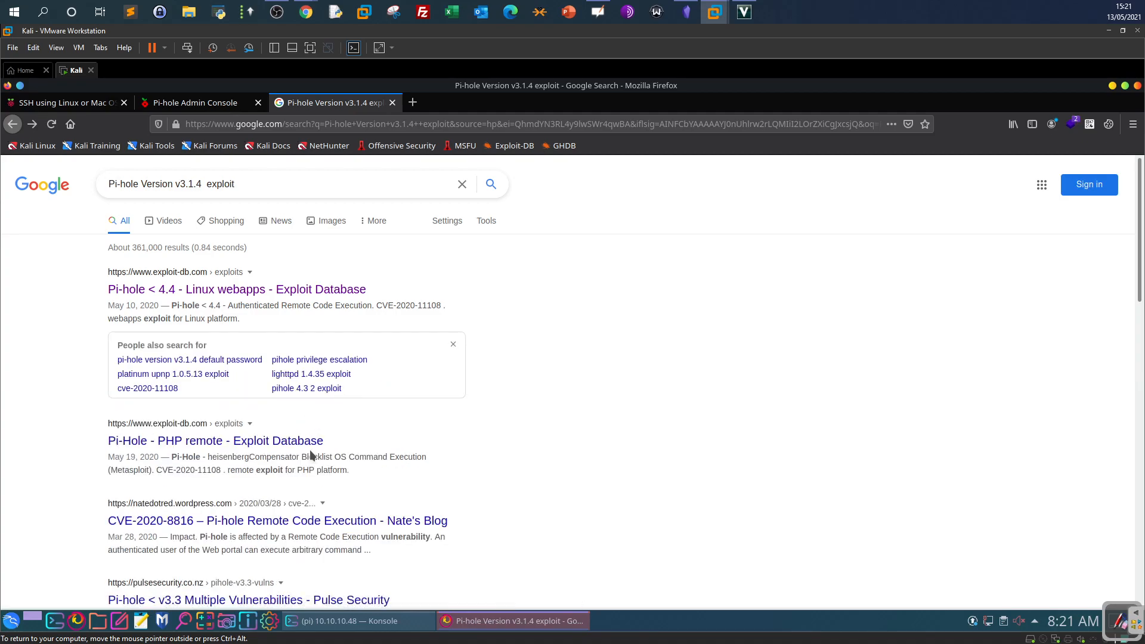
# Open Nate's Blog CVE-2020-8816 post, highlight the authenticated-user requirement, then return to Pi-hole.
pyautogui.scroll(-3)
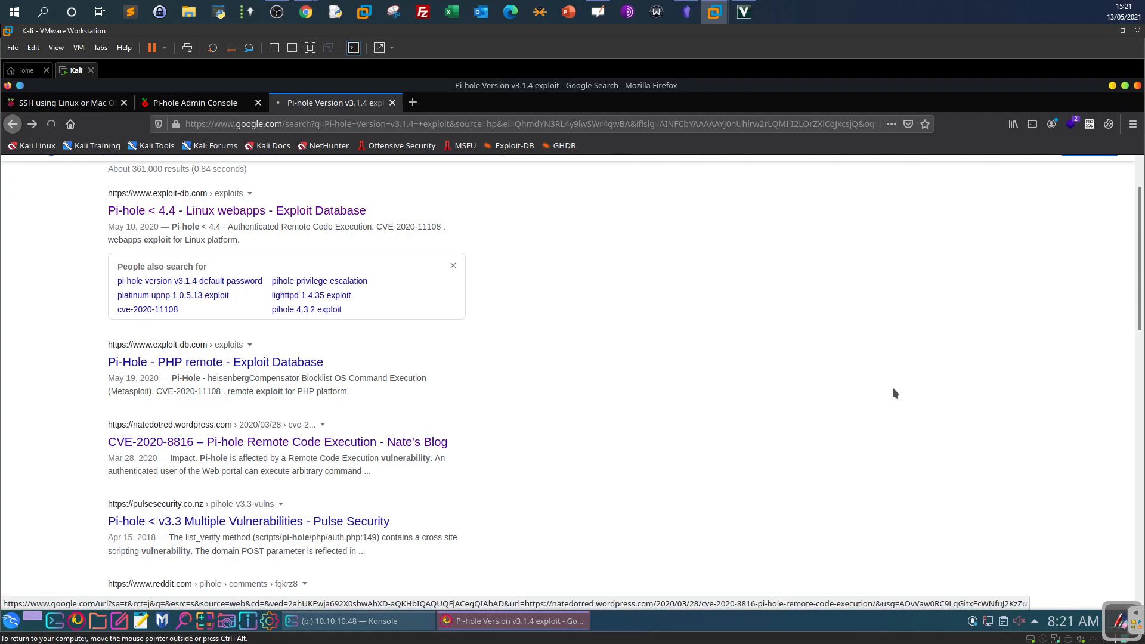
pyautogui.click(277, 441)
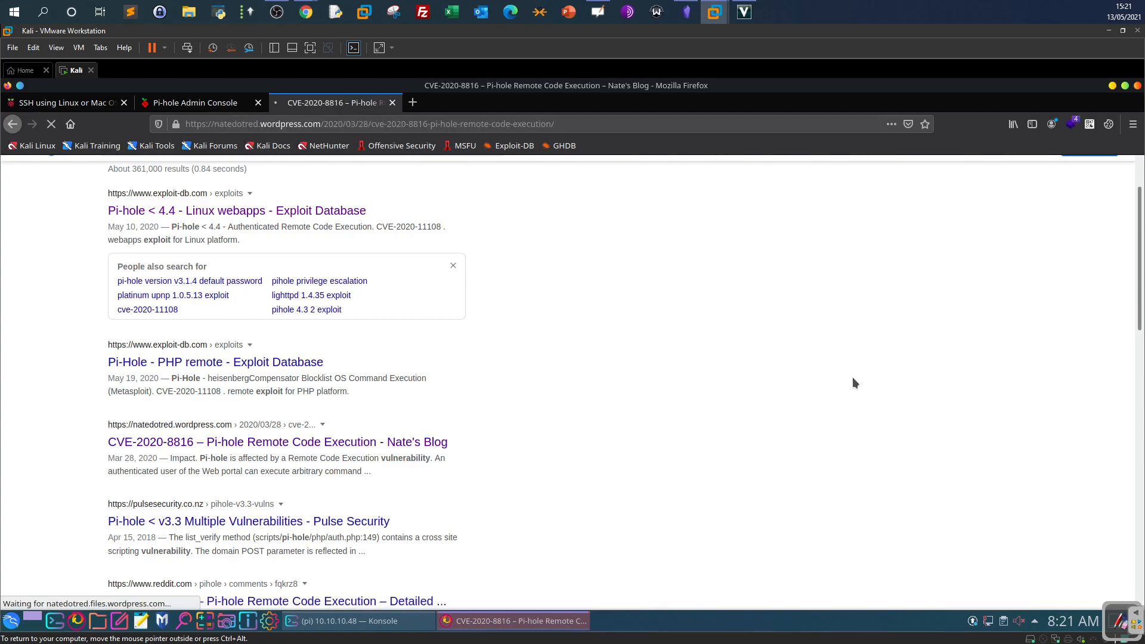
pyautogui.click(277, 442)
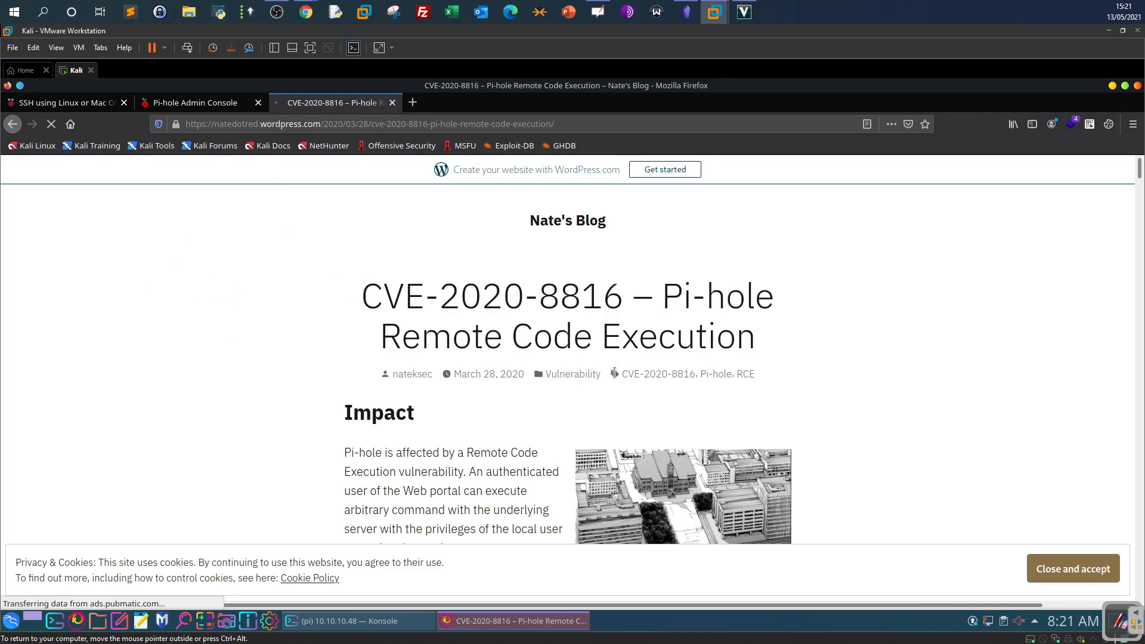
pyautogui.scroll(-3)
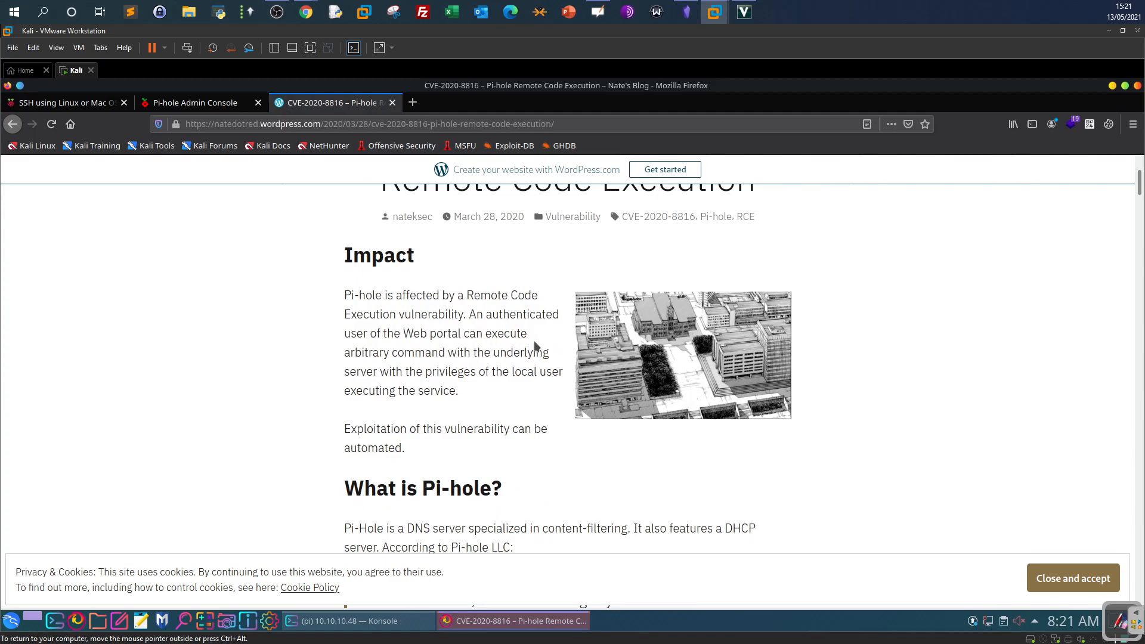
pyautogui.moveTo(473, 314); pyautogui.dragTo(371, 333)
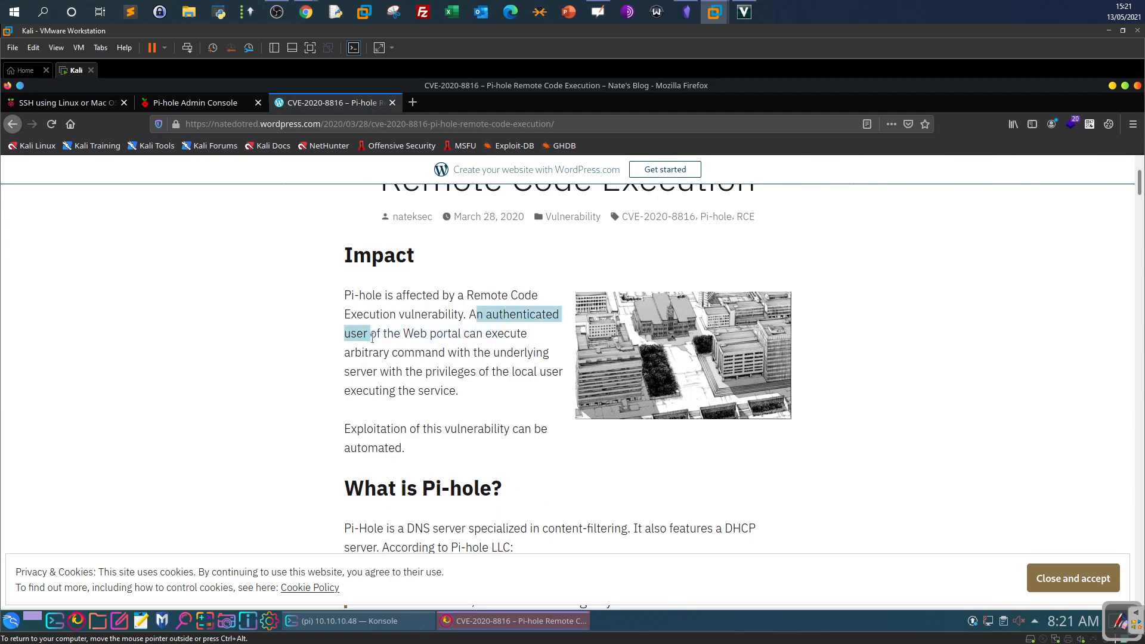
pyautogui.moveTo(370, 333); pyautogui.dragTo(495, 333)
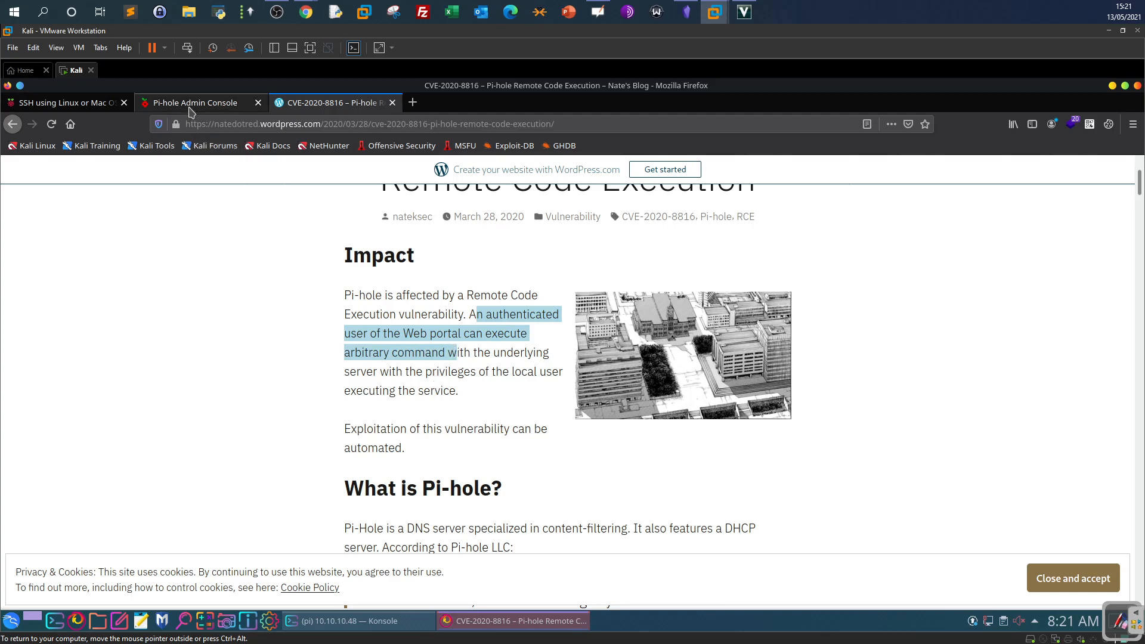
pyautogui.click(197, 102)
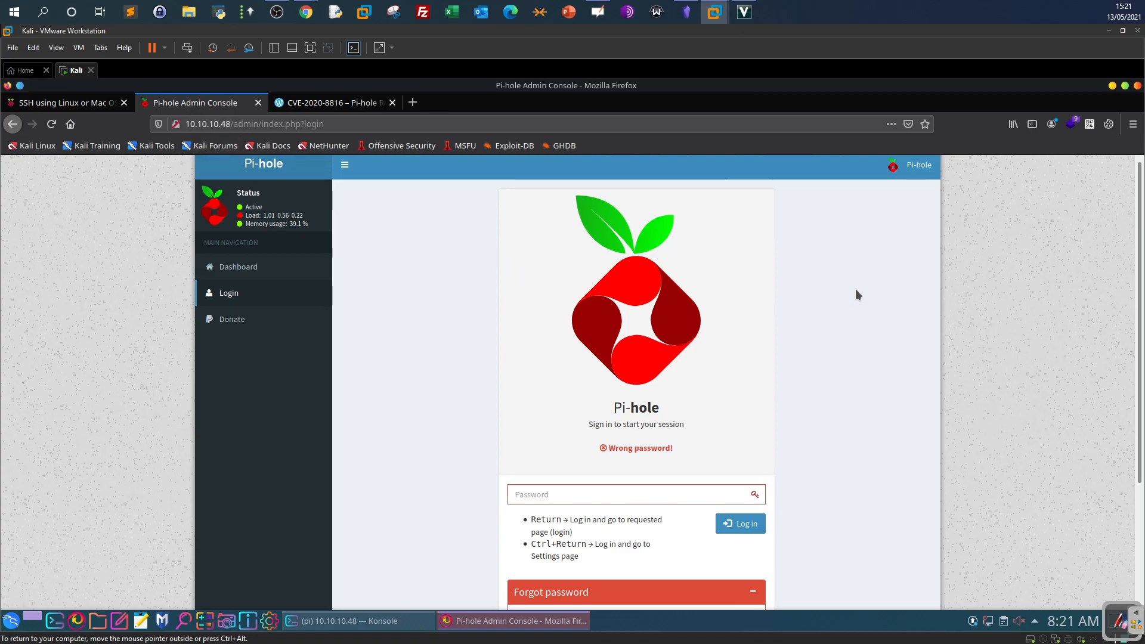
pyautogui.moveTo(858, 289)
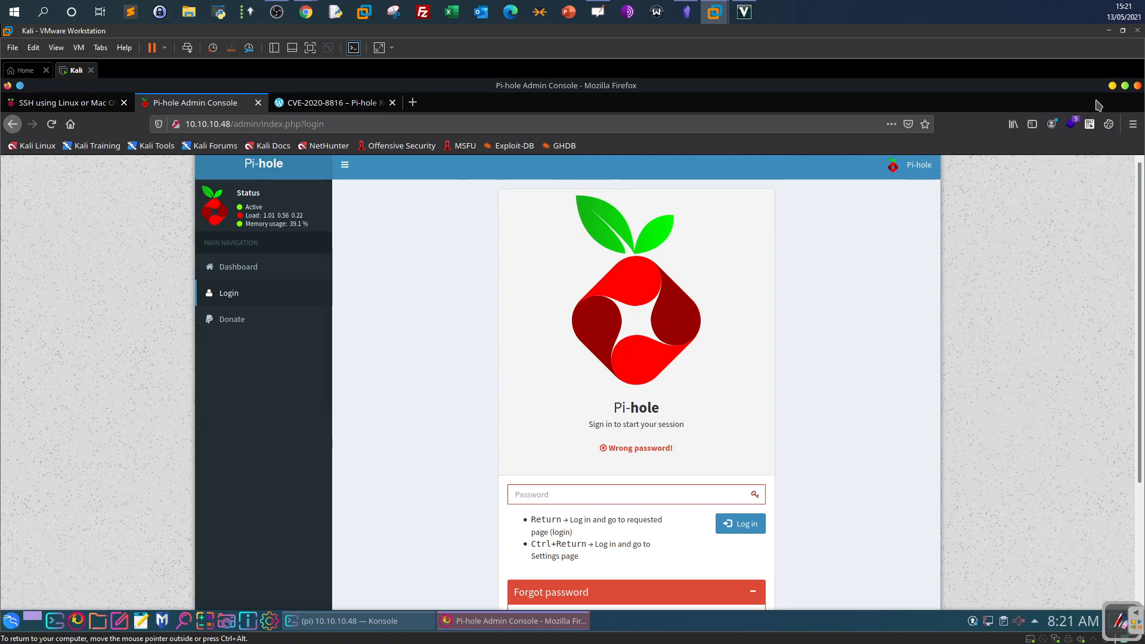
# Run id and sudo -l as pi, marking NOPASSWD in the sudo rights.
pyautogui.click(343, 620)
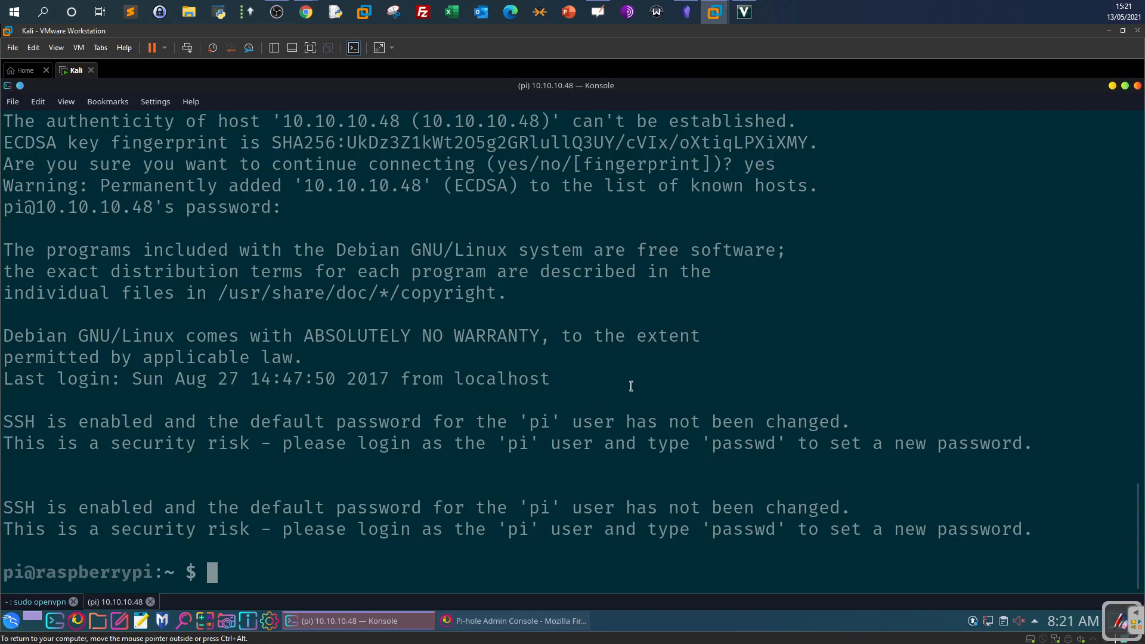
pyautogui.write('i')
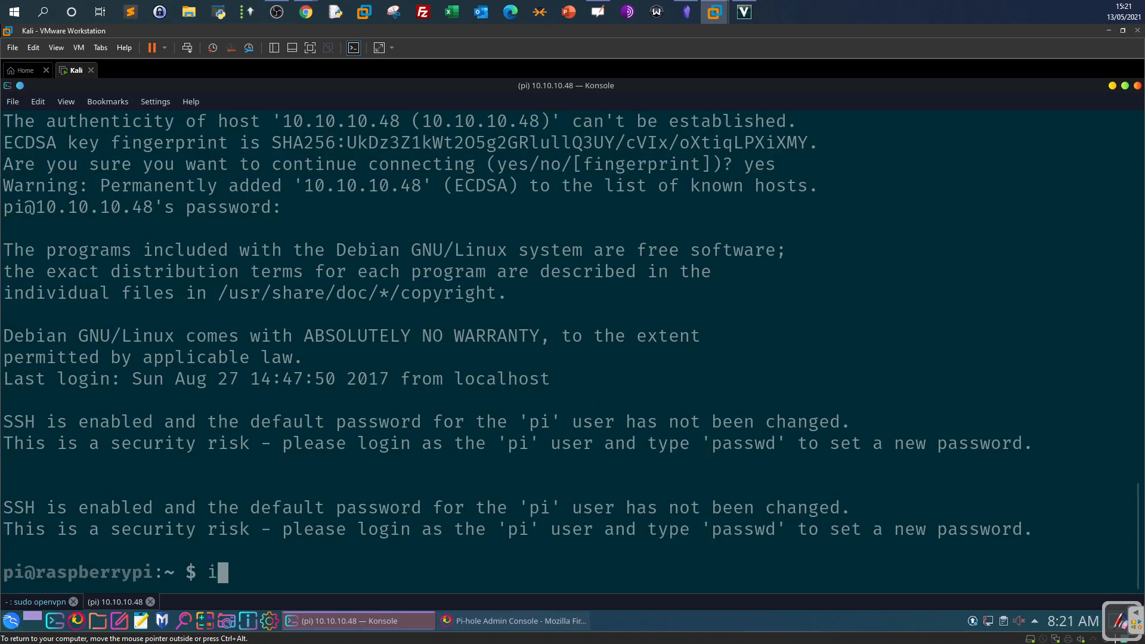
pyautogui.press('Return')
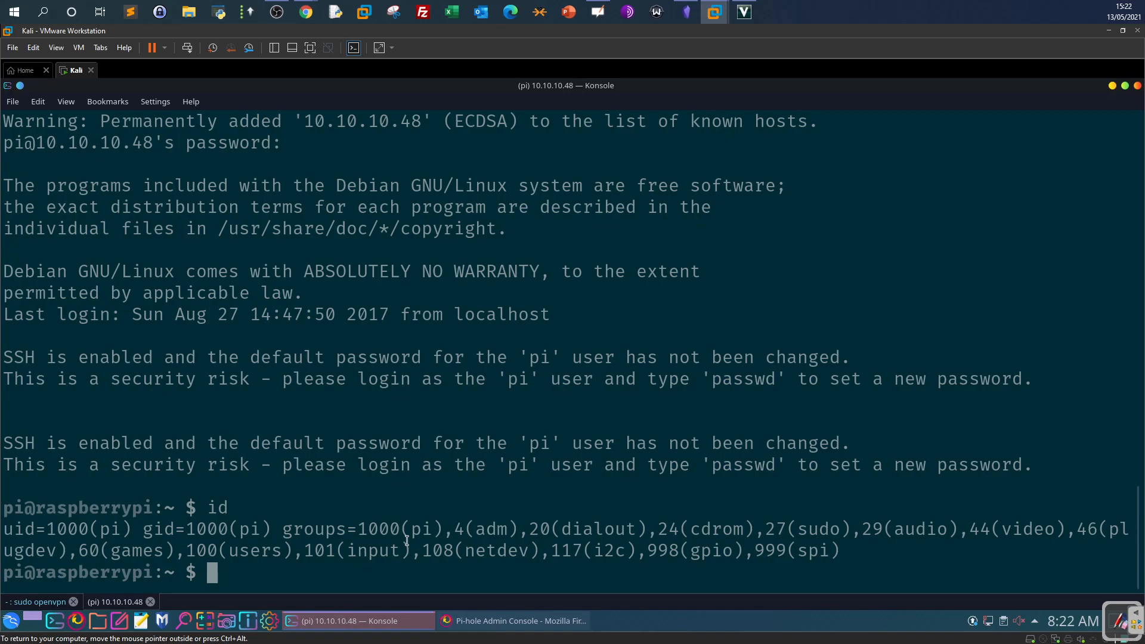
pyautogui.write('sudo 0')
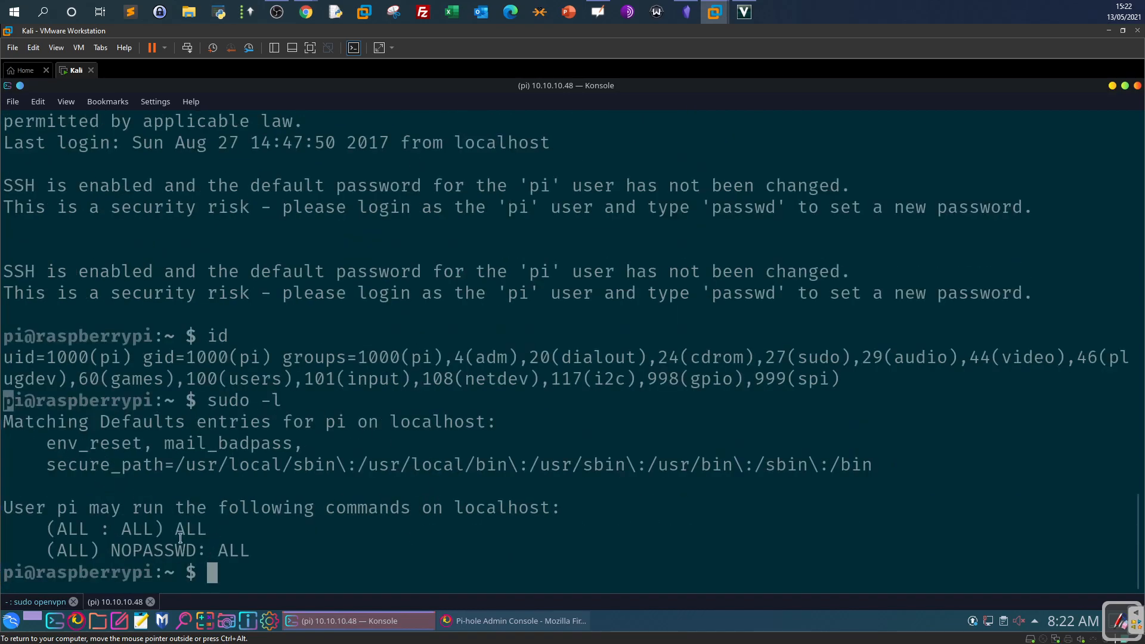
pyautogui.doubleClick(189, 529)
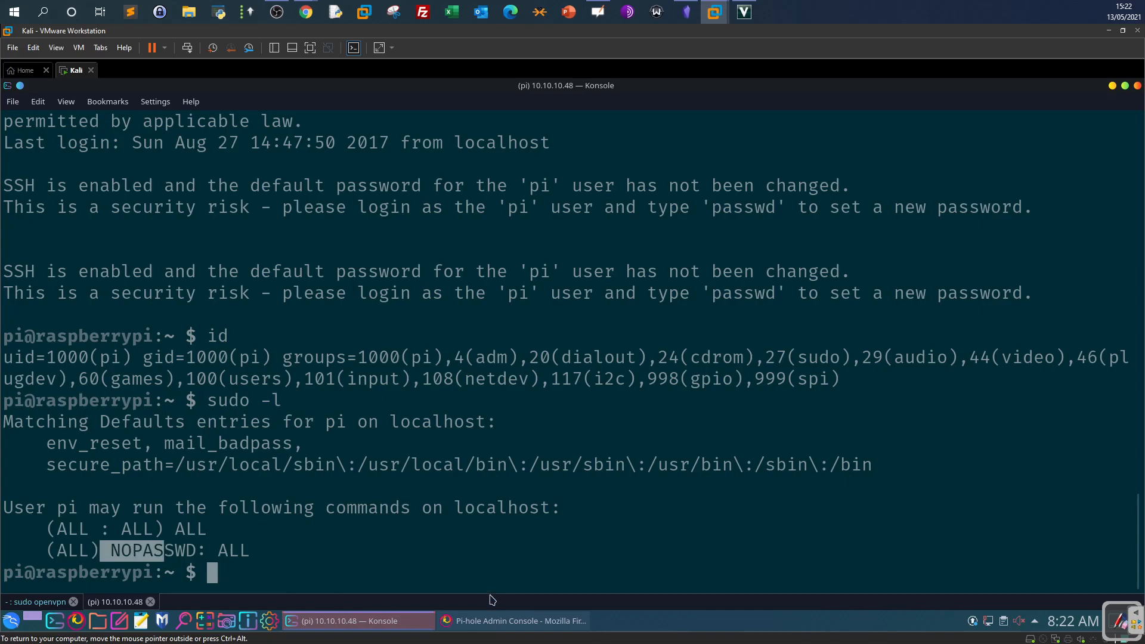
pyautogui.moveTo(482, 586)
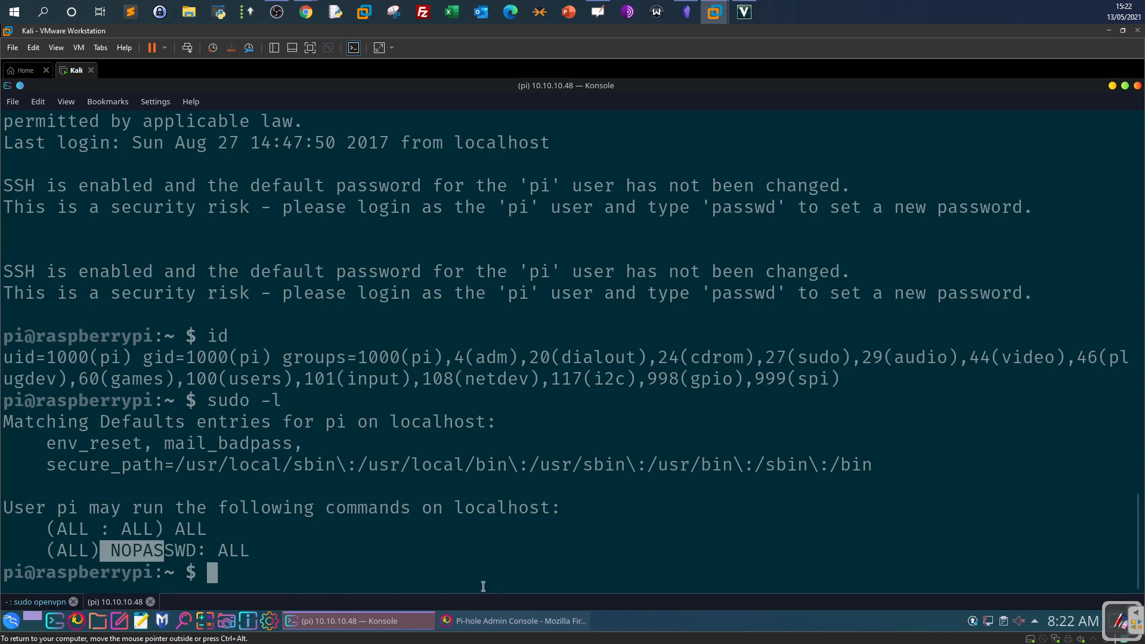
# Run sudo bash to become root@raspberrypi.
pyautogui.write('s')
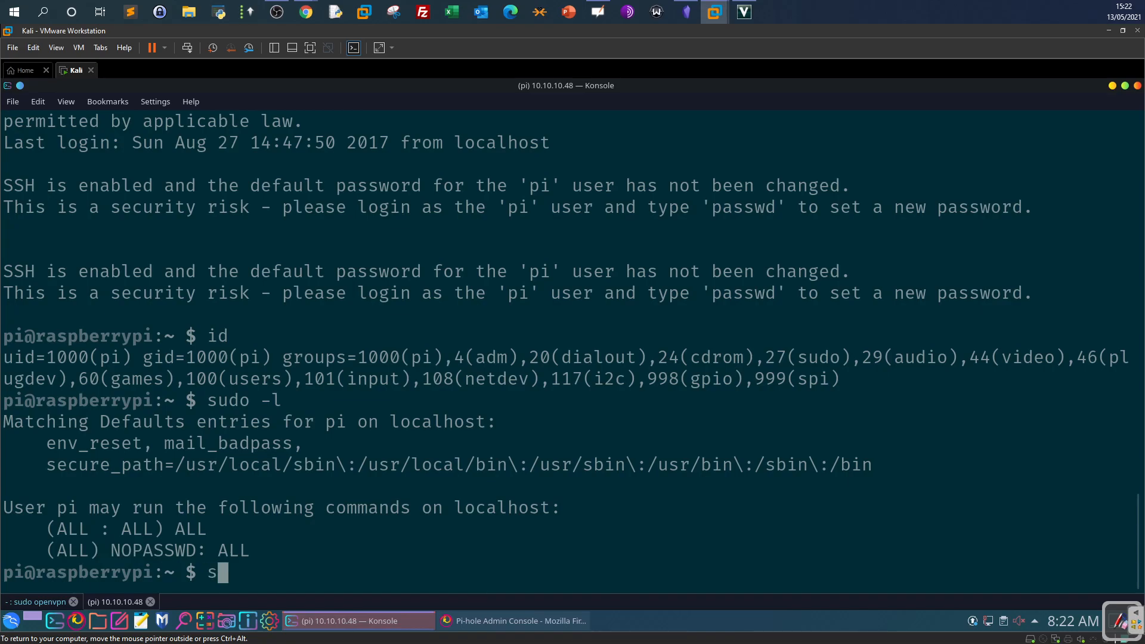
pyautogui.write('udo bash')
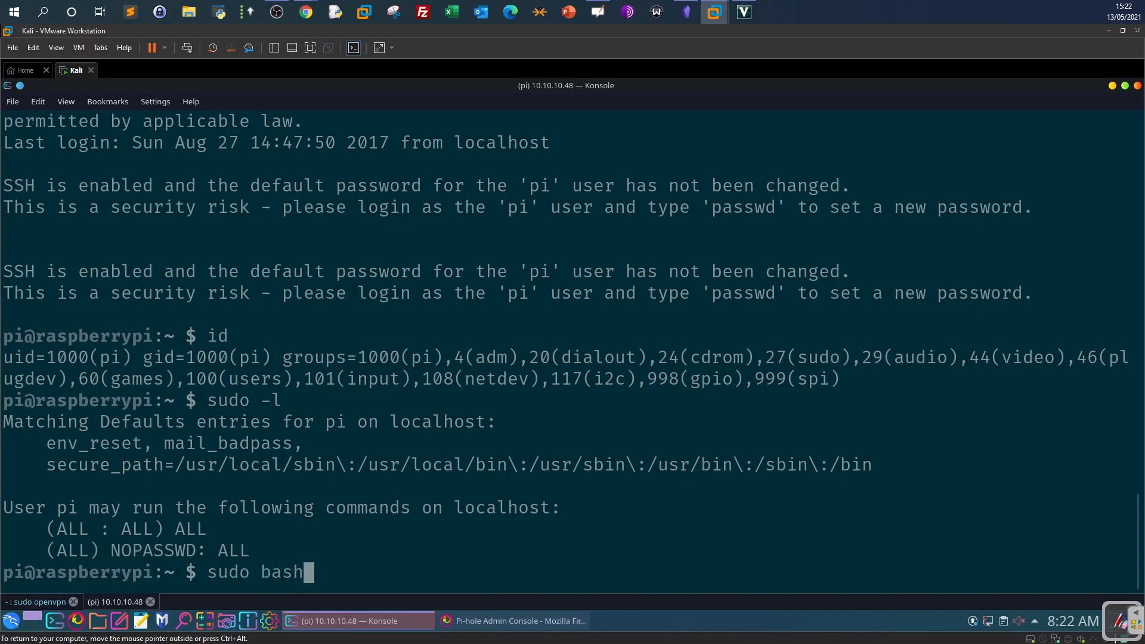
pyautogui.press('Return')
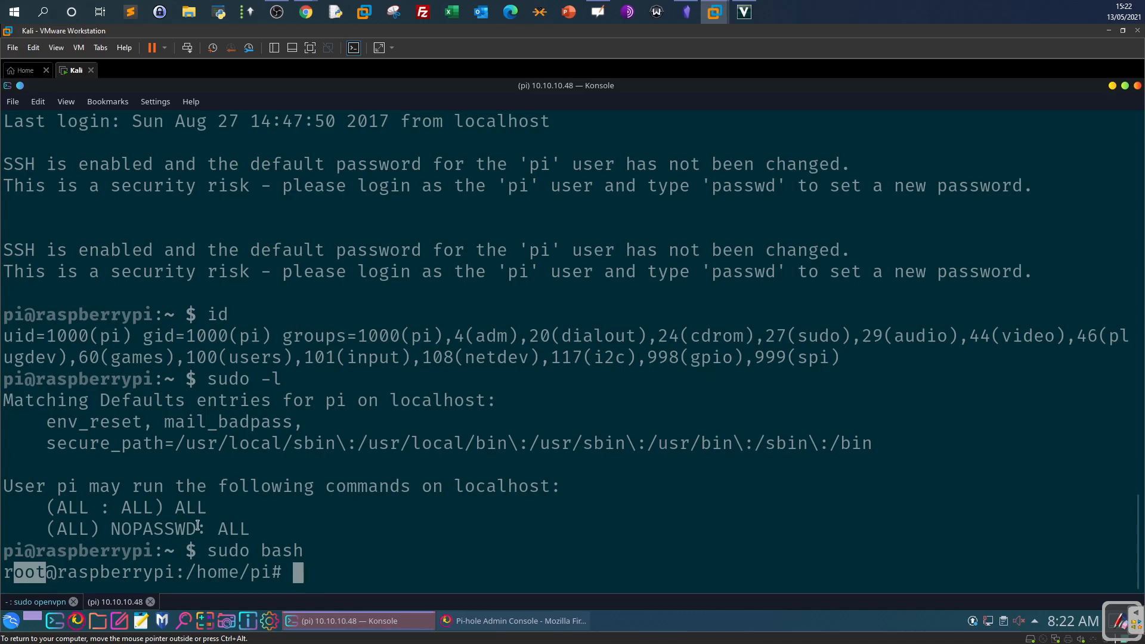
pyautogui.moveTo(215, 475)
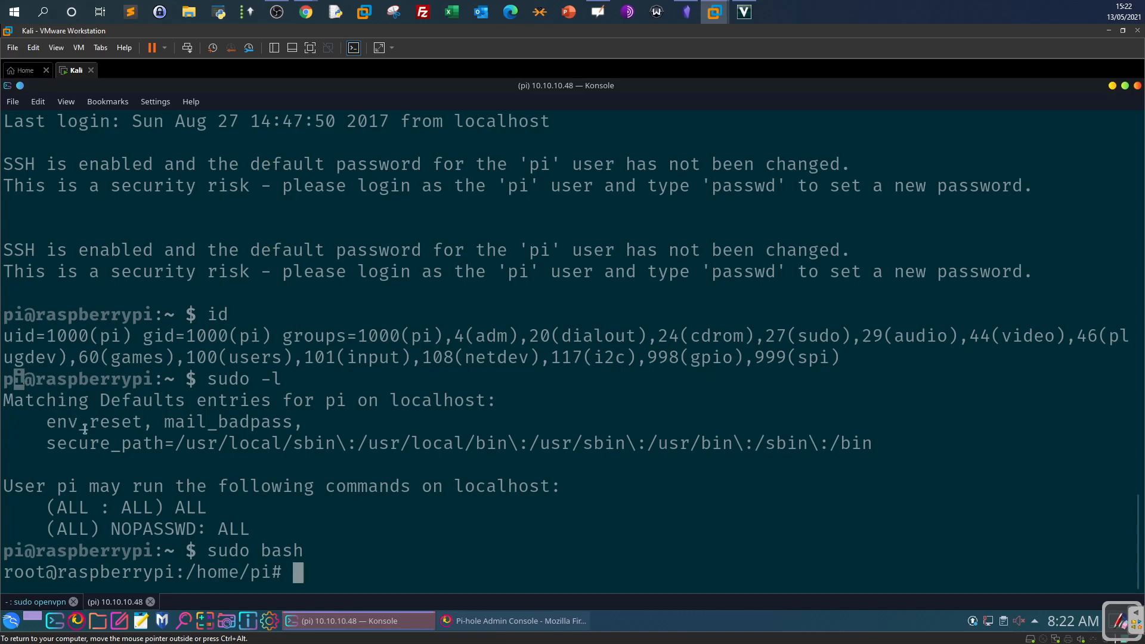
pyautogui.moveTo(193, 511)
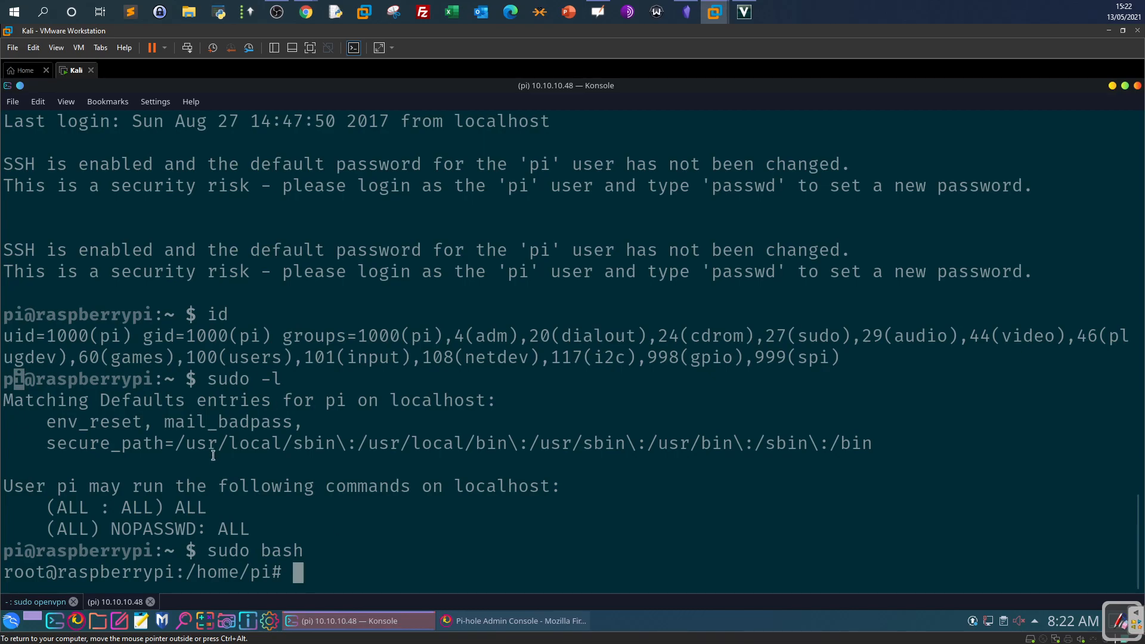
pyautogui.moveTo(465, 464)
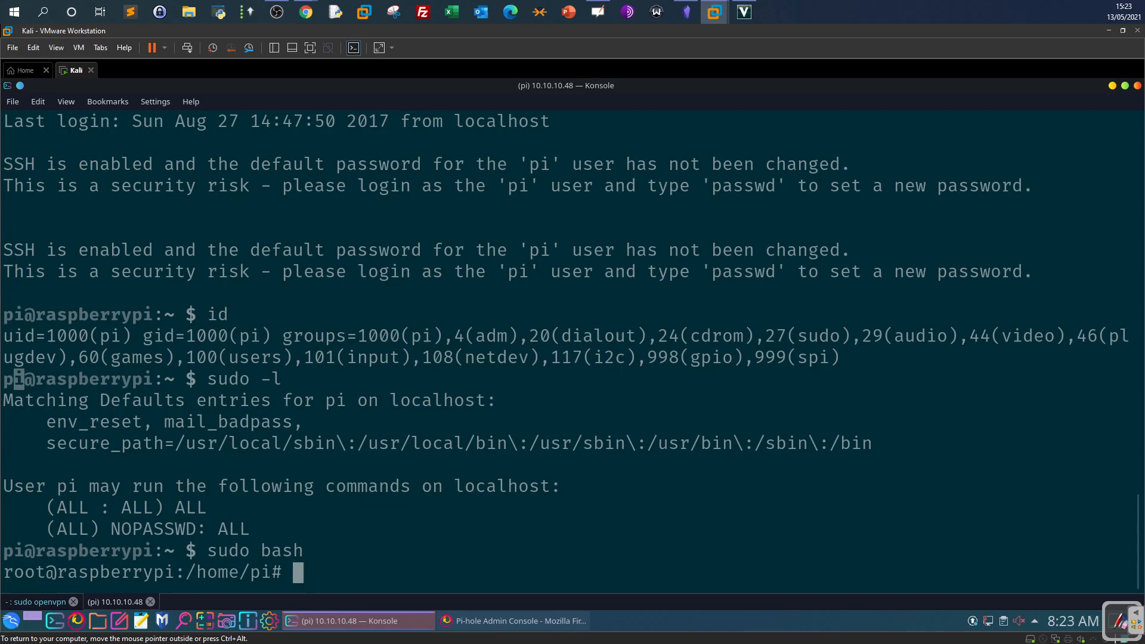
# List /root, read root.txt, and highlight the 'my USB stick' backup hint.
pyautogui.write('cd /root')
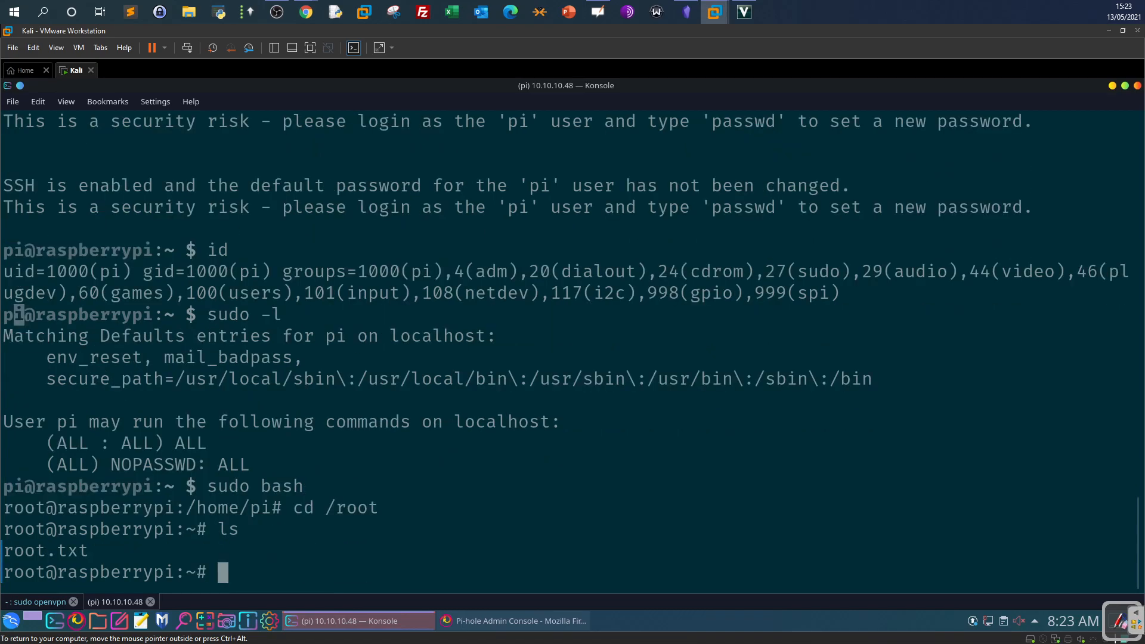
pyautogui.write('cat root.xt')
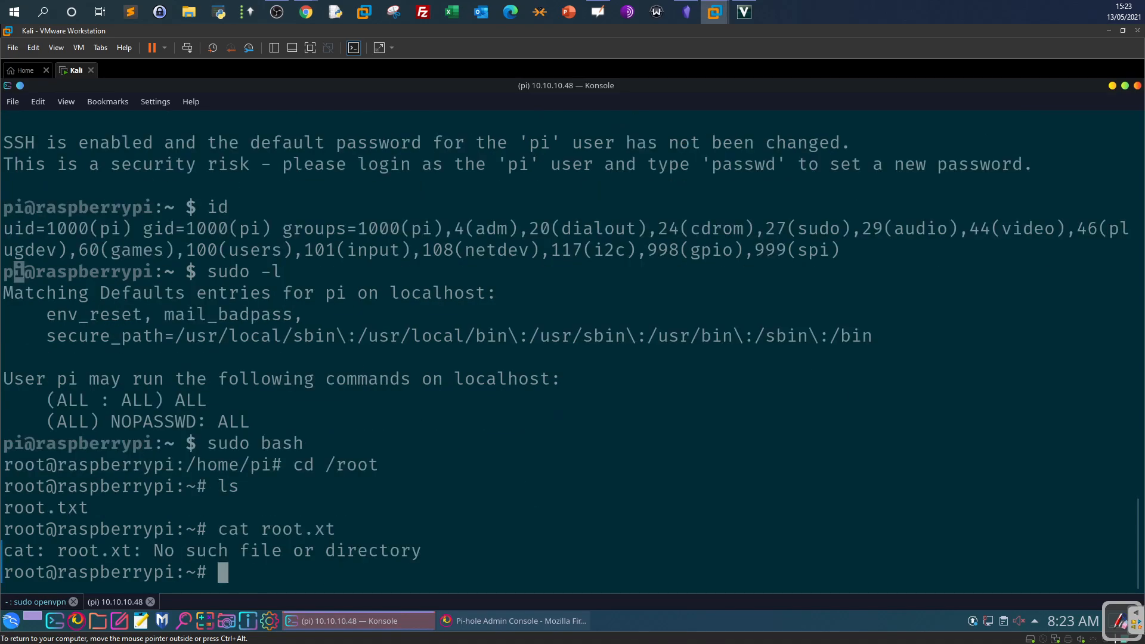
pyautogui.write('ls')
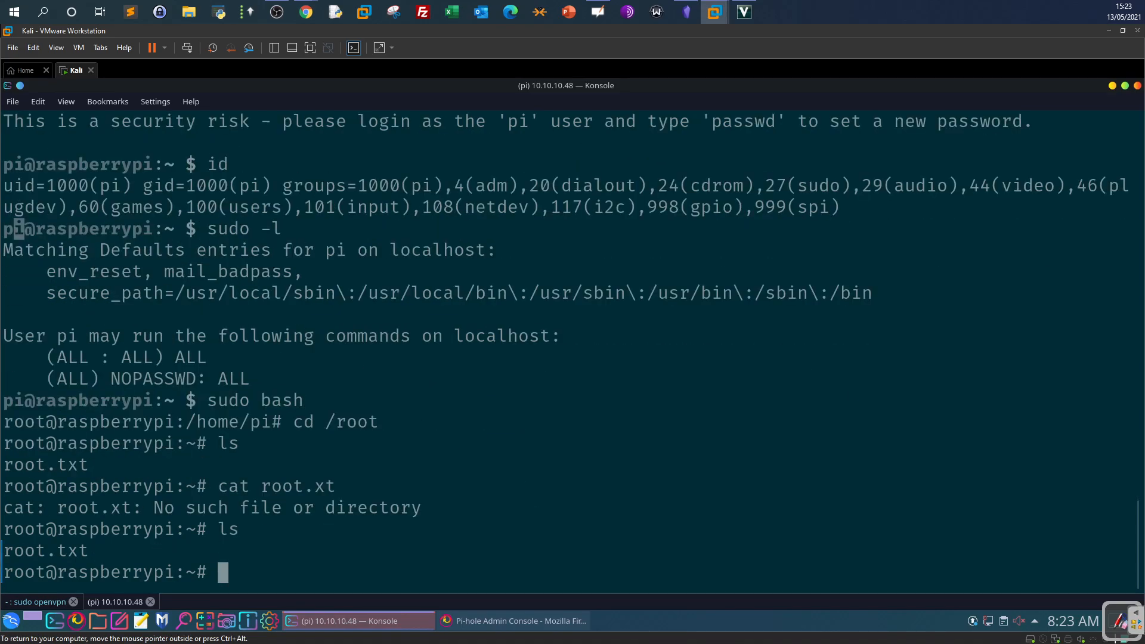
pyautogui.write('ca')
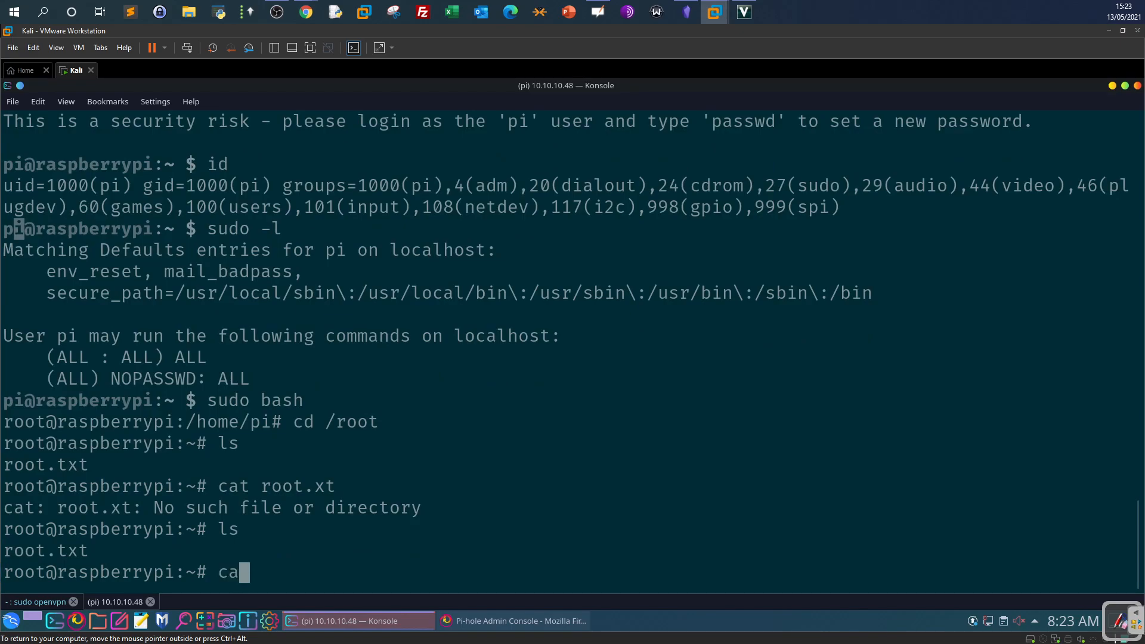
pyautogui.press('enter')
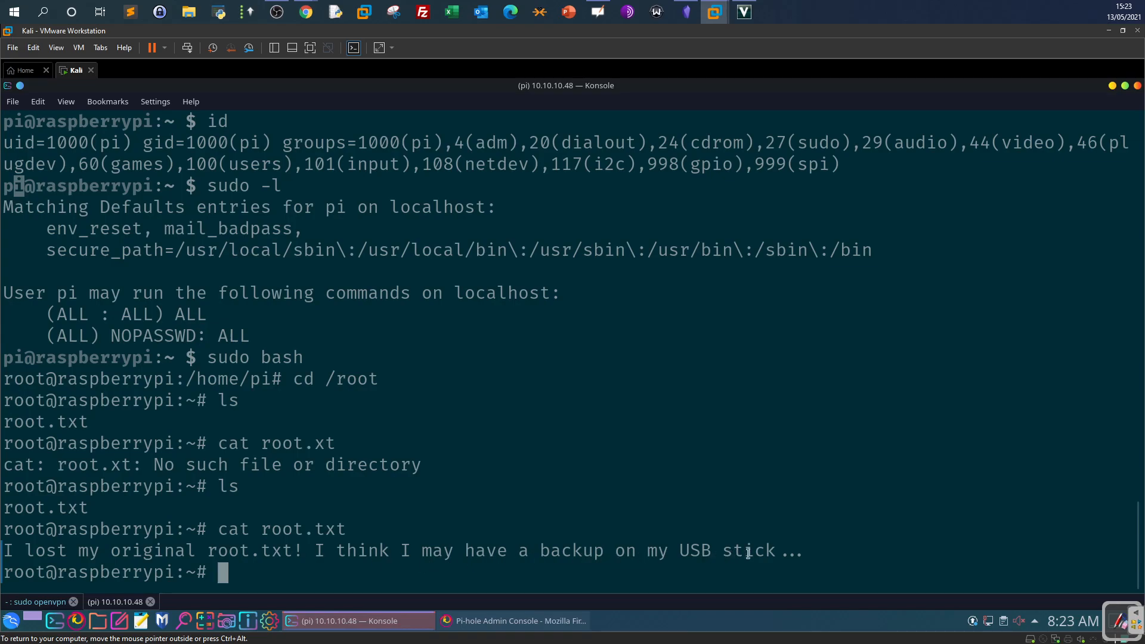
pyautogui.moveTo(647, 550); pyautogui.dragTo(776, 550)
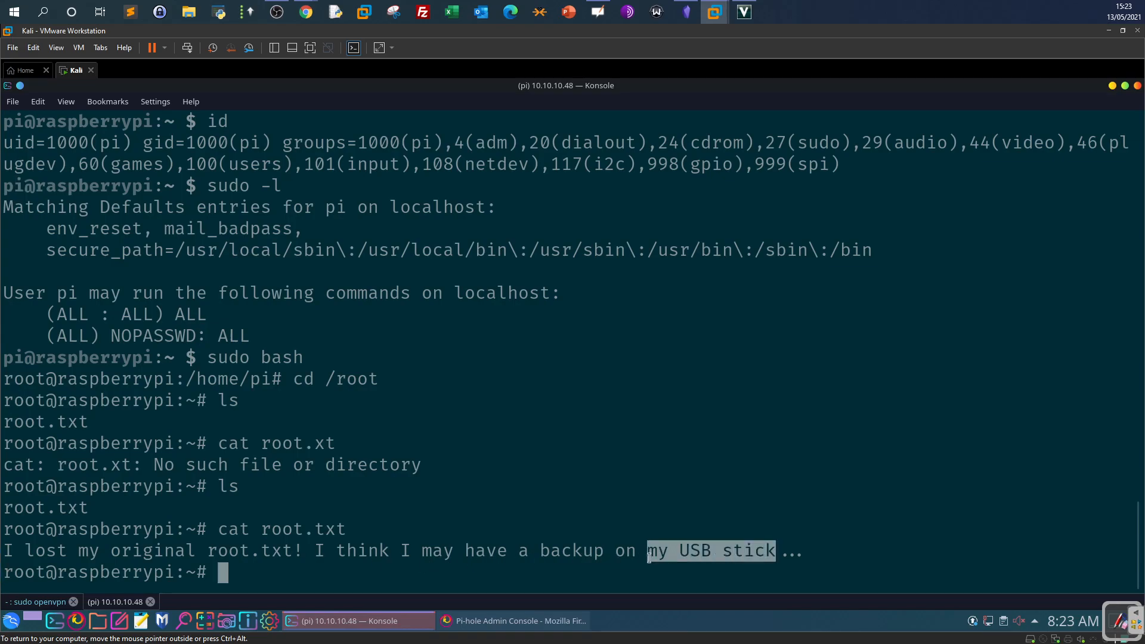
pyautogui.moveTo(647, 576)
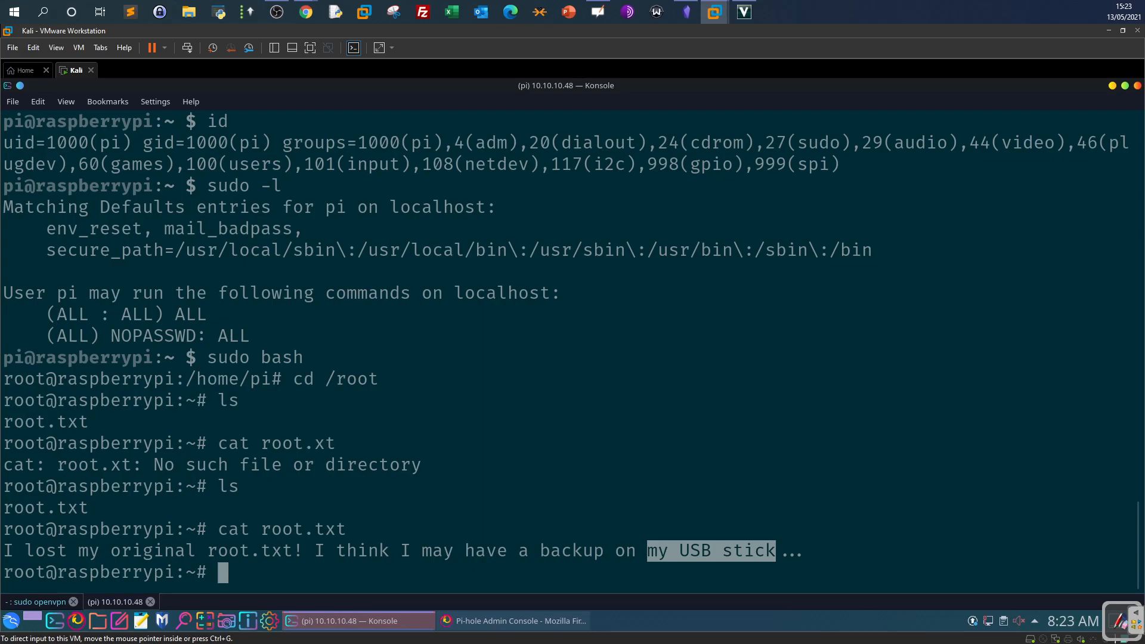
pyautogui.moveTo(246, 420)
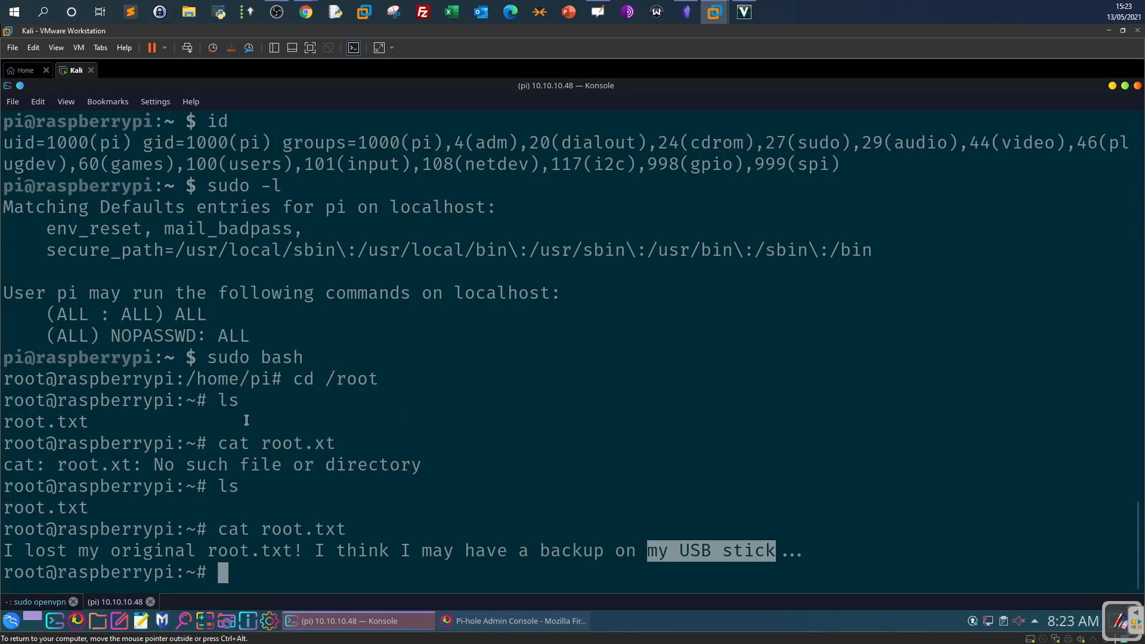
# Run df and mark the USB stick's mount point /media/usbstick.
pyautogui.write('d')
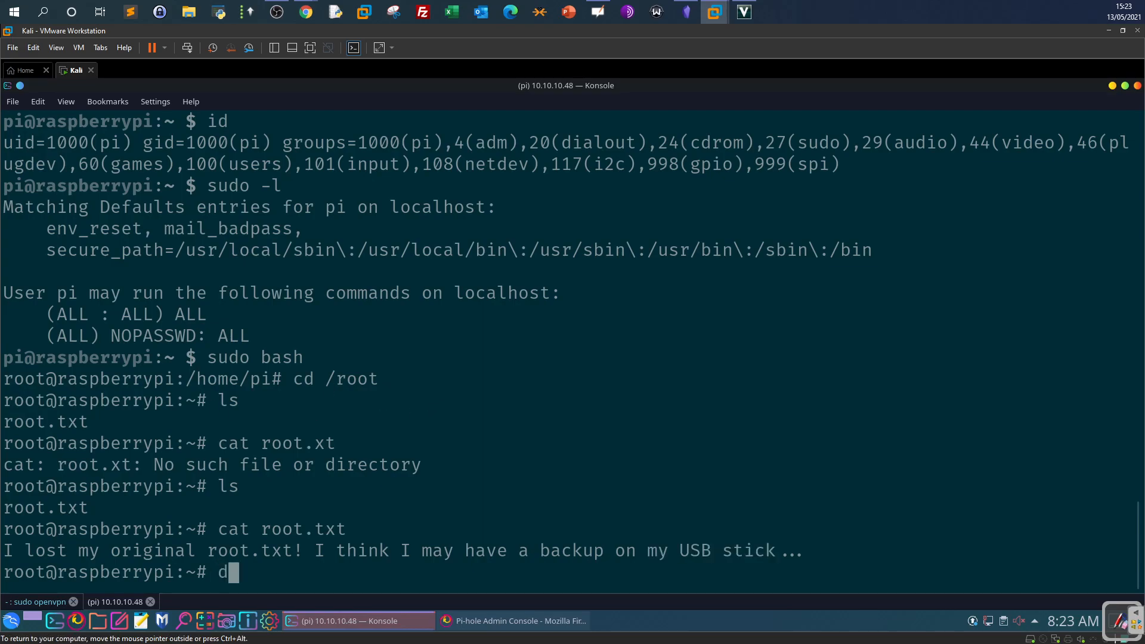
pyautogui.write('f')
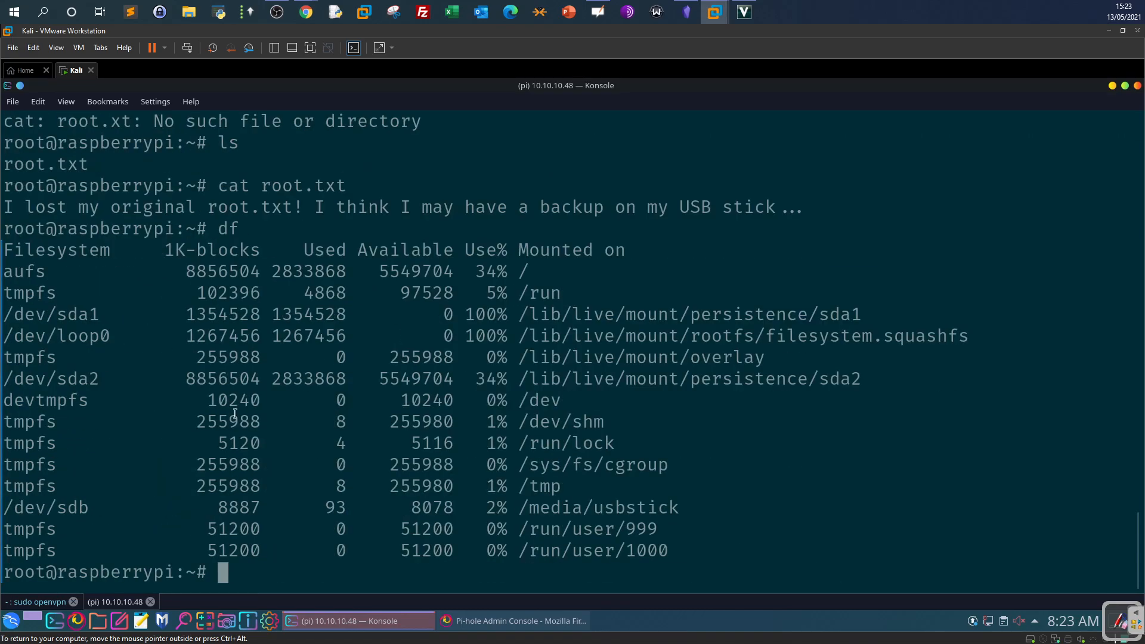
pyautogui.moveTo(75, 328)
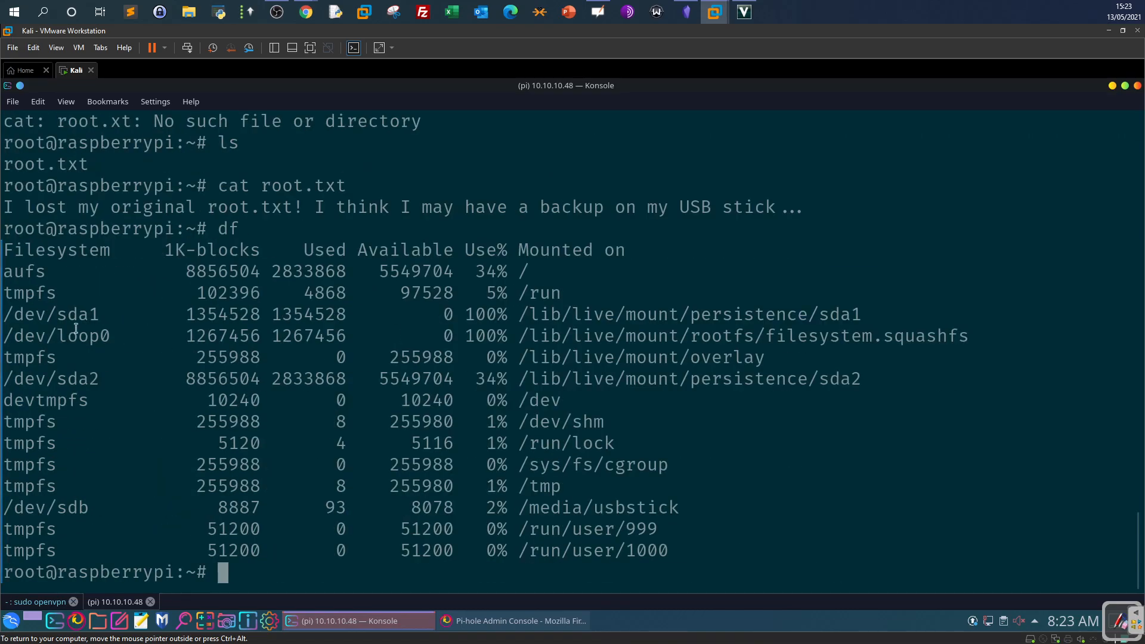
pyautogui.moveTo(555, 483)
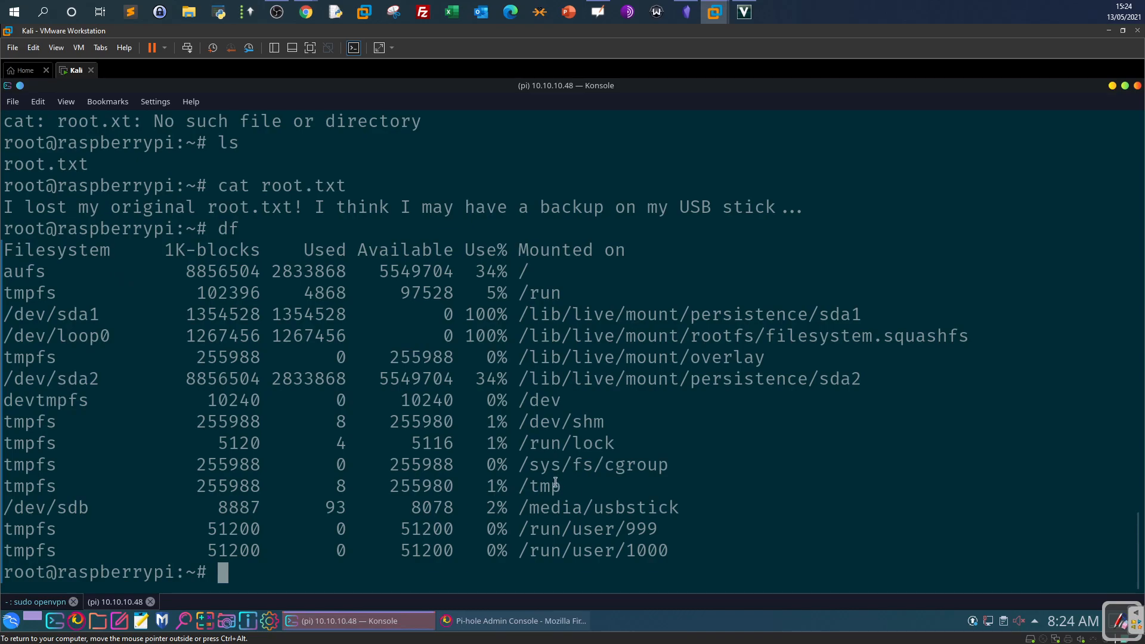
pyautogui.doubleClick(598, 507)
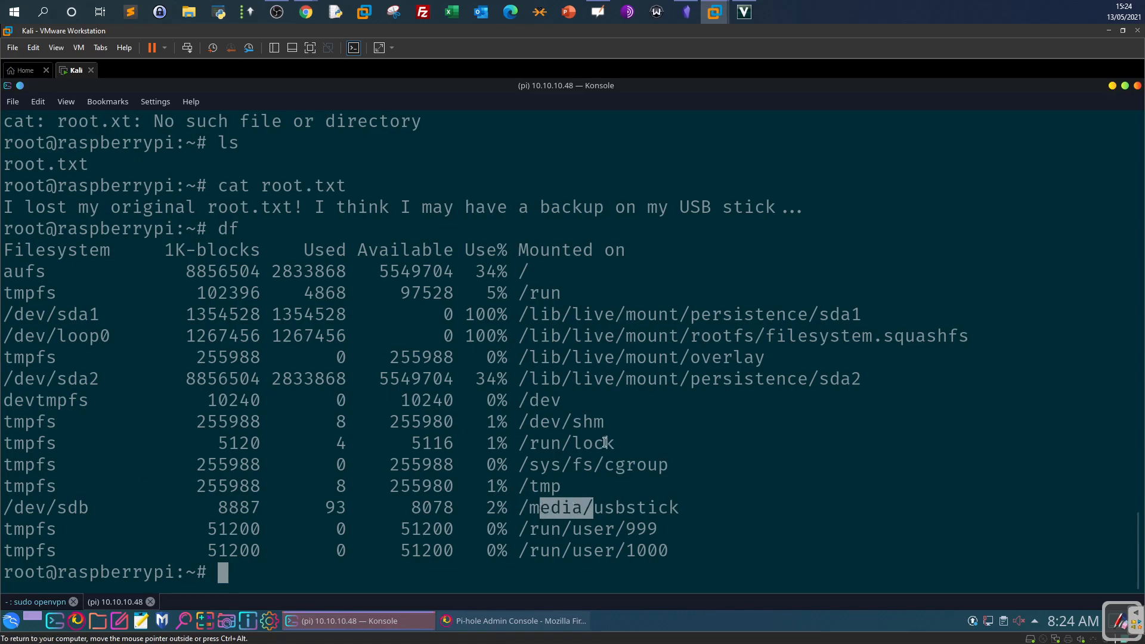
# Go to /media/usbstick, list its contents, and read damnit.txt.
pyautogui.write('cd /')
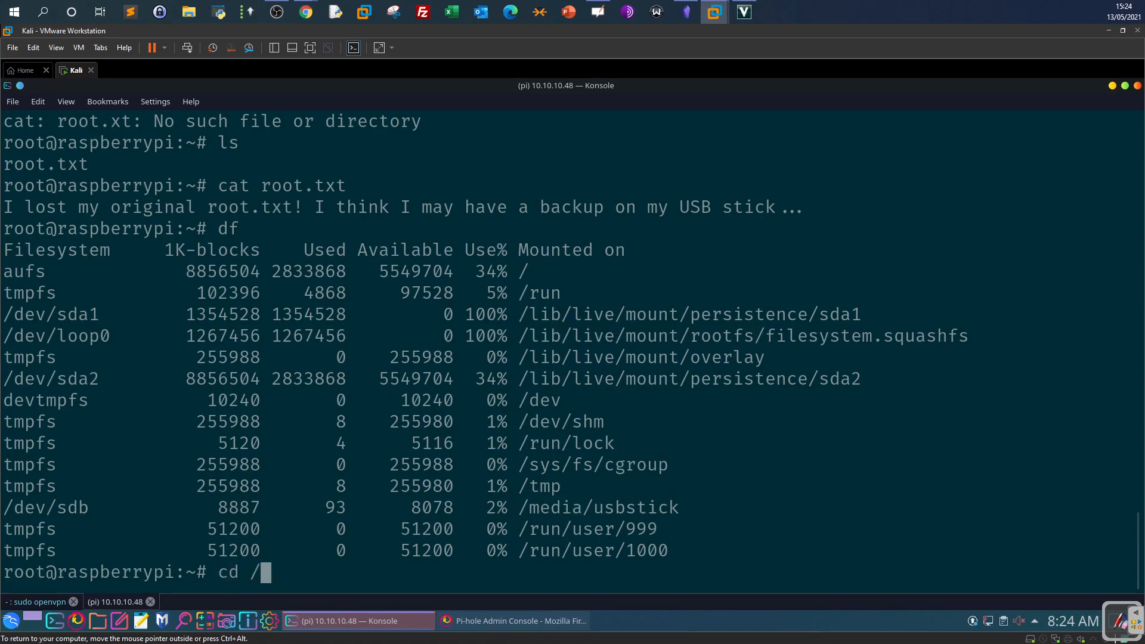
pyautogui.write('media/usbstick/')
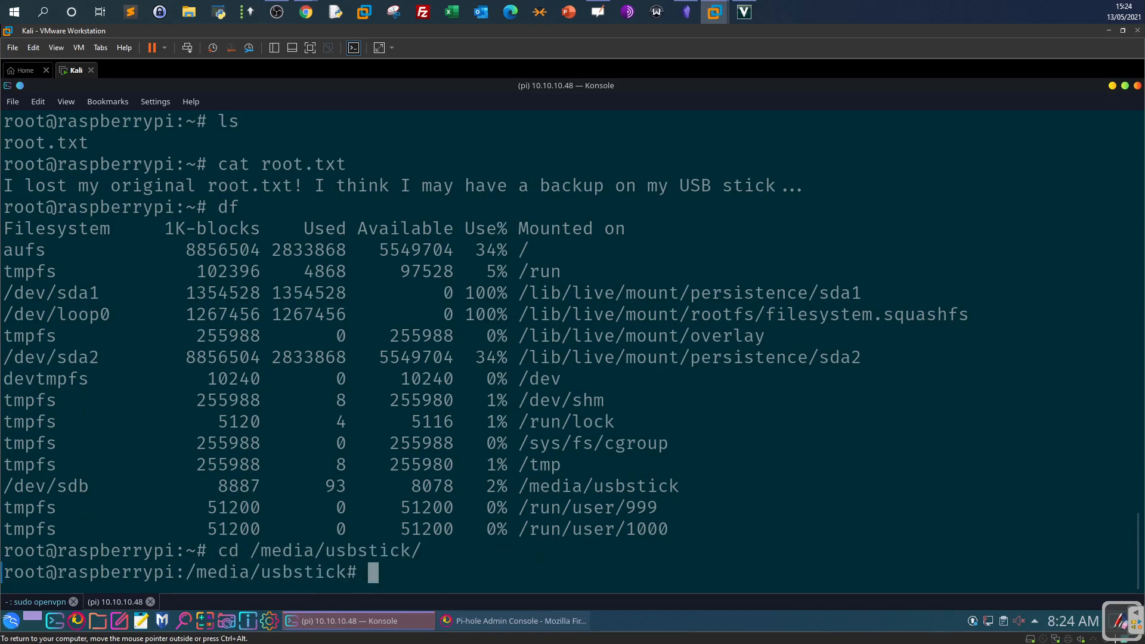
pyautogui.write('ls')
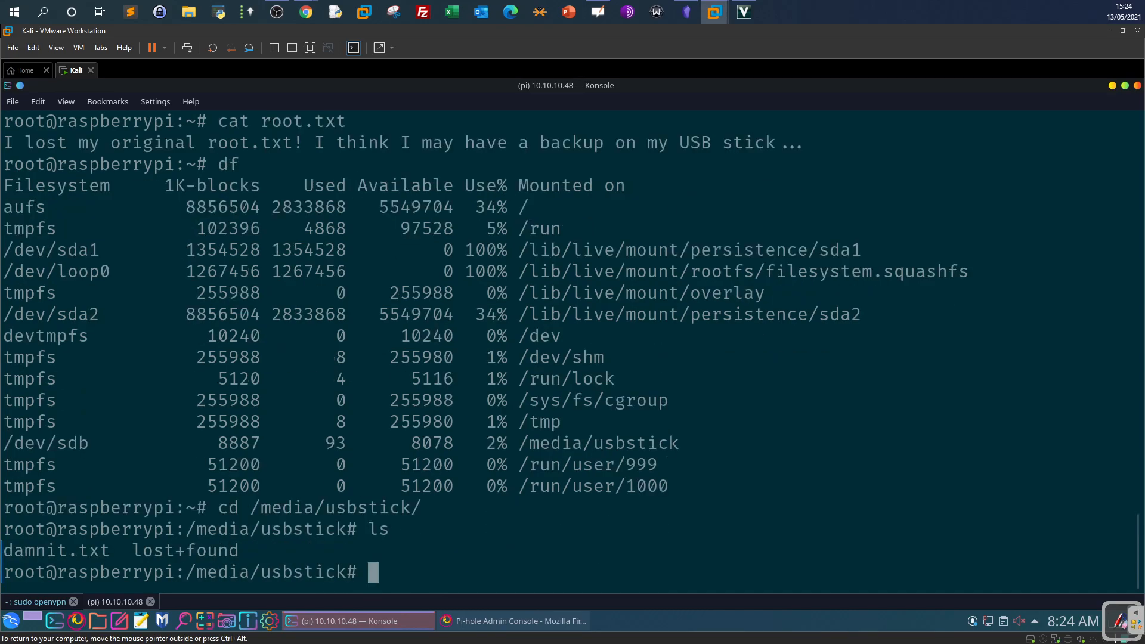
pyautogui.moveTo(494, 546)
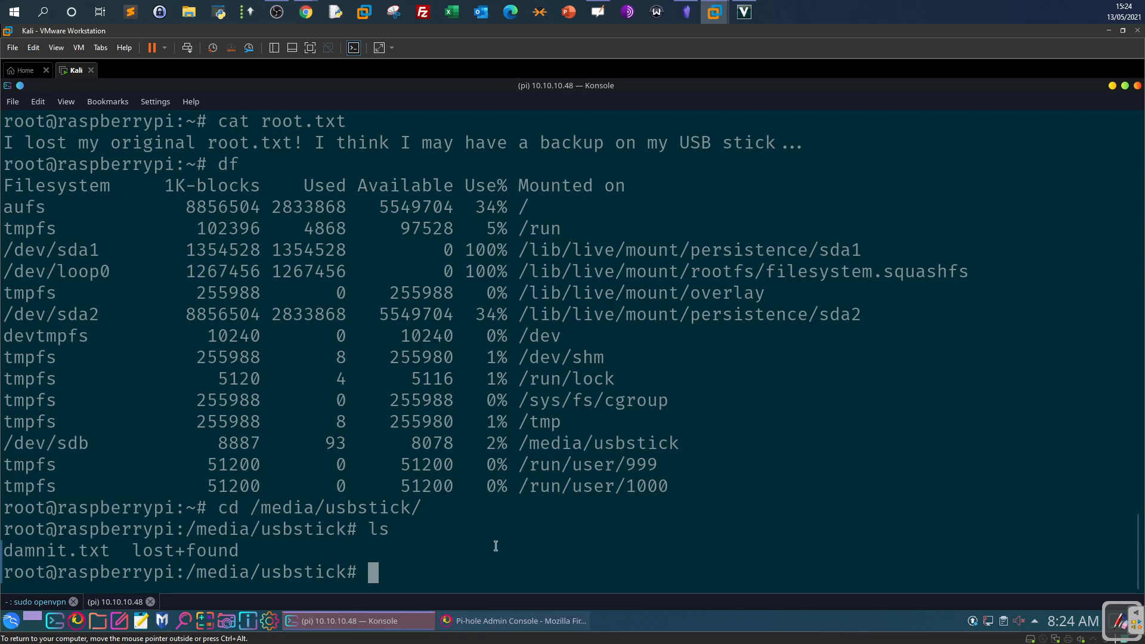
pyautogui.write('cat d')
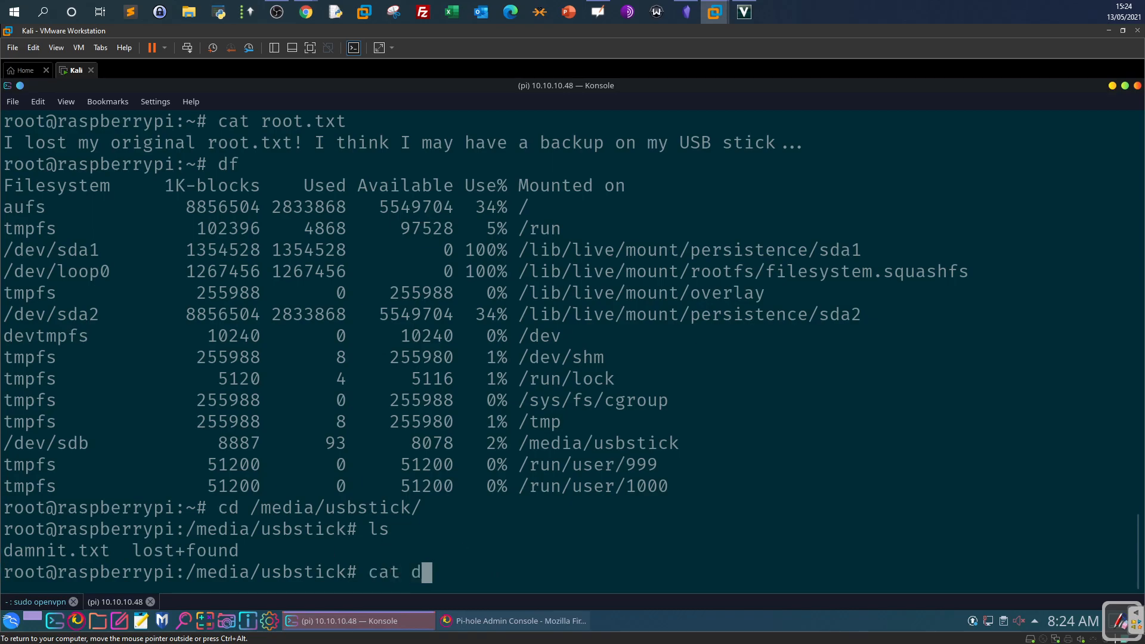
pyautogui.write('amnit.txt')
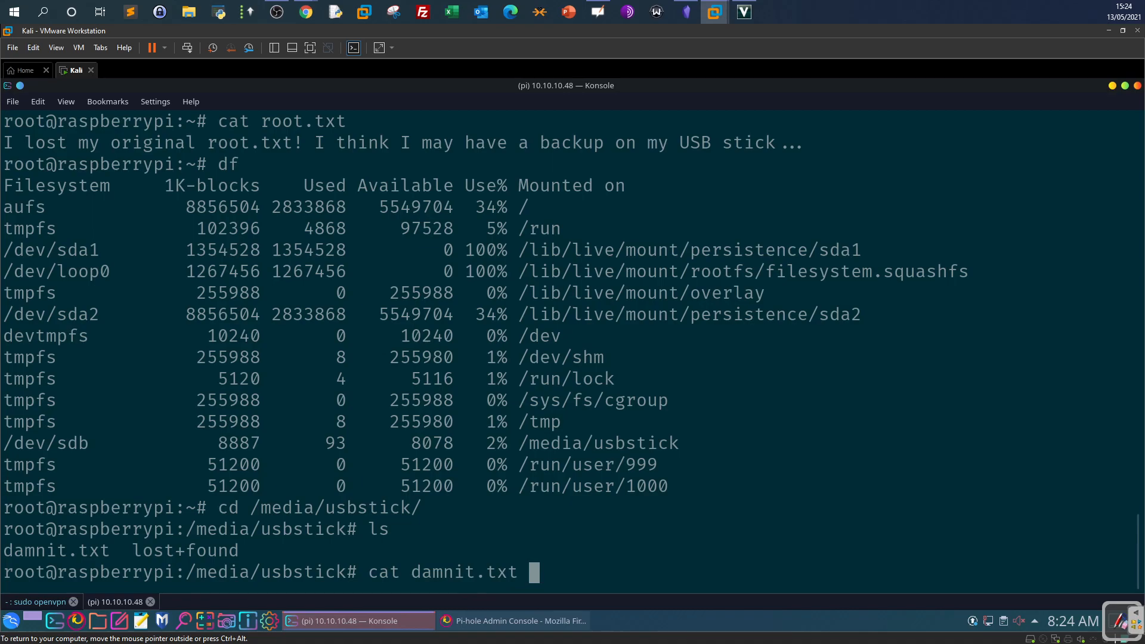
pyautogui.press('Return')
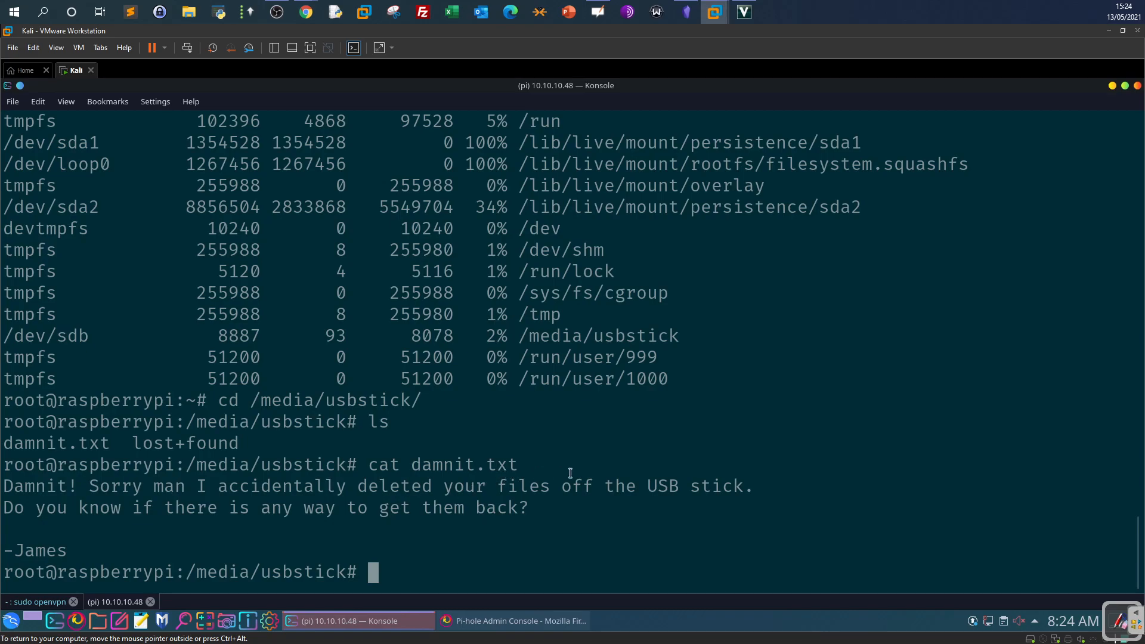
pyautogui.moveTo(135, 526)
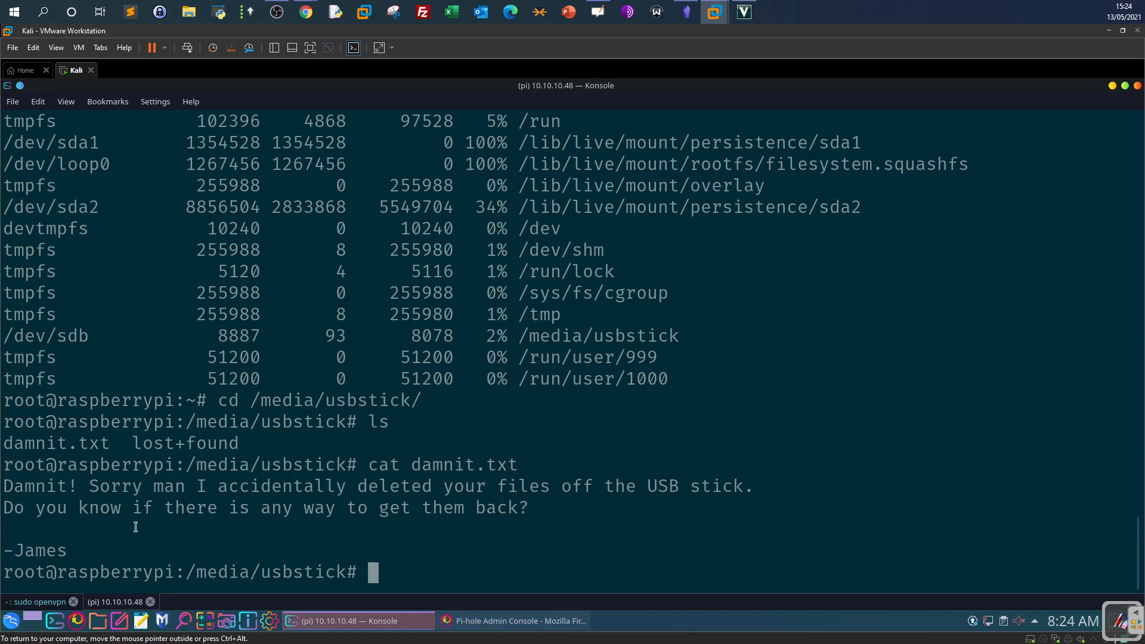
pyautogui.moveTo(365, 507)
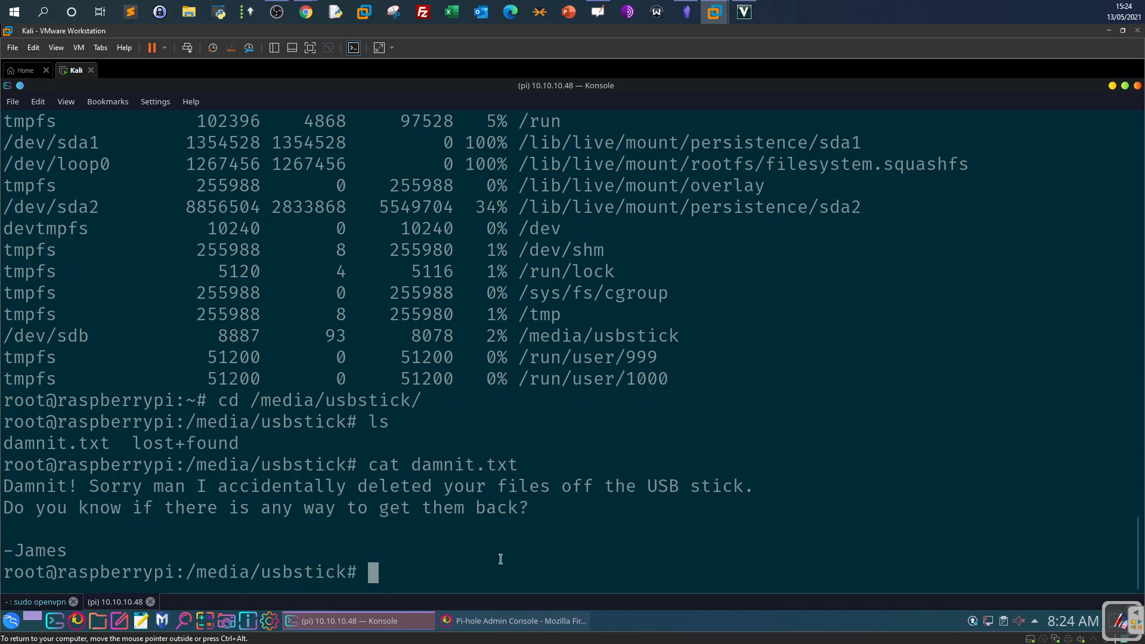
# Return to the home directory and dd /dev/sdb into /tmp/usb-stick.img.
pyautogui.write('cd .')
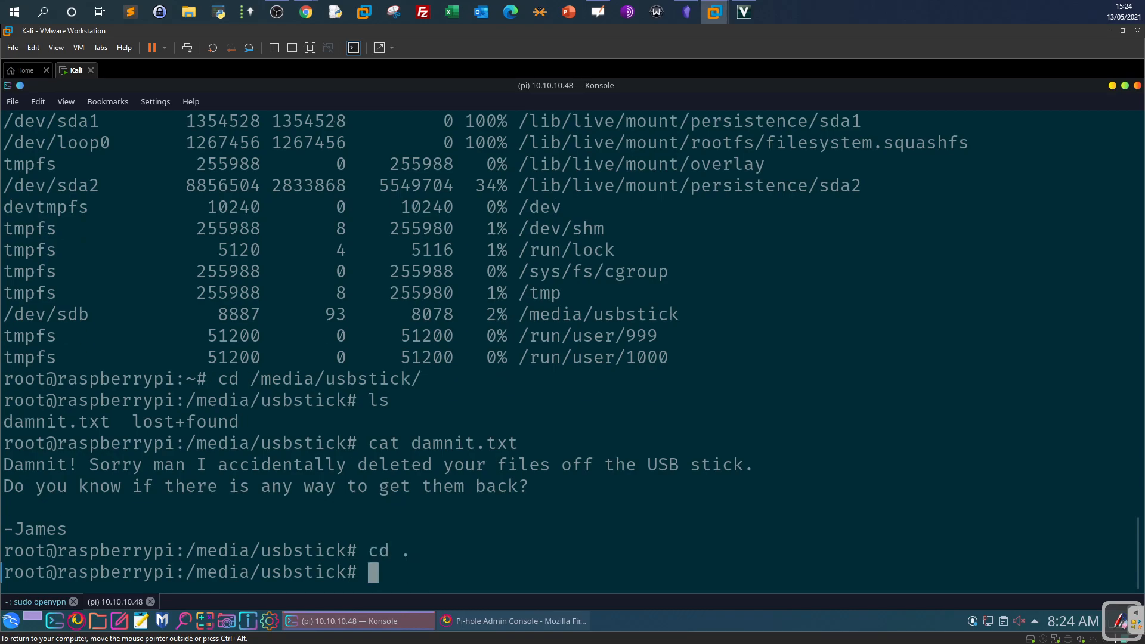
pyautogui.write('cd ..')
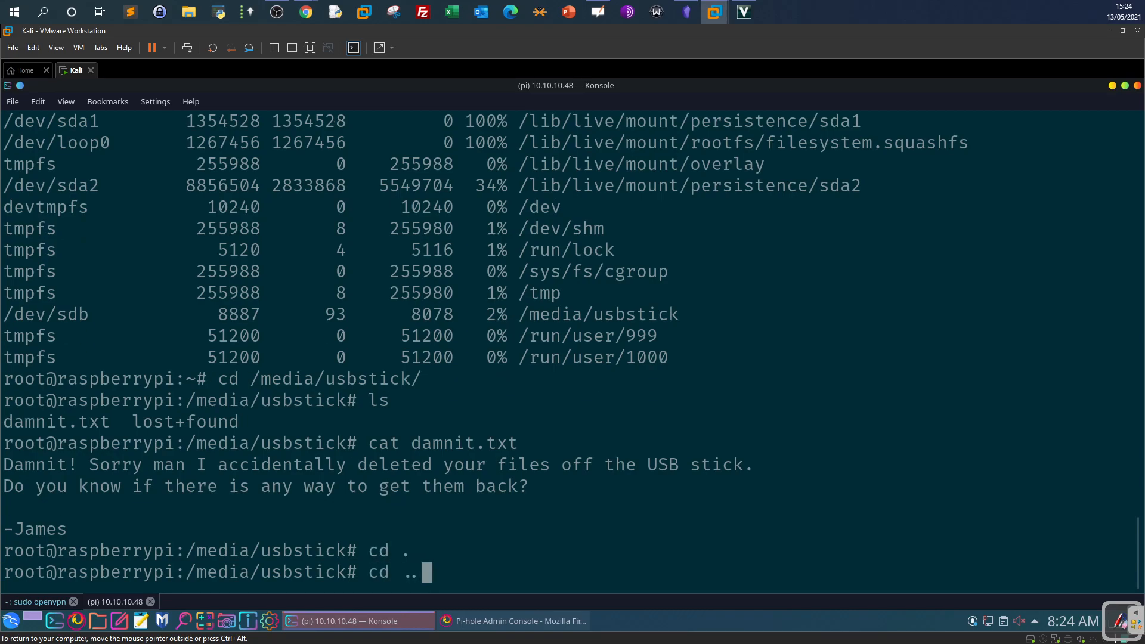
pyautogui.press('Return')
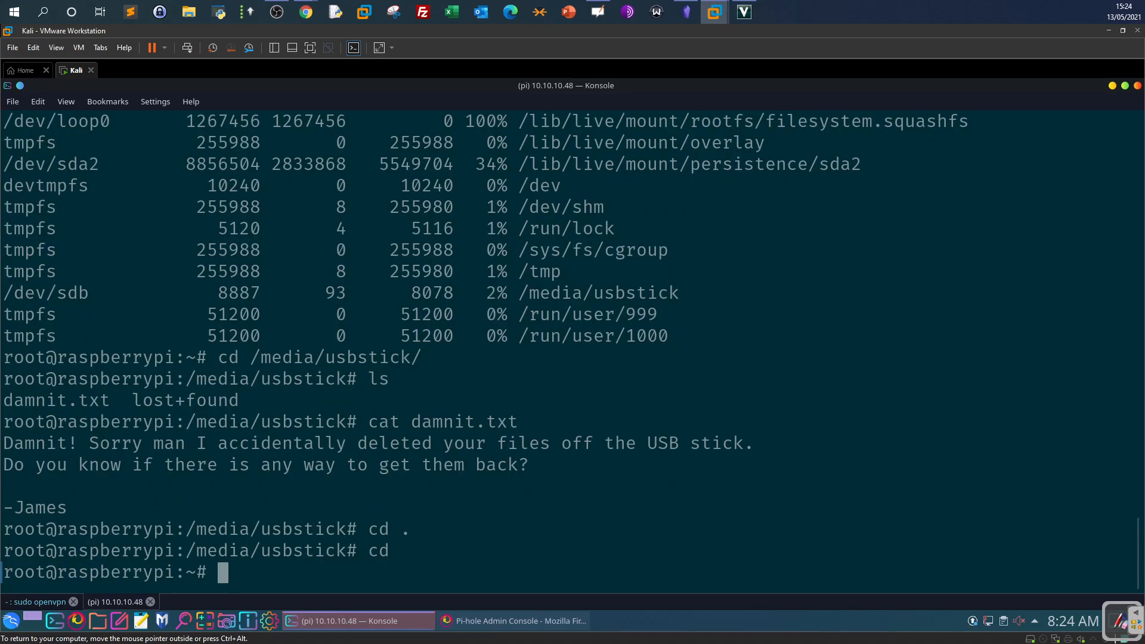
pyautogui.write('dd')
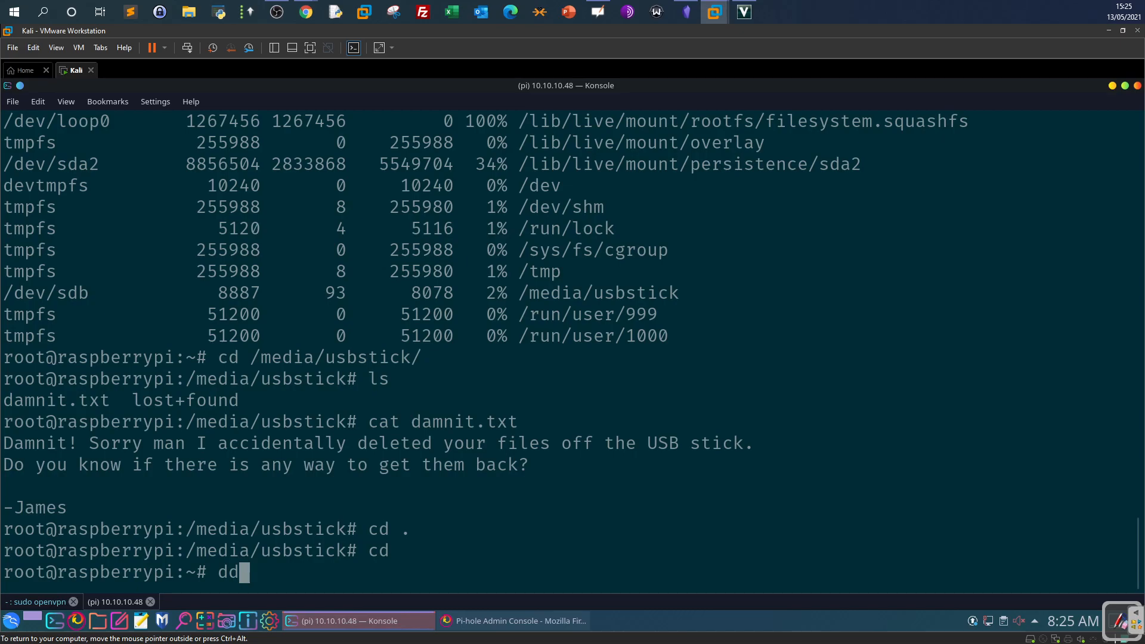
pyautogui.write('if=')
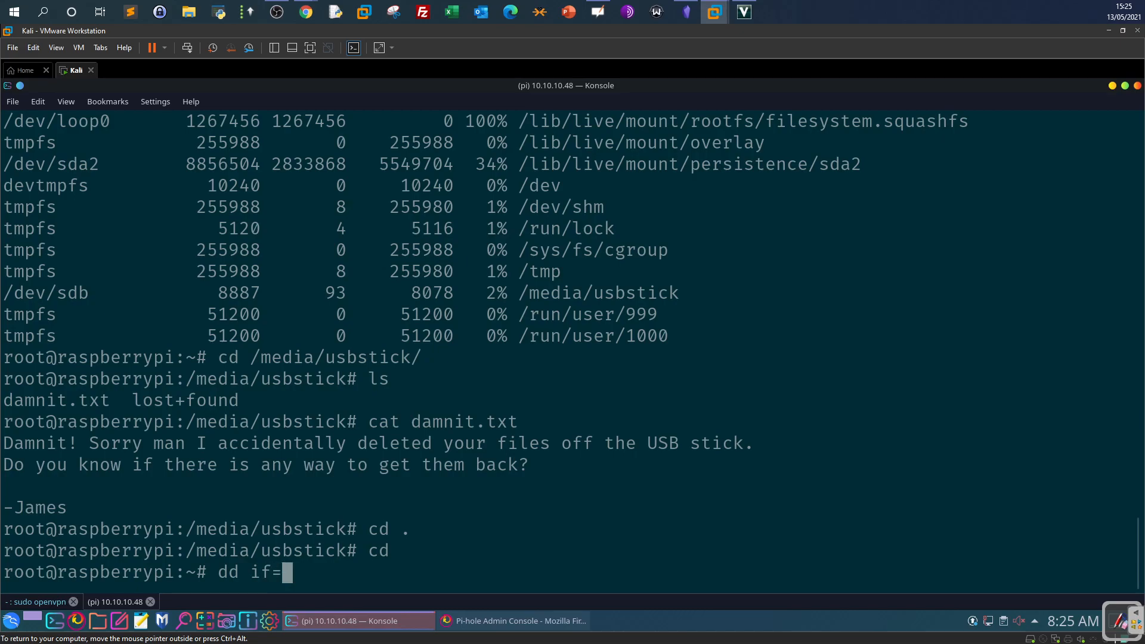
pyautogui.write('/dev')
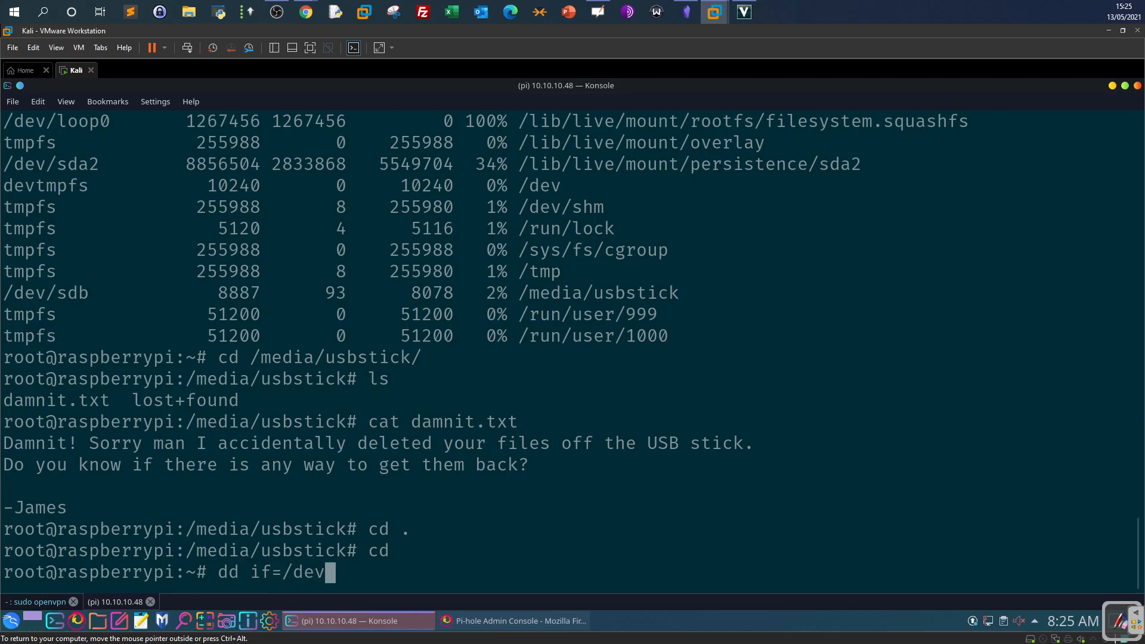
pyautogui.write('/sdb of')
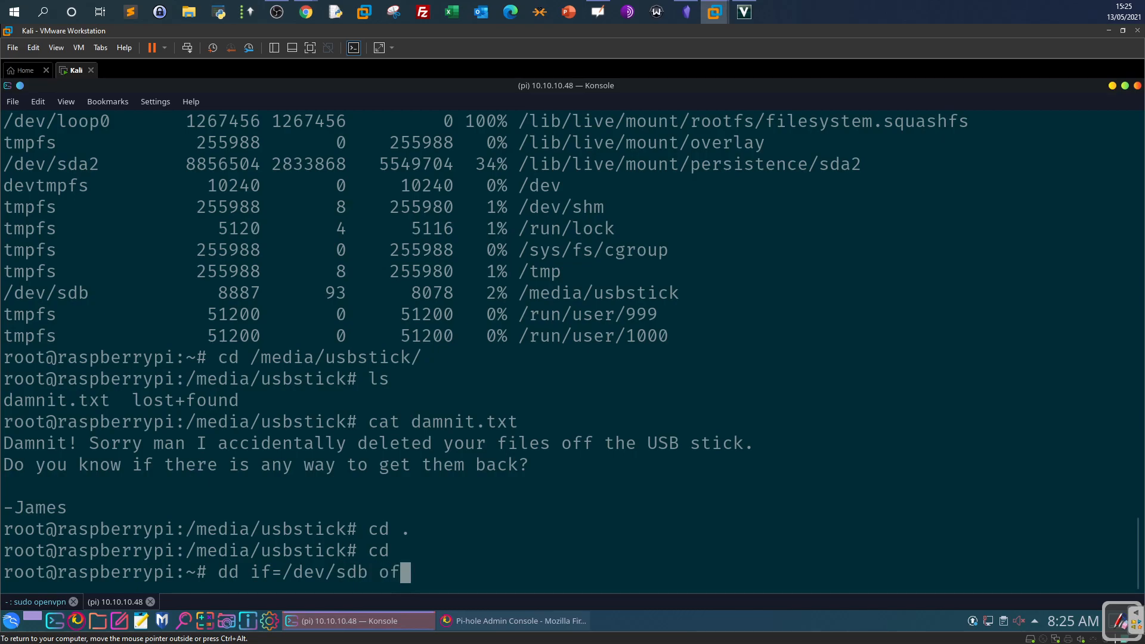
pyautogui.write('=/')
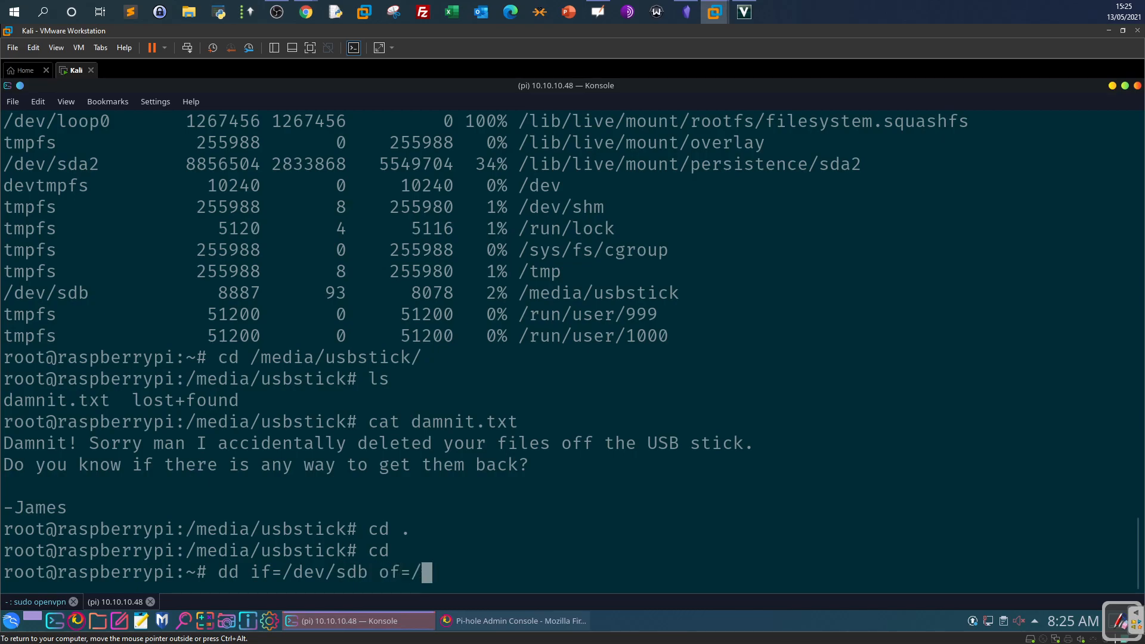
pyautogui.write('tmp')
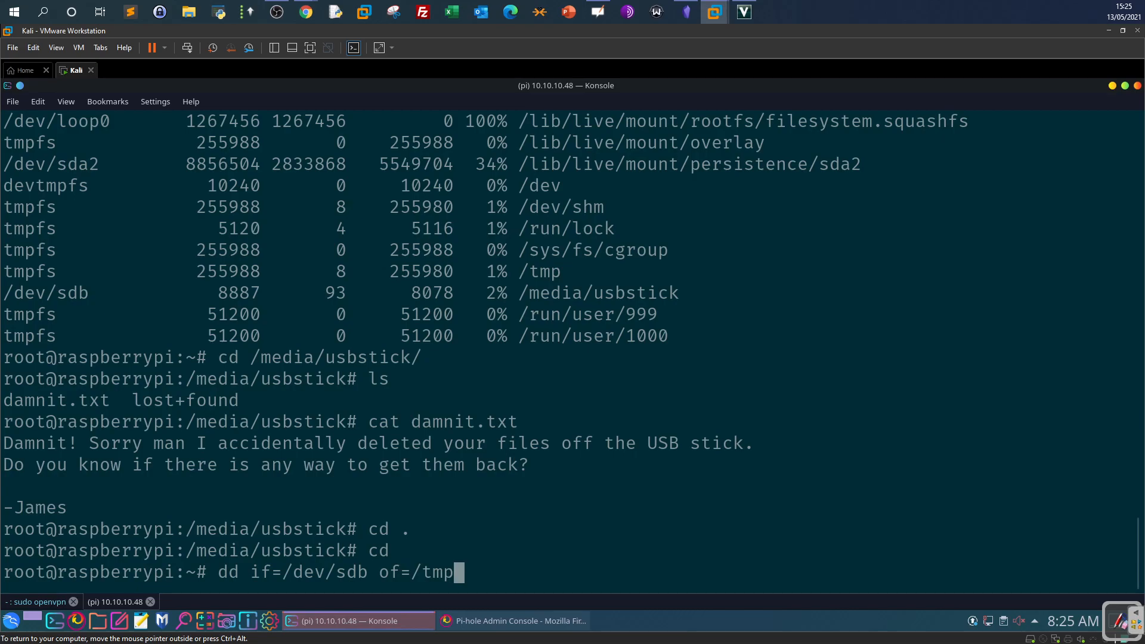
pyautogui.write('/')
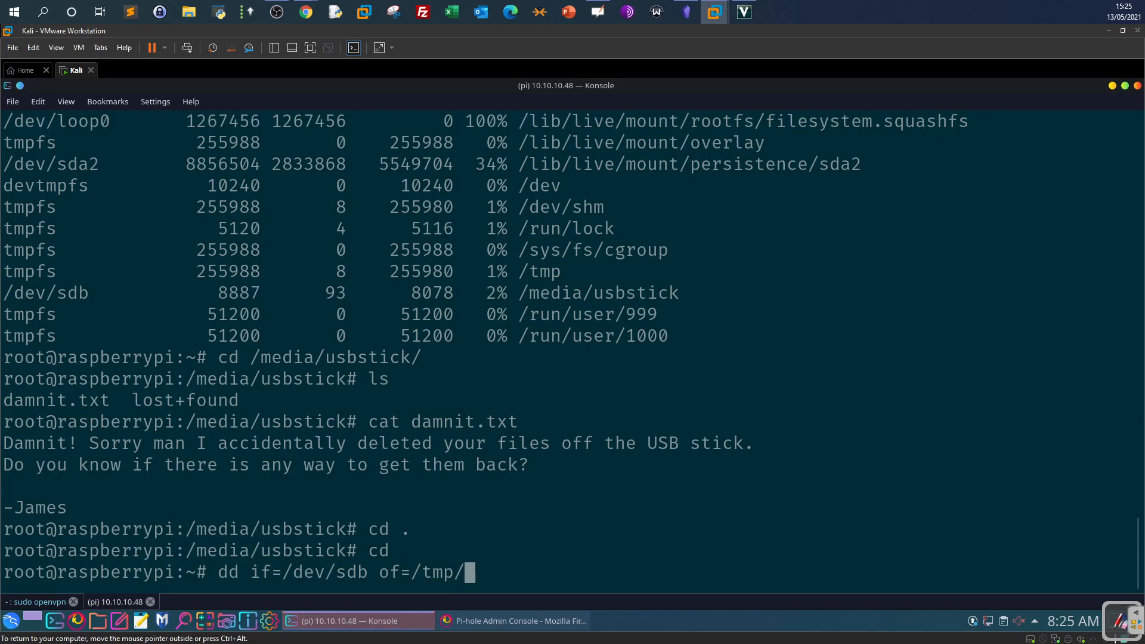
pyautogui.write('usb')
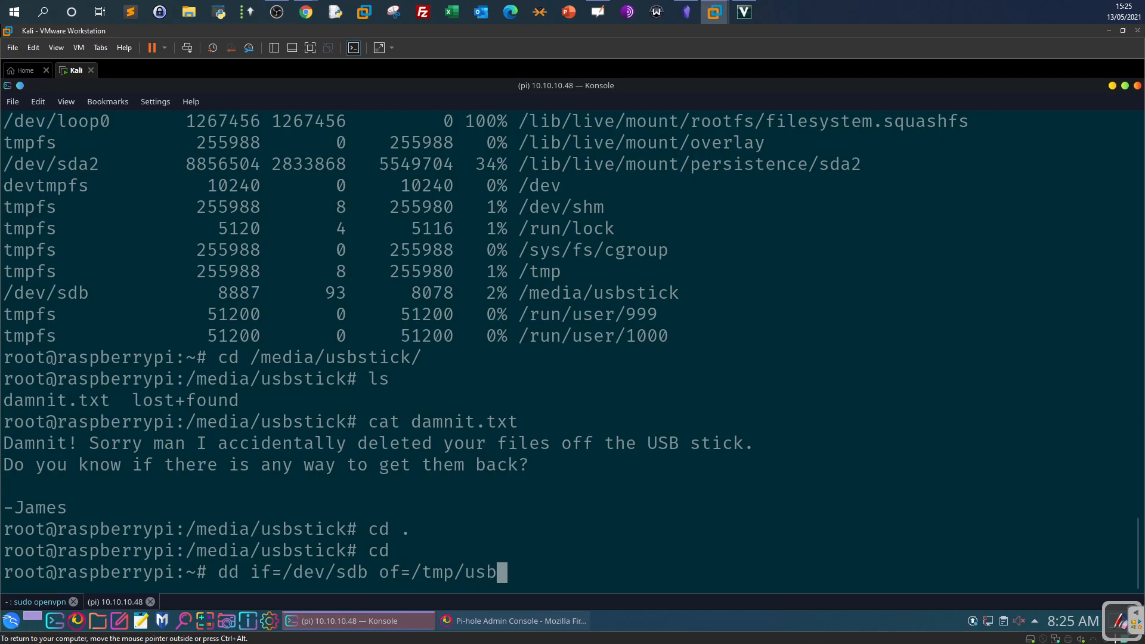
pyautogui.write('-stick.img')
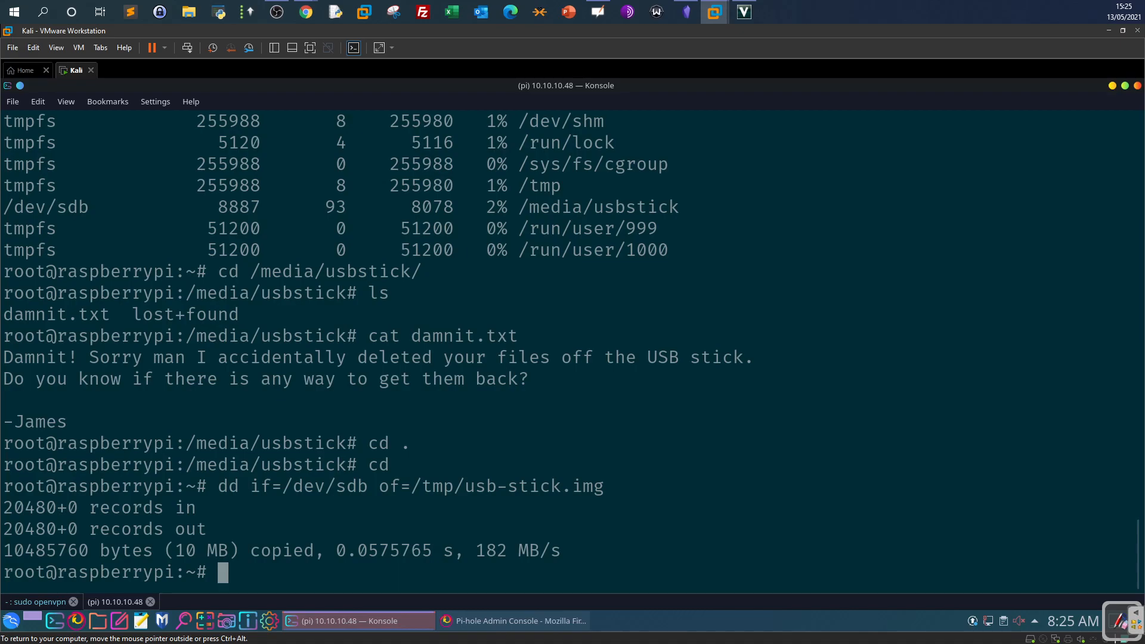
# List /tmp with ls -la to confirm the 10 MB usb-stick.img exists.
pyautogui.write('cd /tmp')
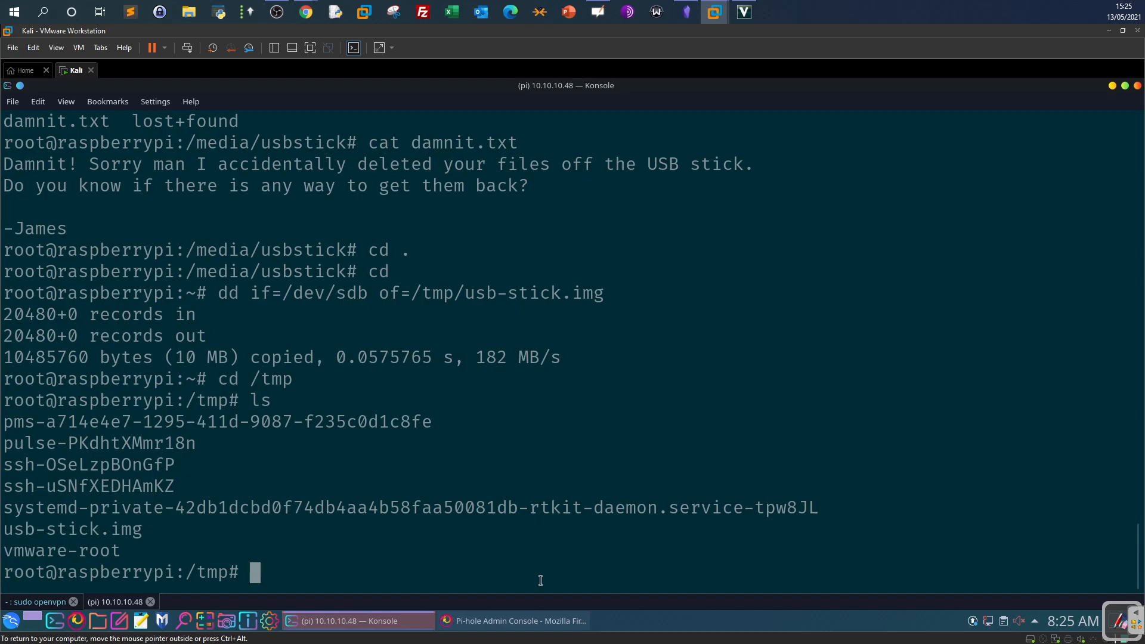
pyautogui.write('ls -la')
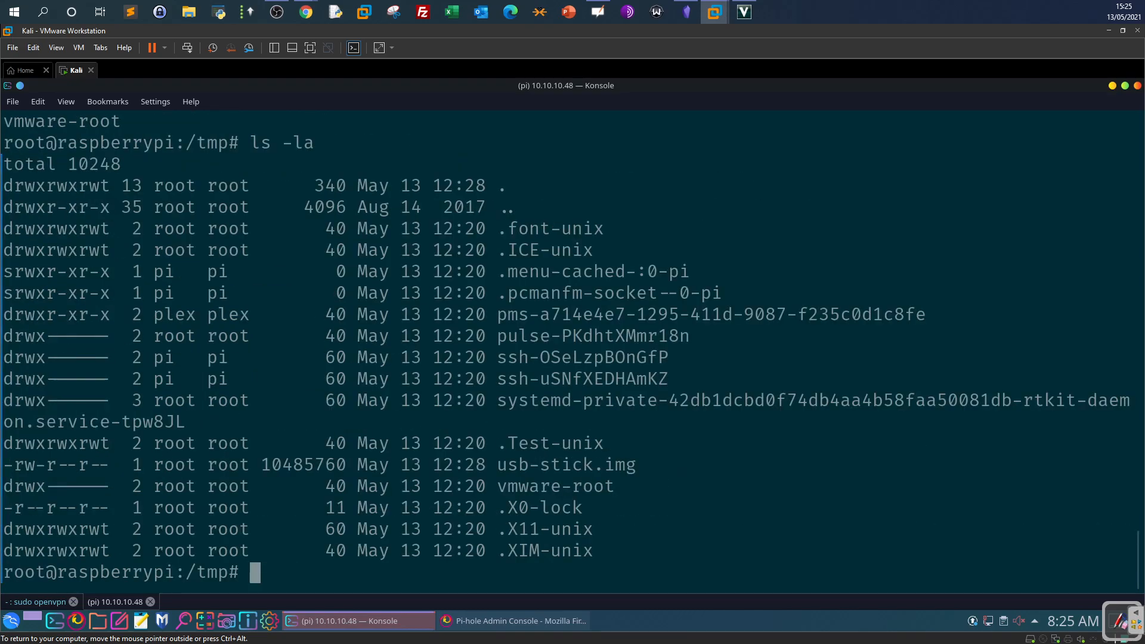
pyautogui.moveTo(552, 276)
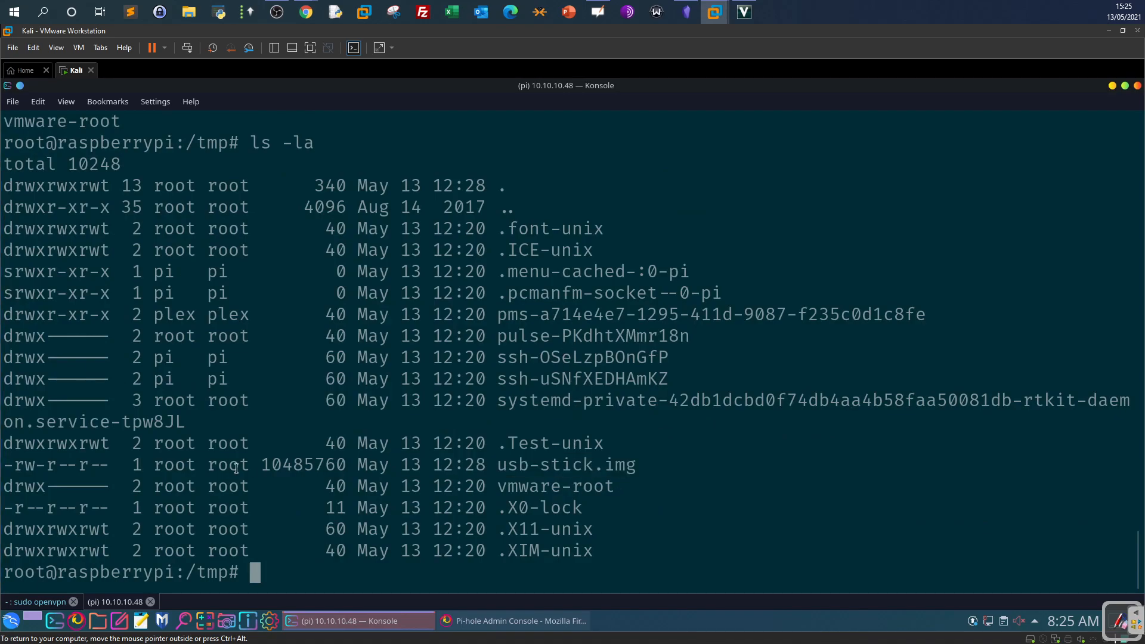
pyautogui.doubleClick(24, 465)
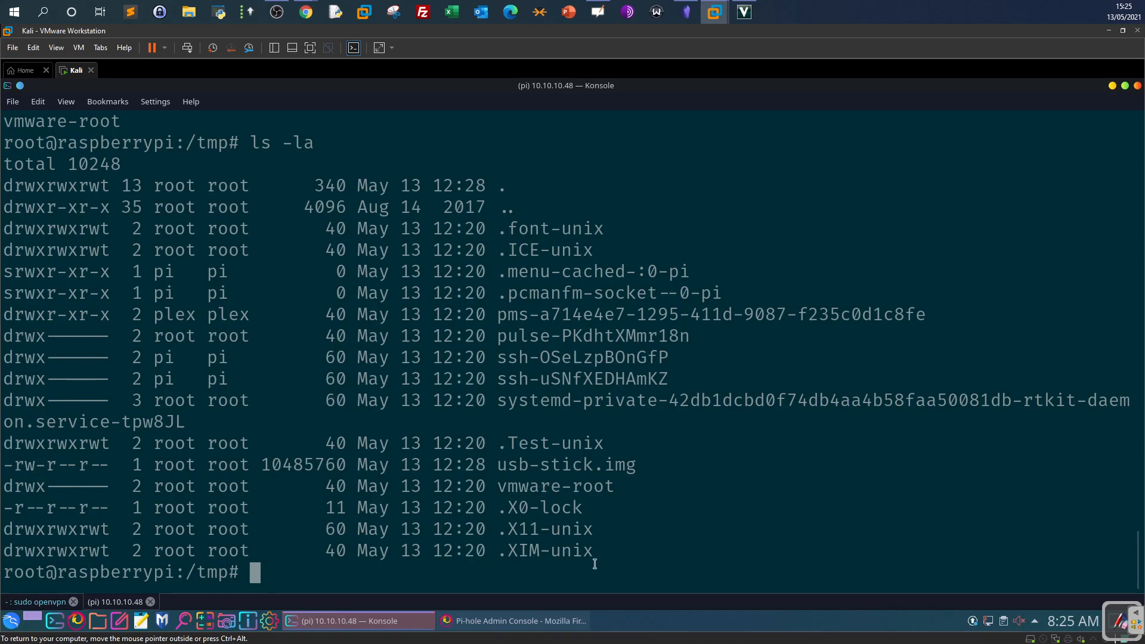
pyautogui.write('strings usb-stick.img')
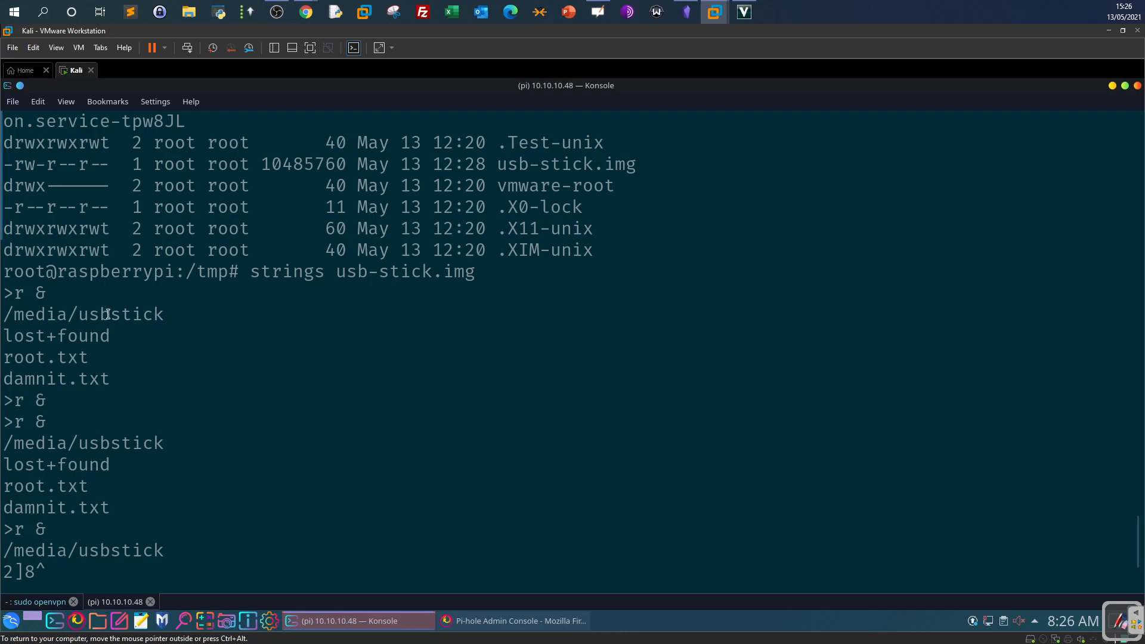
pyautogui.scroll(-3)
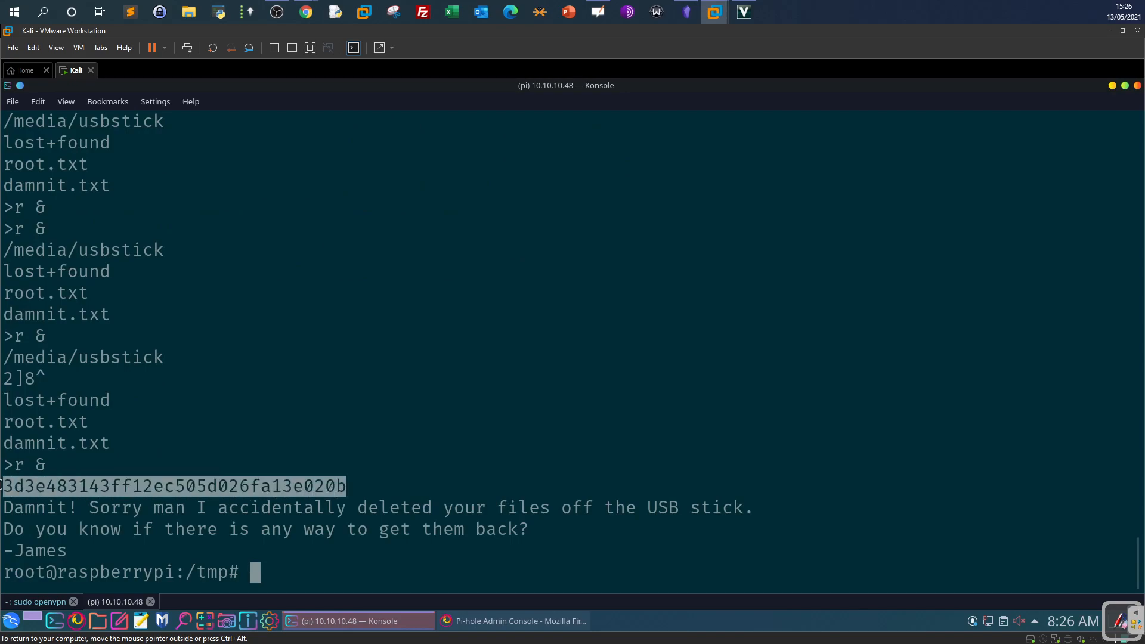
pyautogui.click(358, 485)
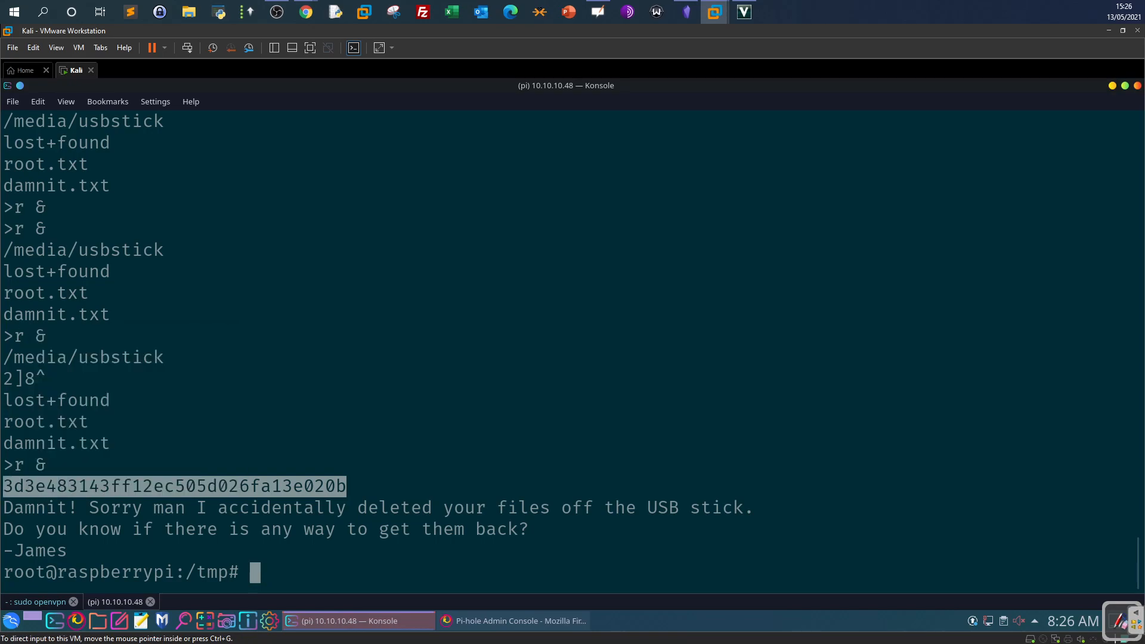
pyautogui.click(305, 12)
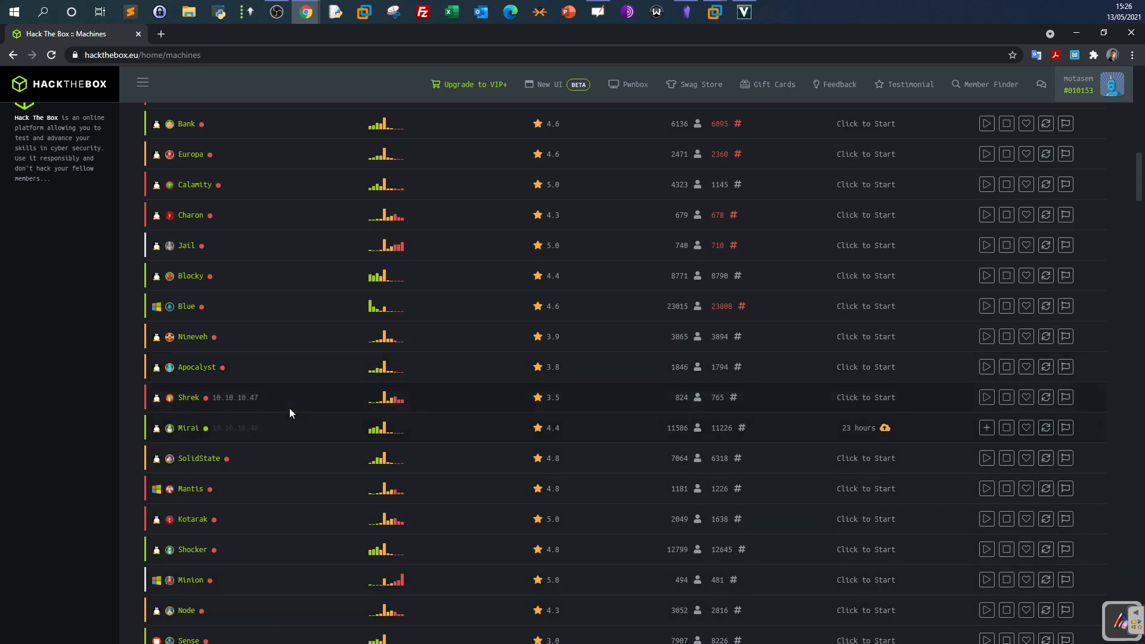
pyautogui.click(1064, 427)
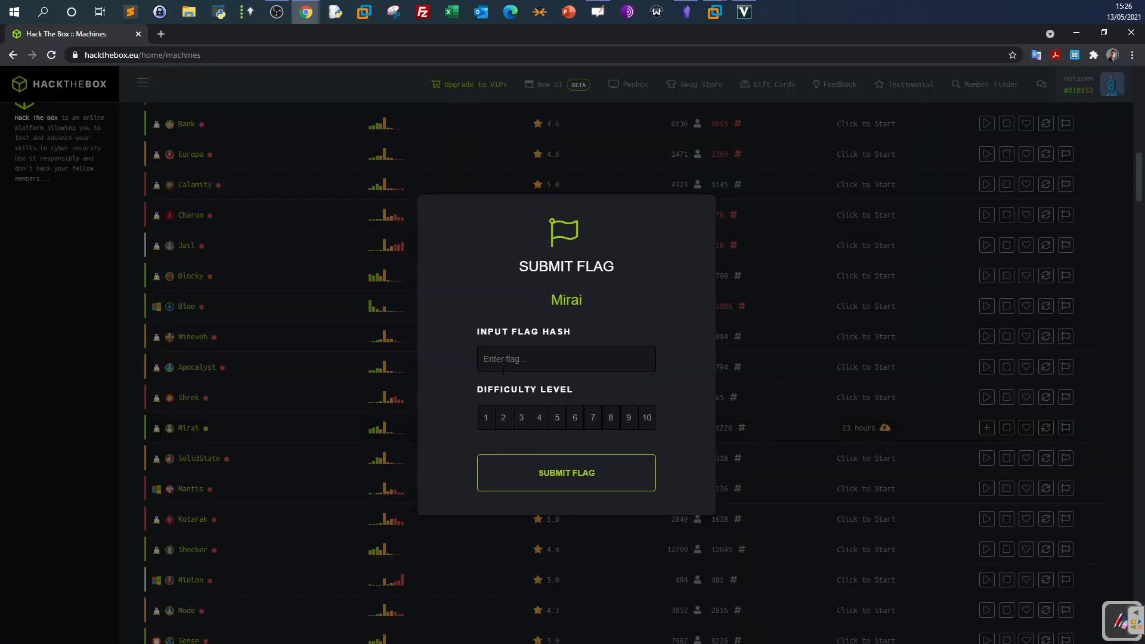
pyautogui.write('3d3e483143ff12ec505d026fa13e020b')
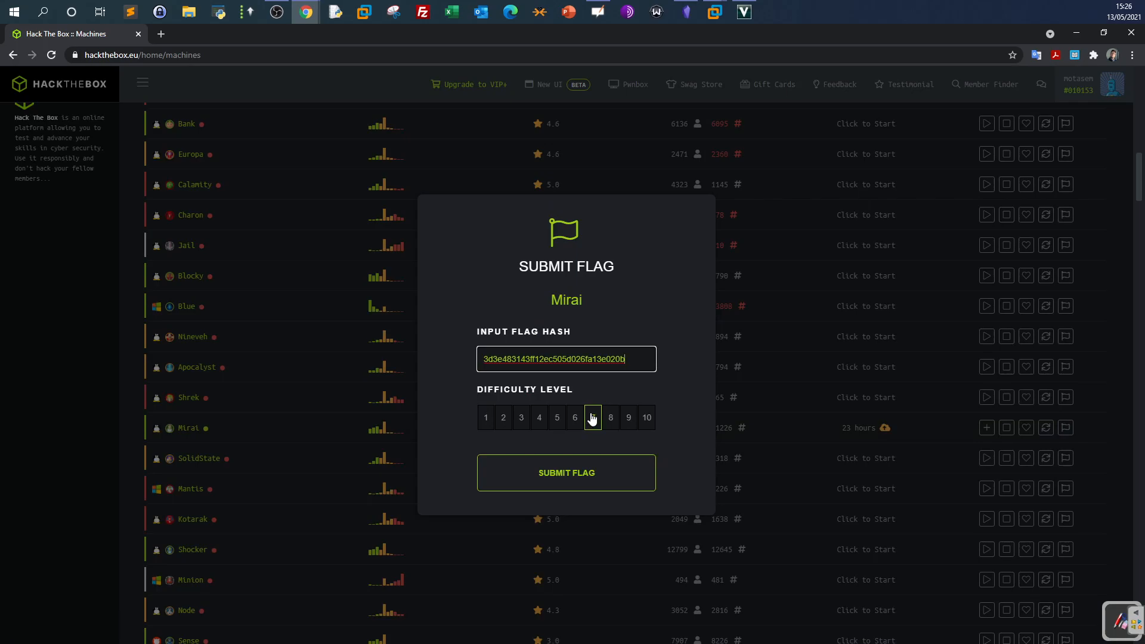
pyautogui.click(504, 417)
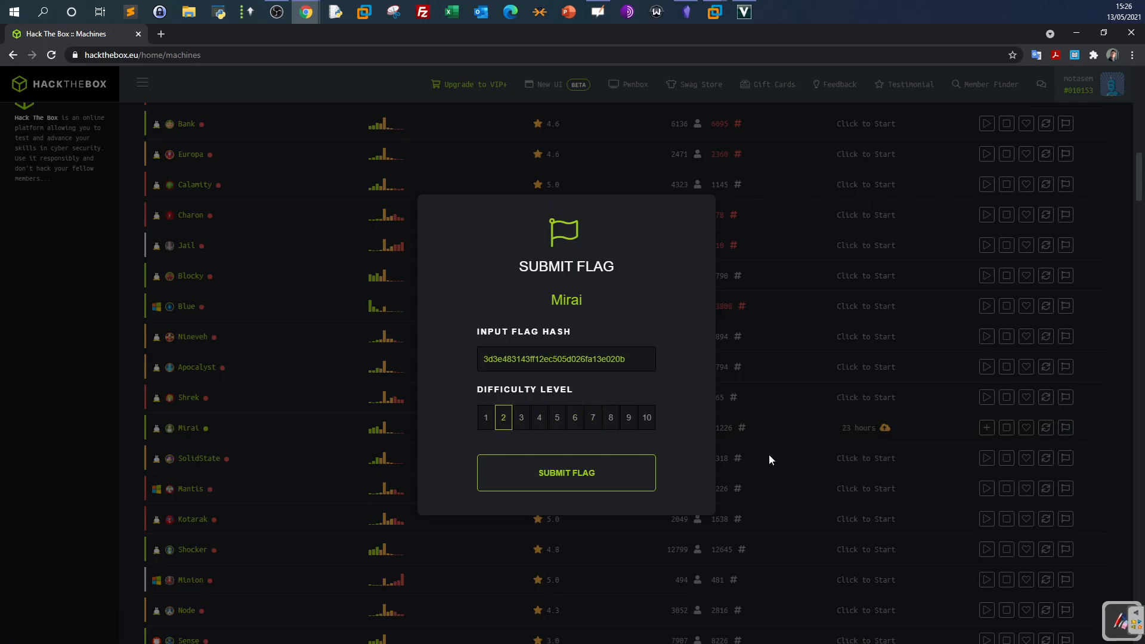
pyautogui.click(768, 459)
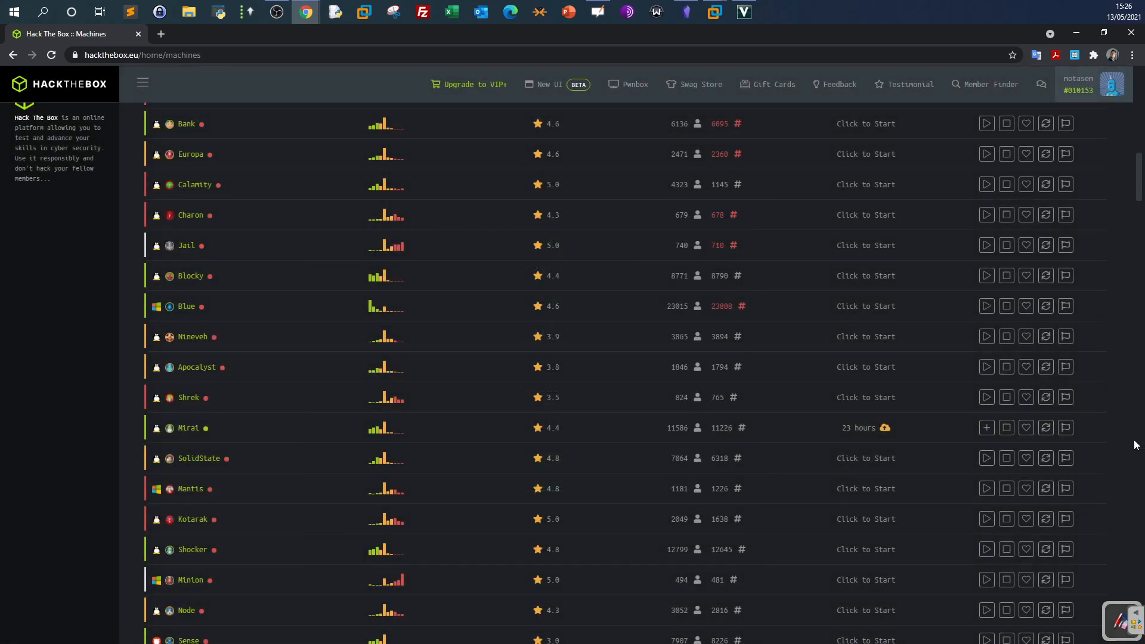